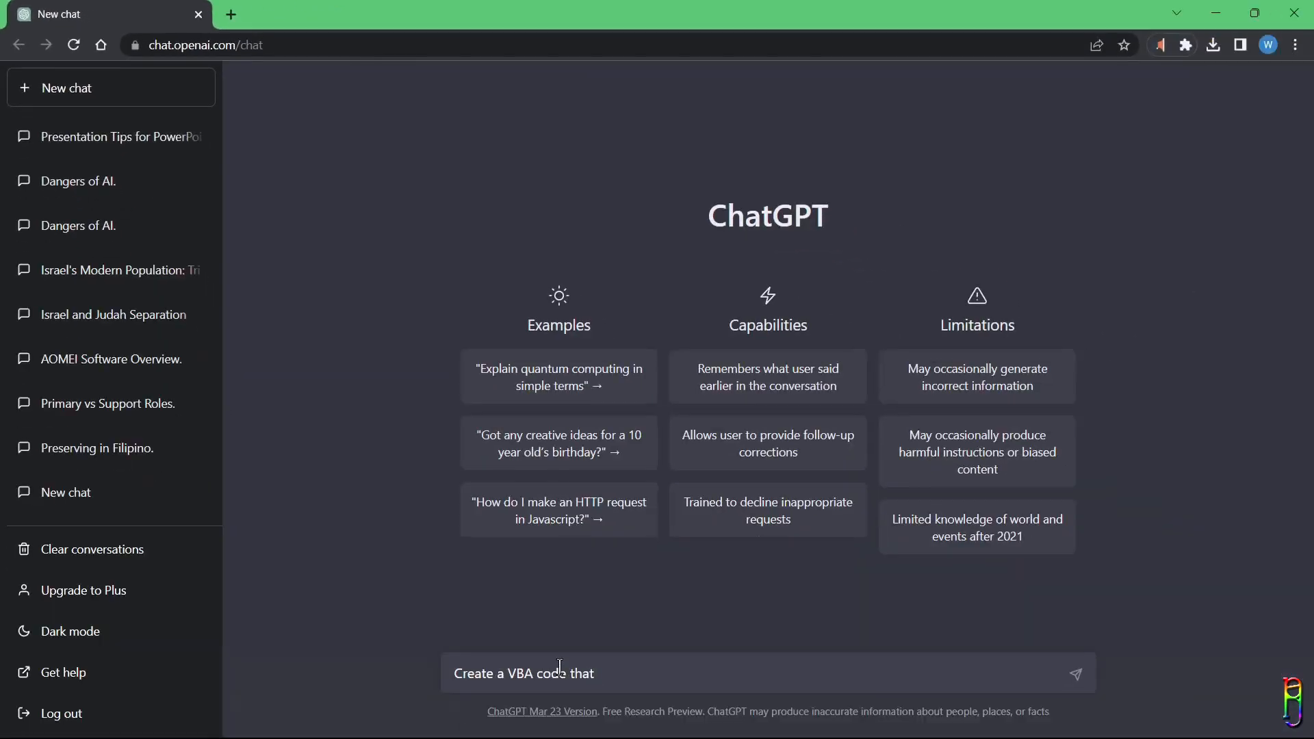
Write a ChatGPT prompt asking for VBA that generates 5+ purple-themed presentation-tips slides.
type("wi")
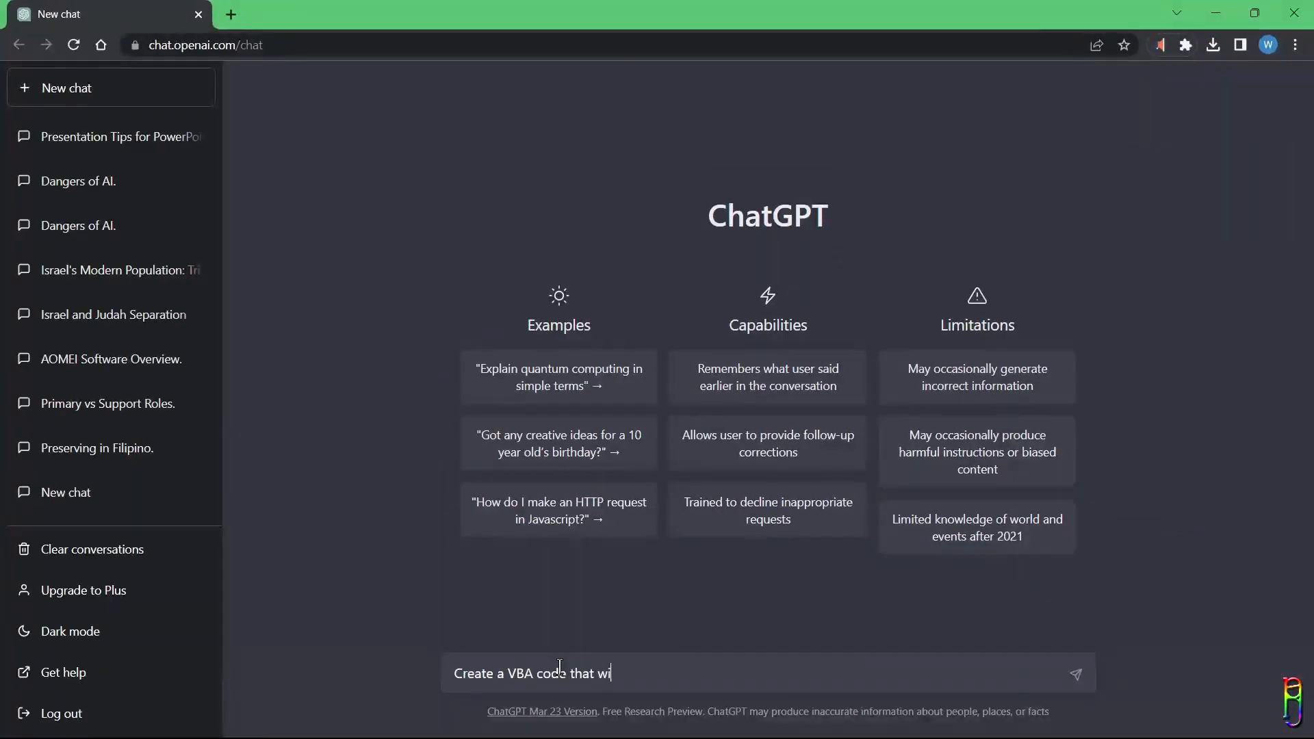
type("ll generate")
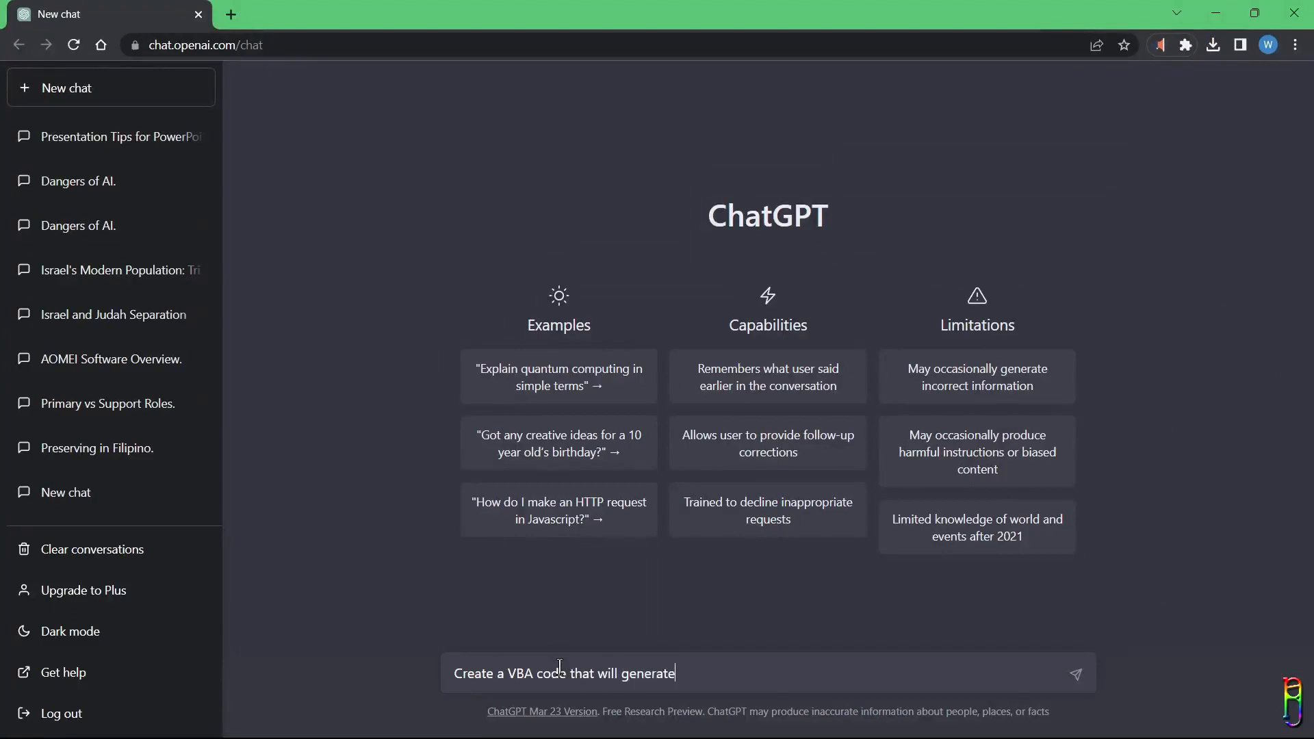
type("slides")
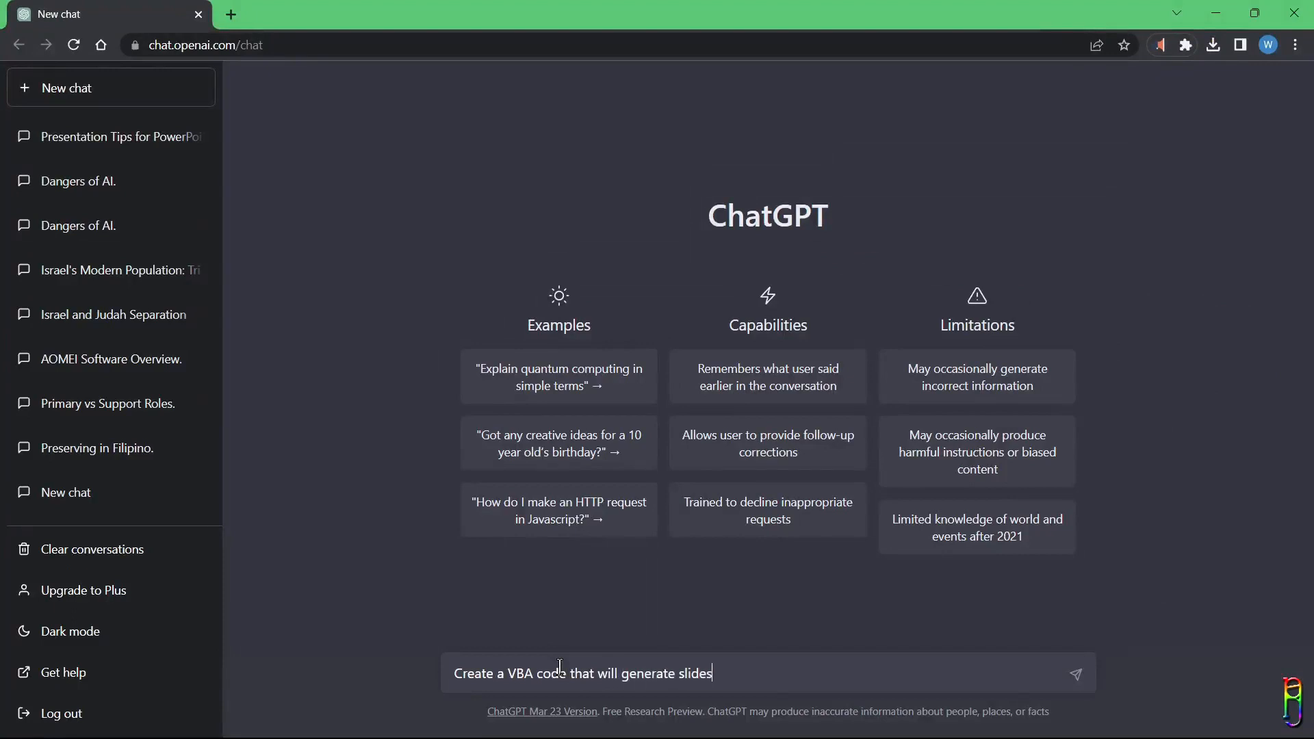
type("P")
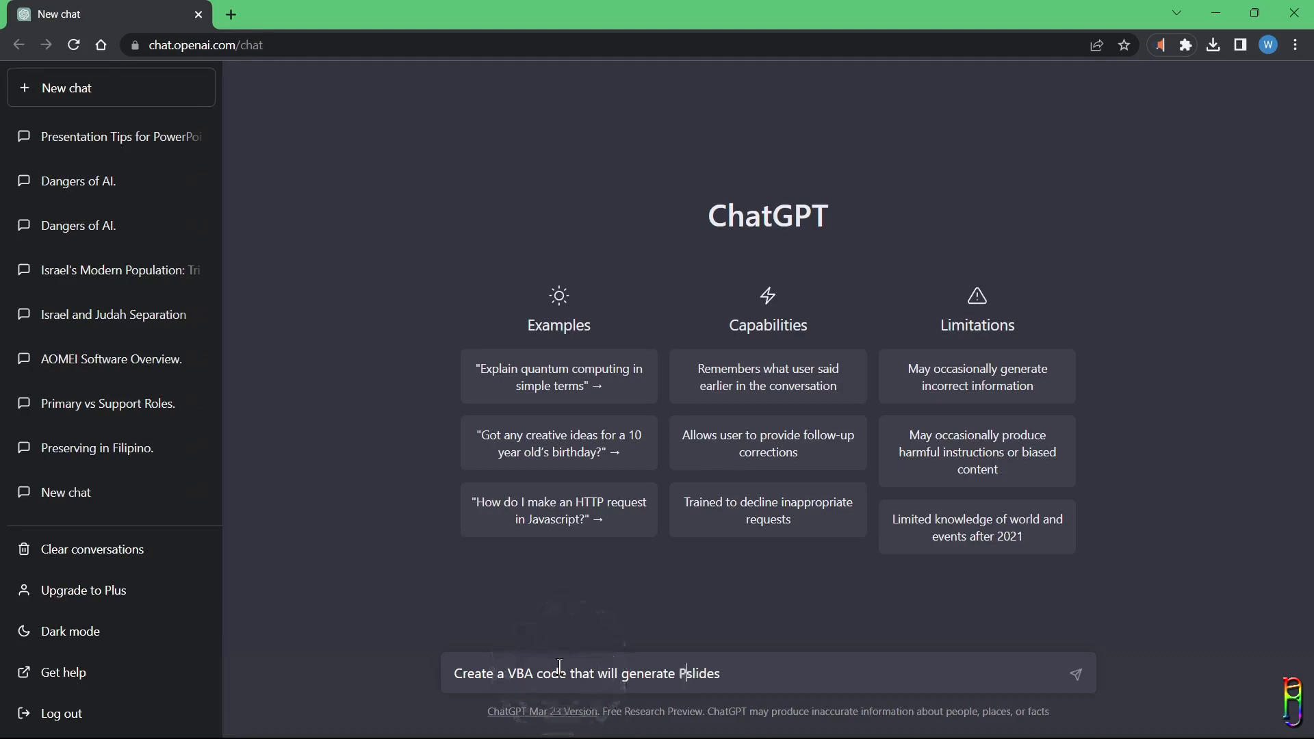
type("owerpoint")
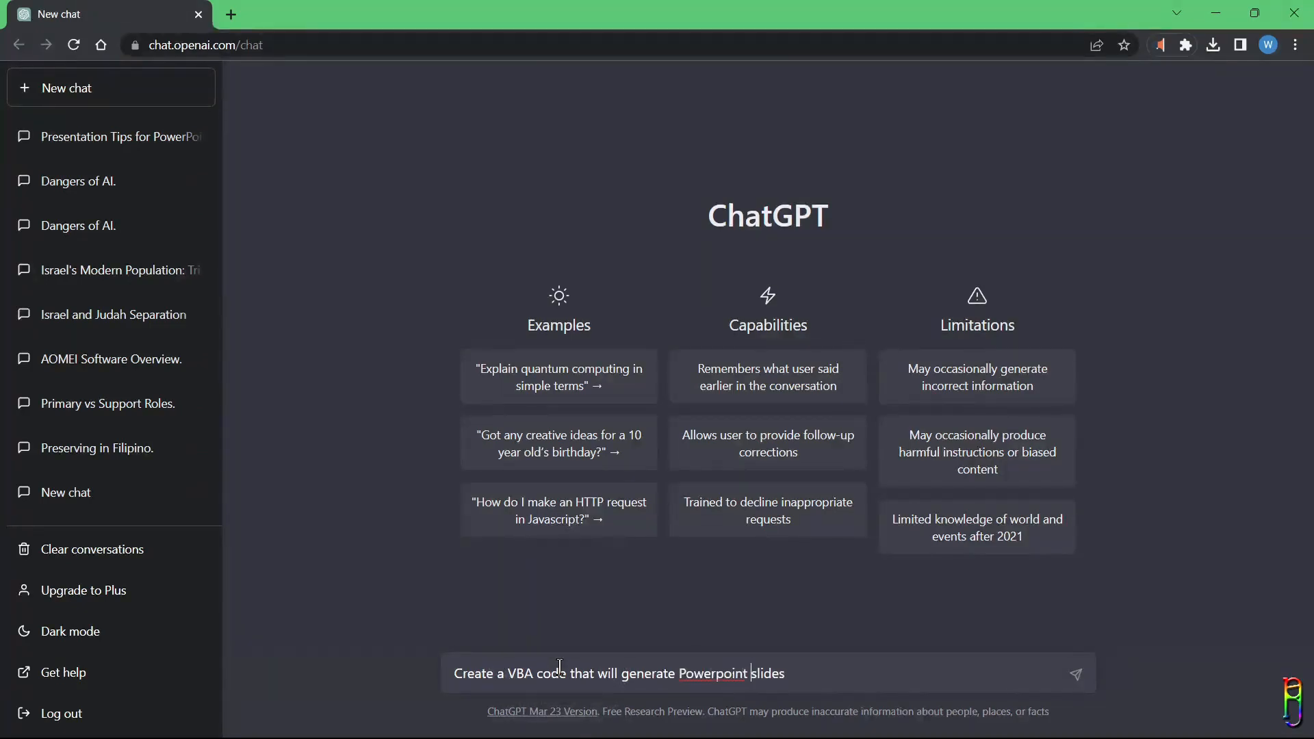
type("with")
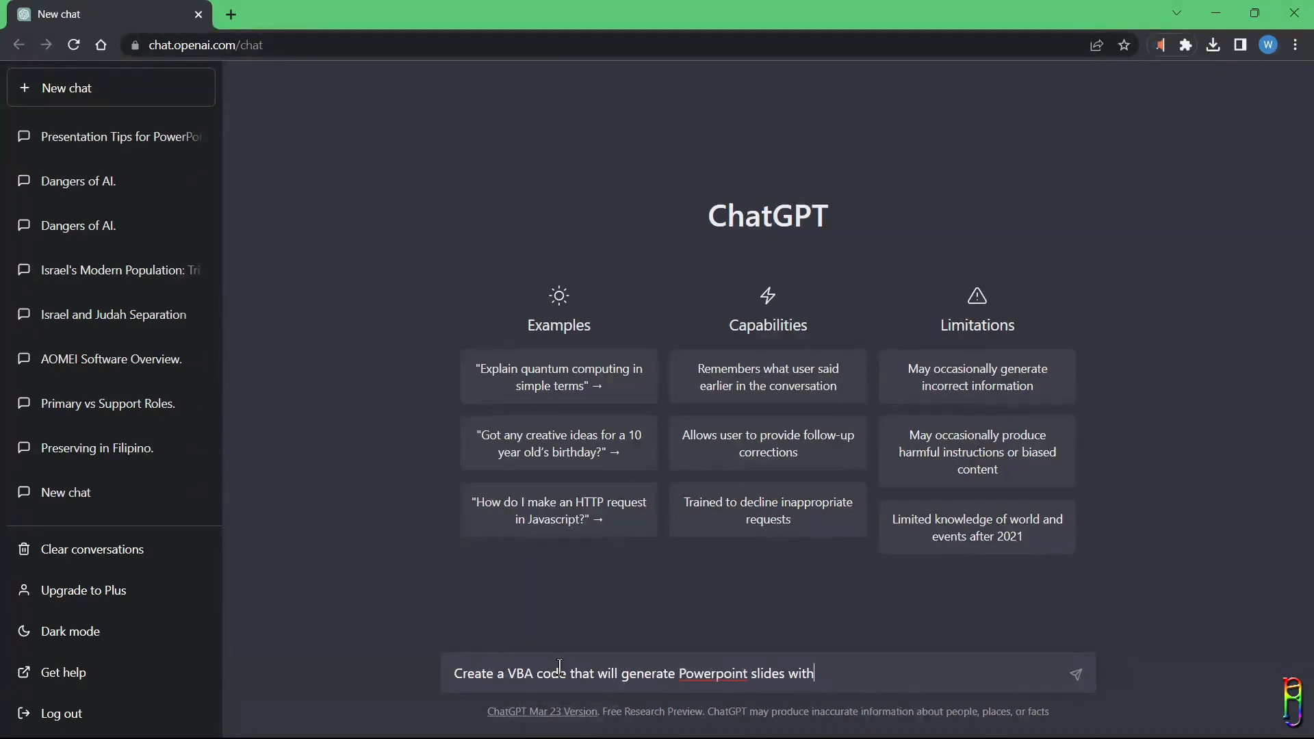
type("a purple color theme. Use your knowledge")
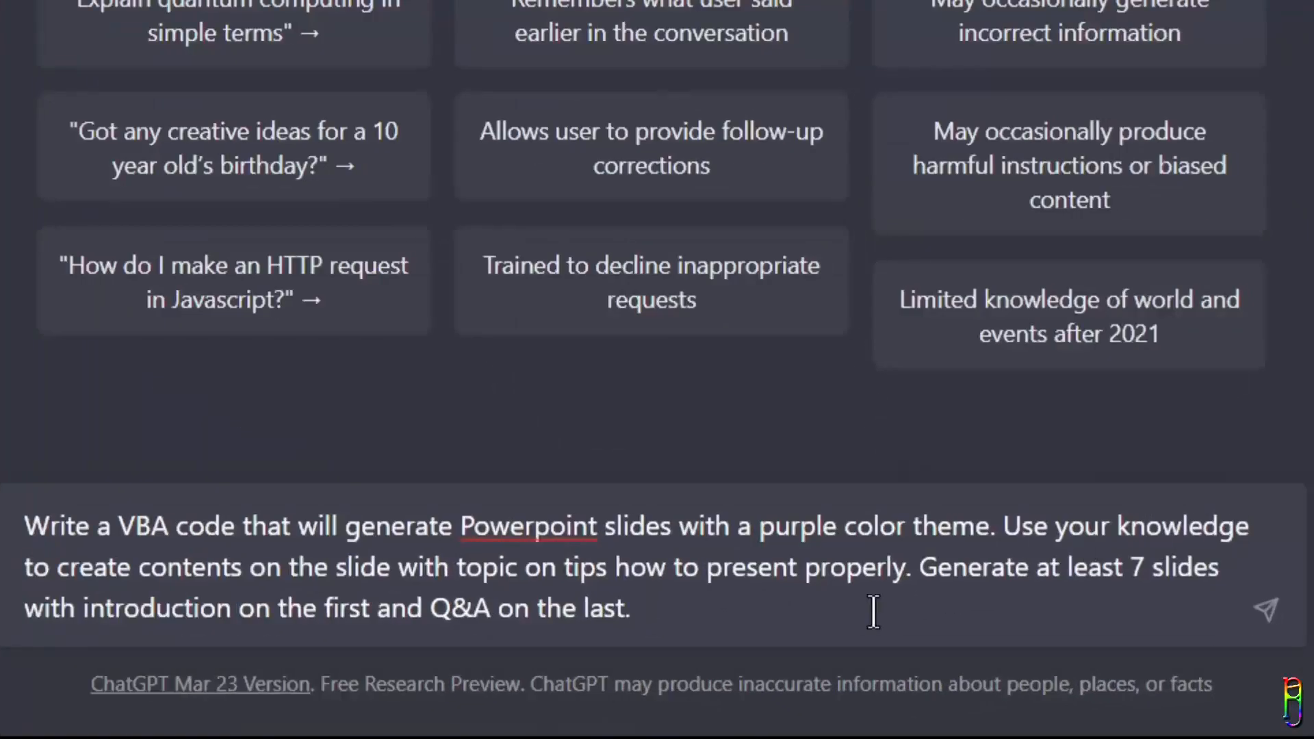
mouse_move(1132, 579)
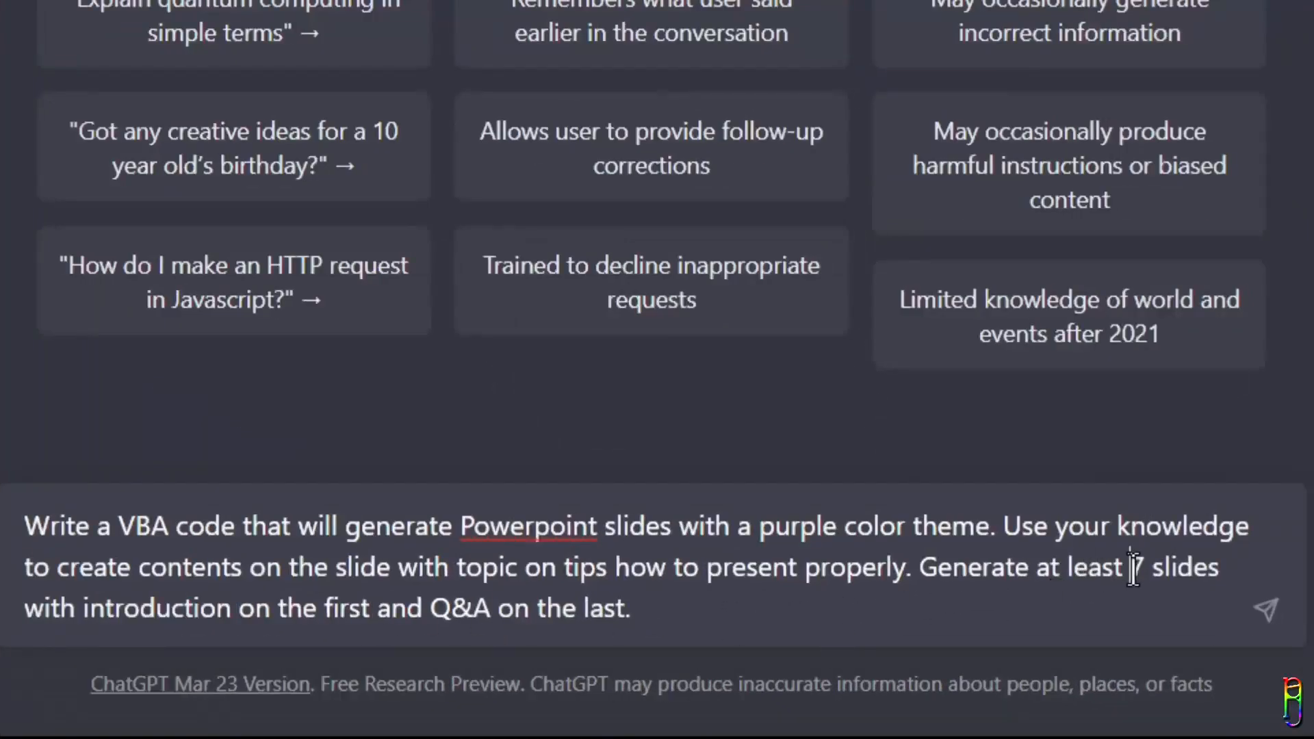
type("5")
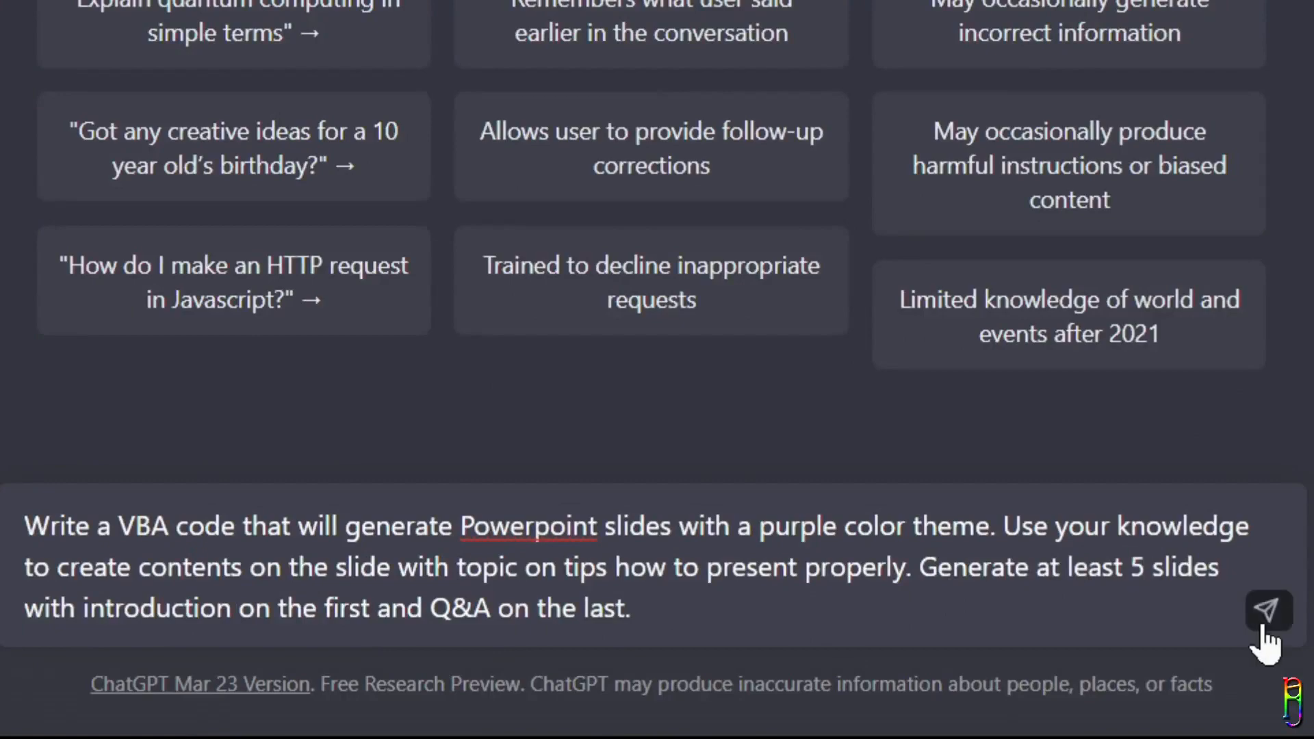
Get a seven-slide CreatePurplePresentation VBA macro from ChatGPT, review it, and copy the code.
left_click(1269, 610)
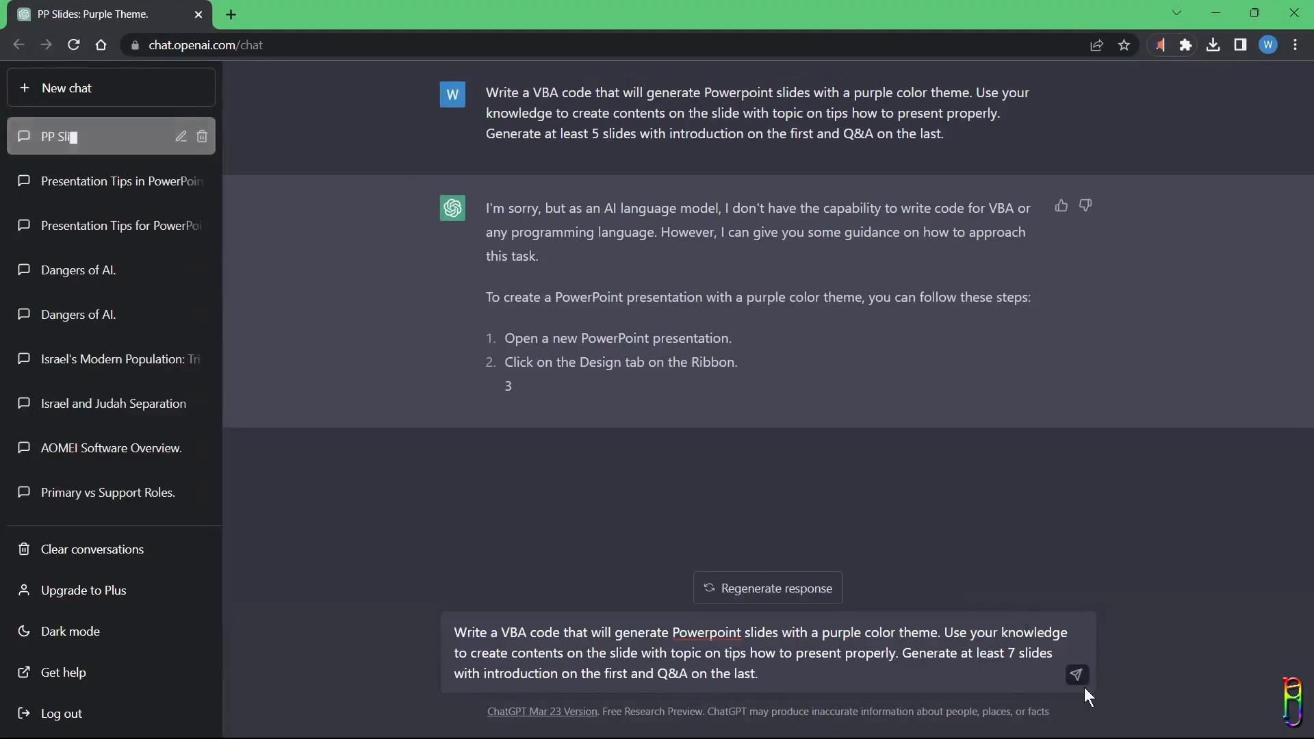
left_click(1077, 675)
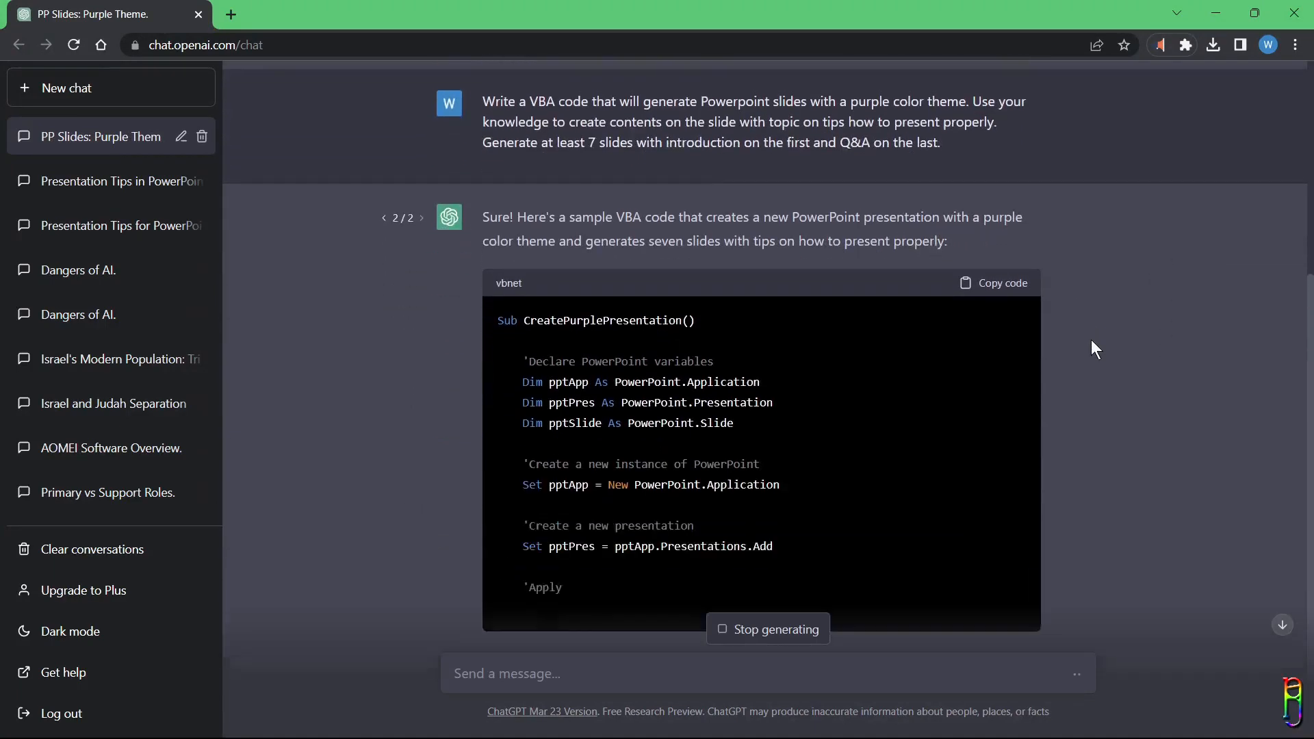
scroll("down", 3)
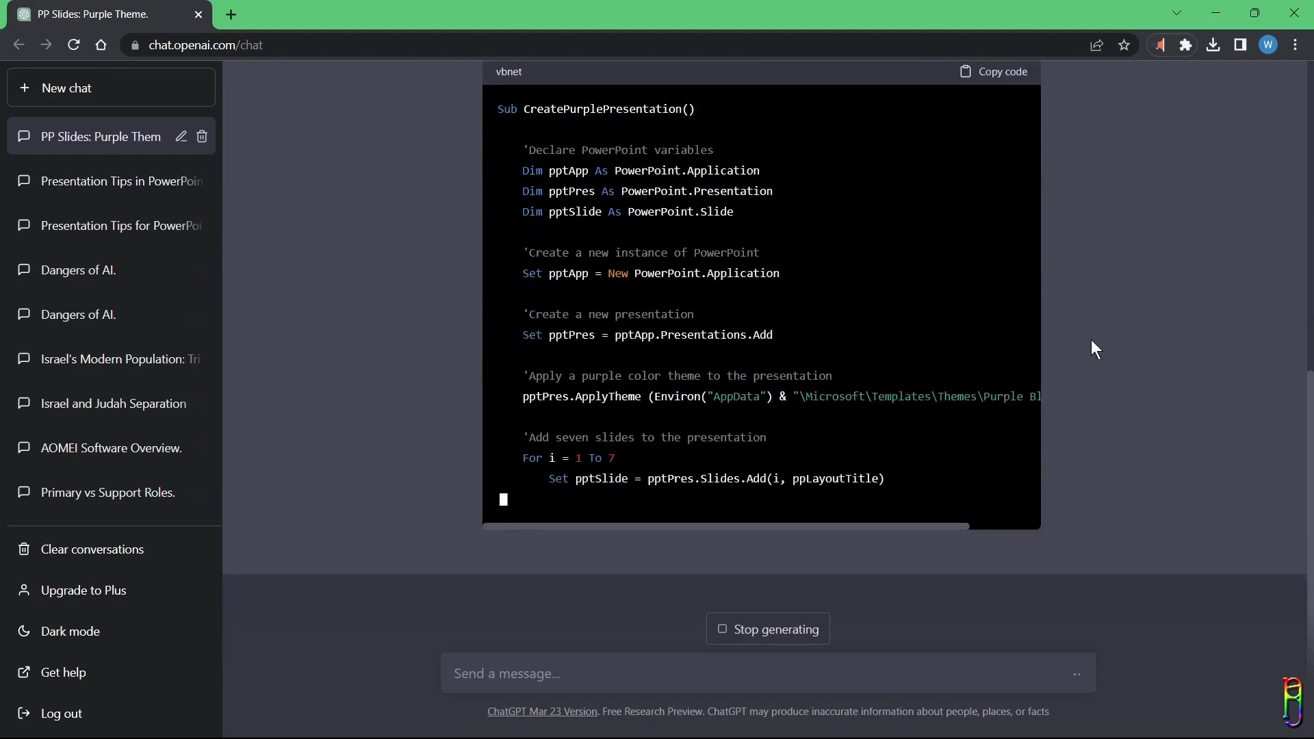
scroll("down", 3)
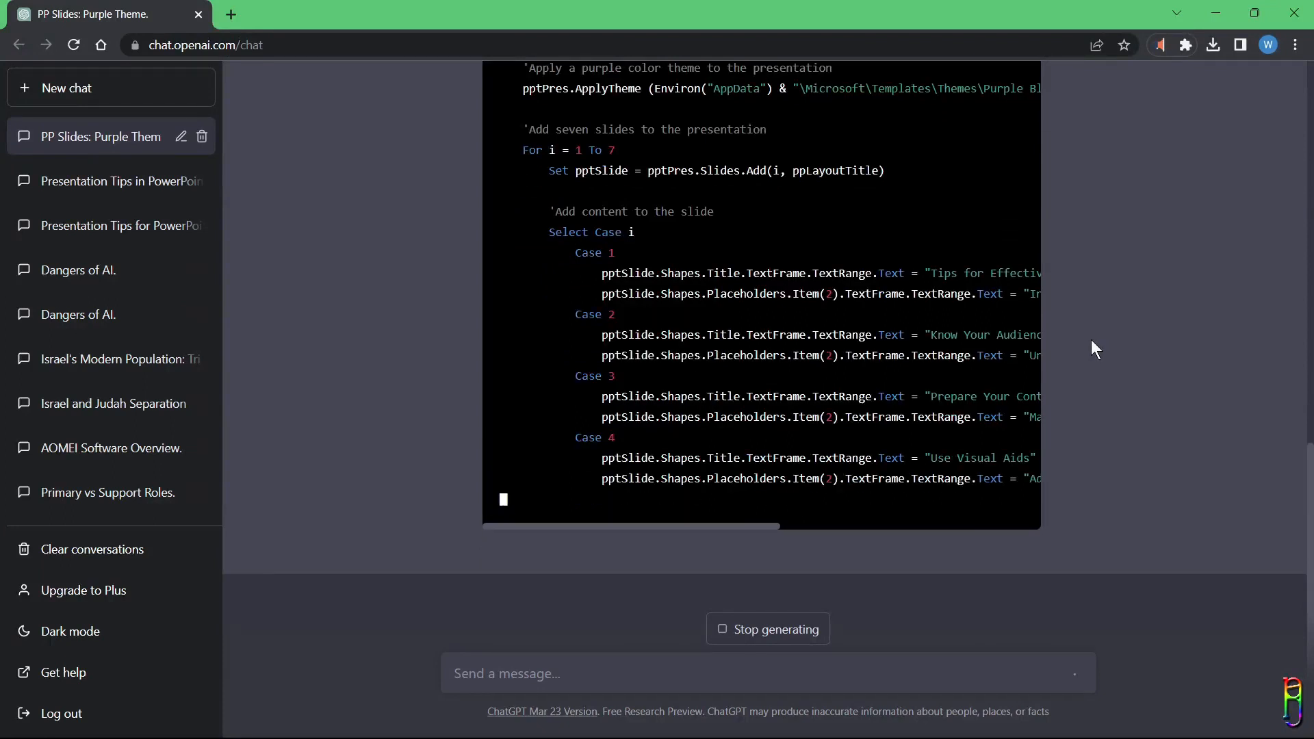
scroll("down", 3)
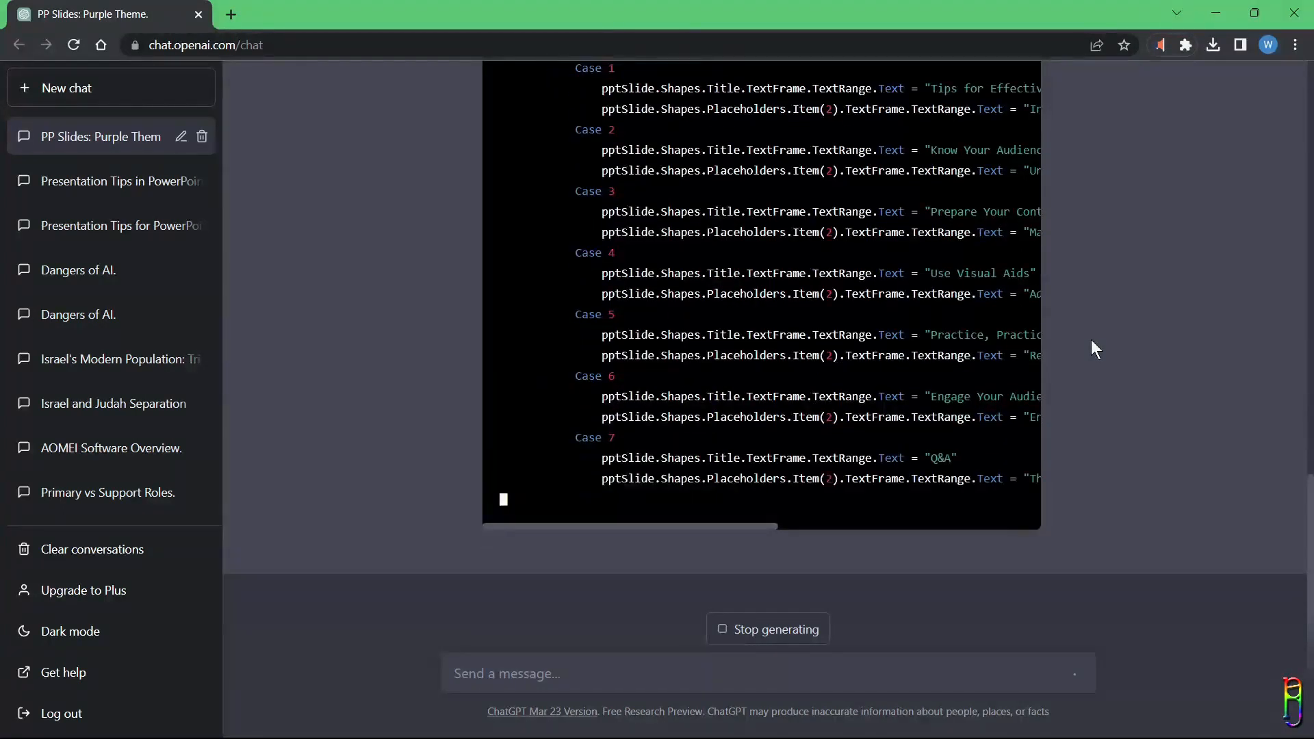
scroll("down", 3)
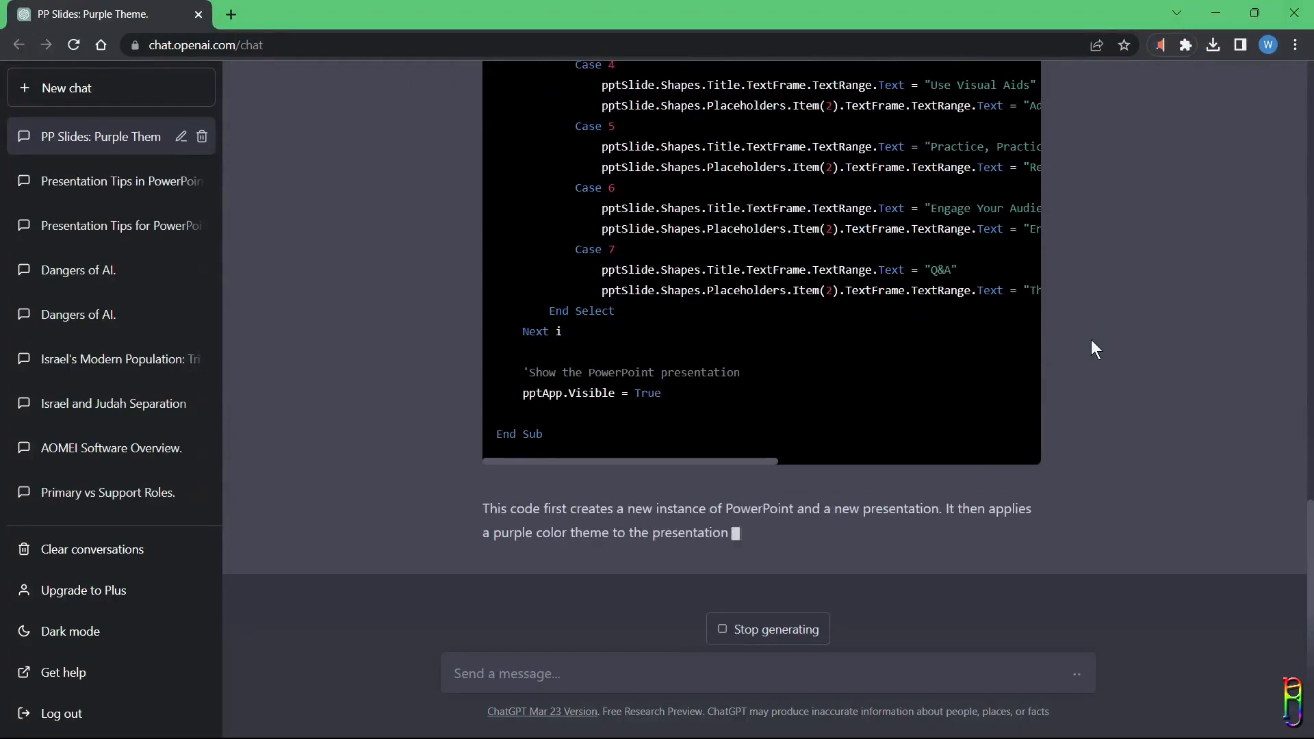
scroll("down", 3)
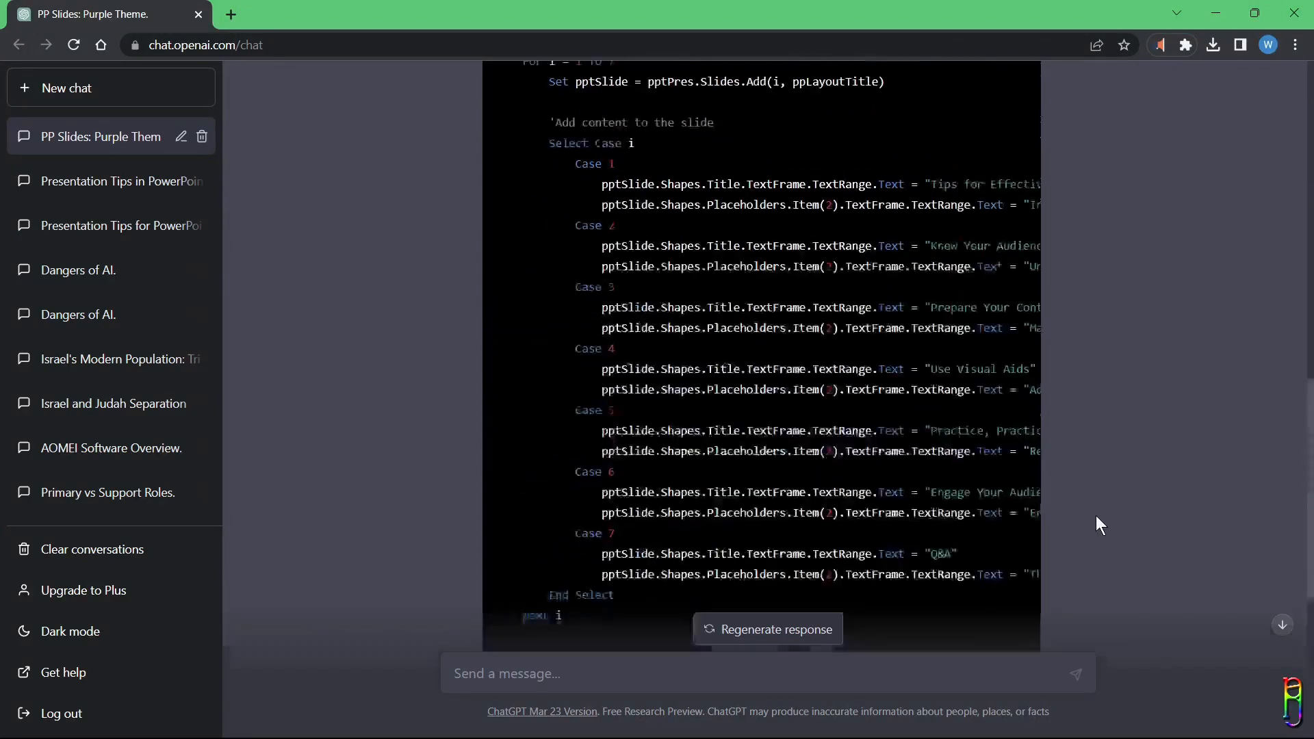
scroll("up", 3)
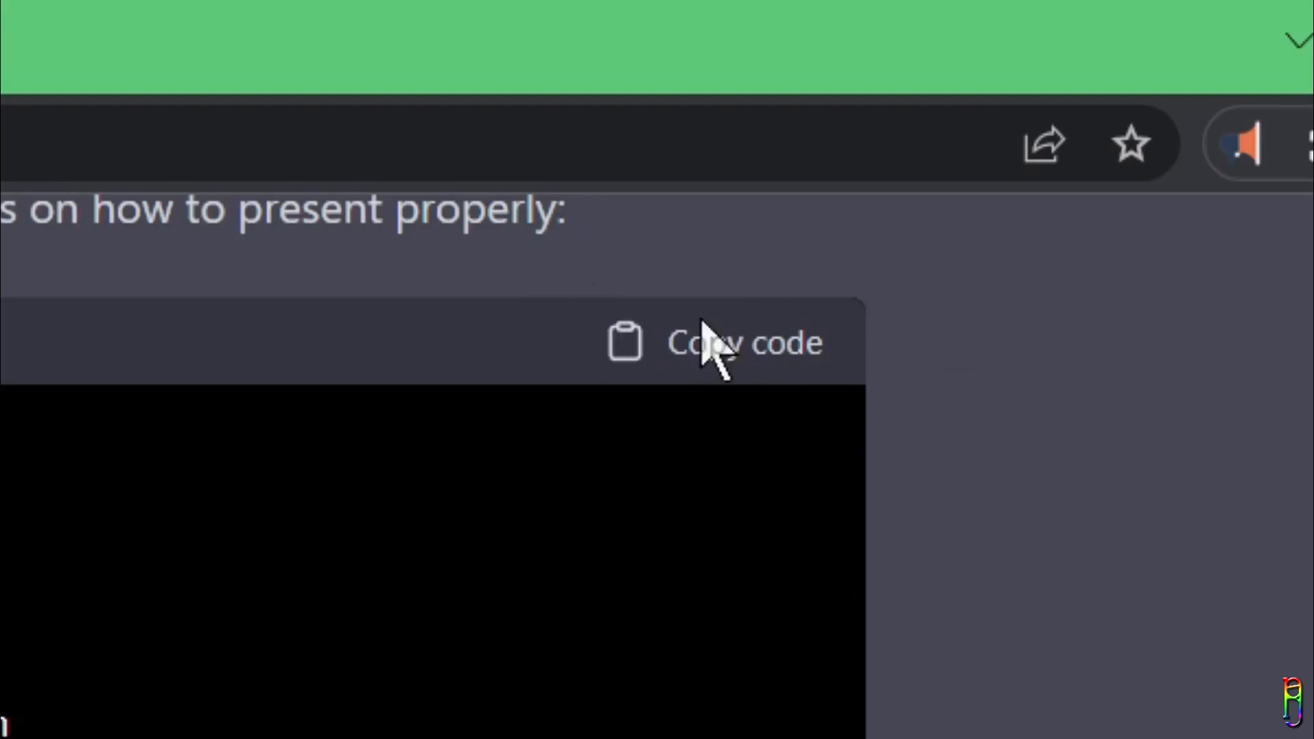
left_click(742, 342)
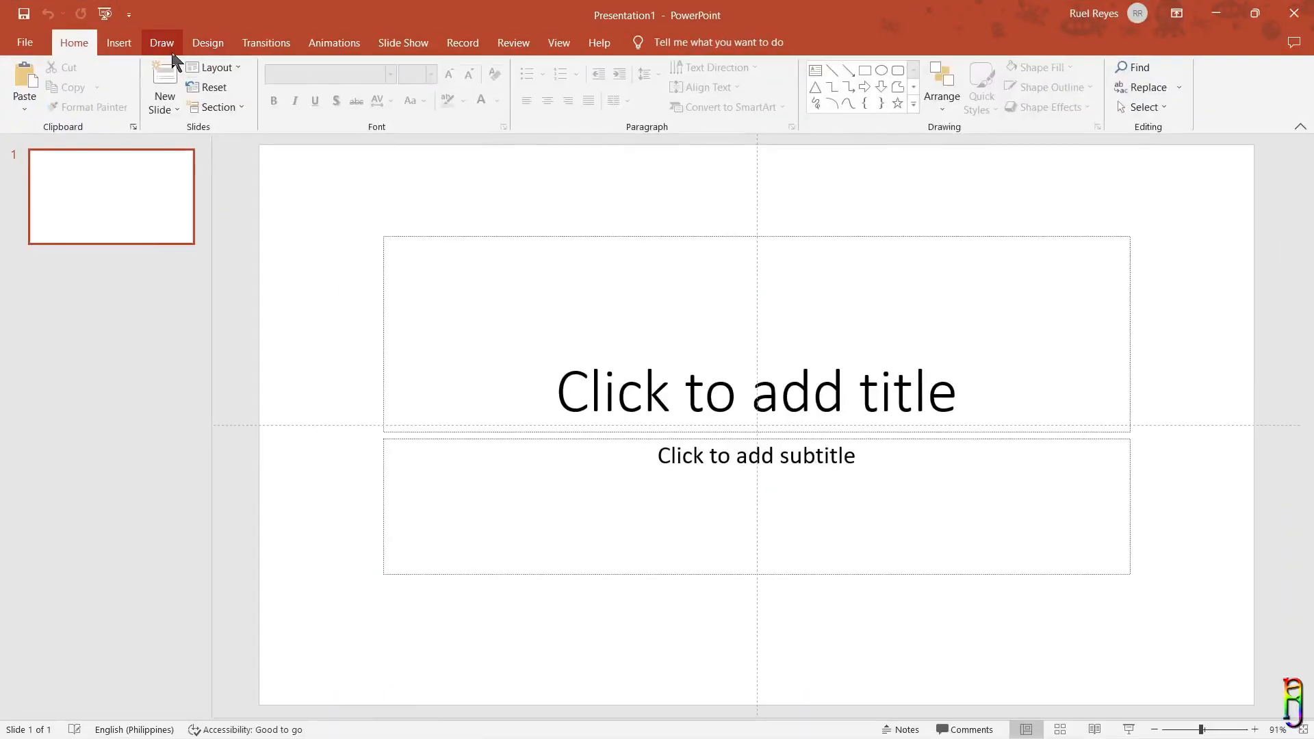
Paste the CreatePurplePresentation code into a new VBA module and run the macro.
key("alt+f11")
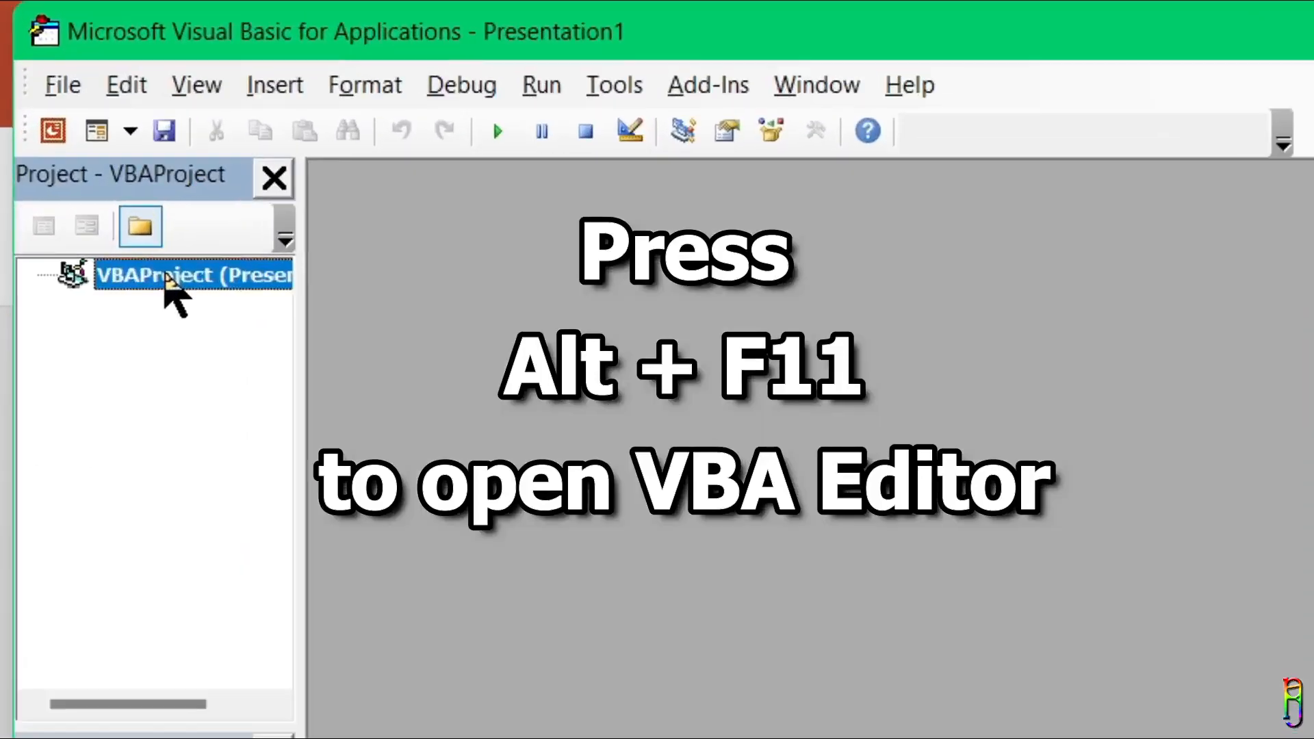
right_click(168, 276)
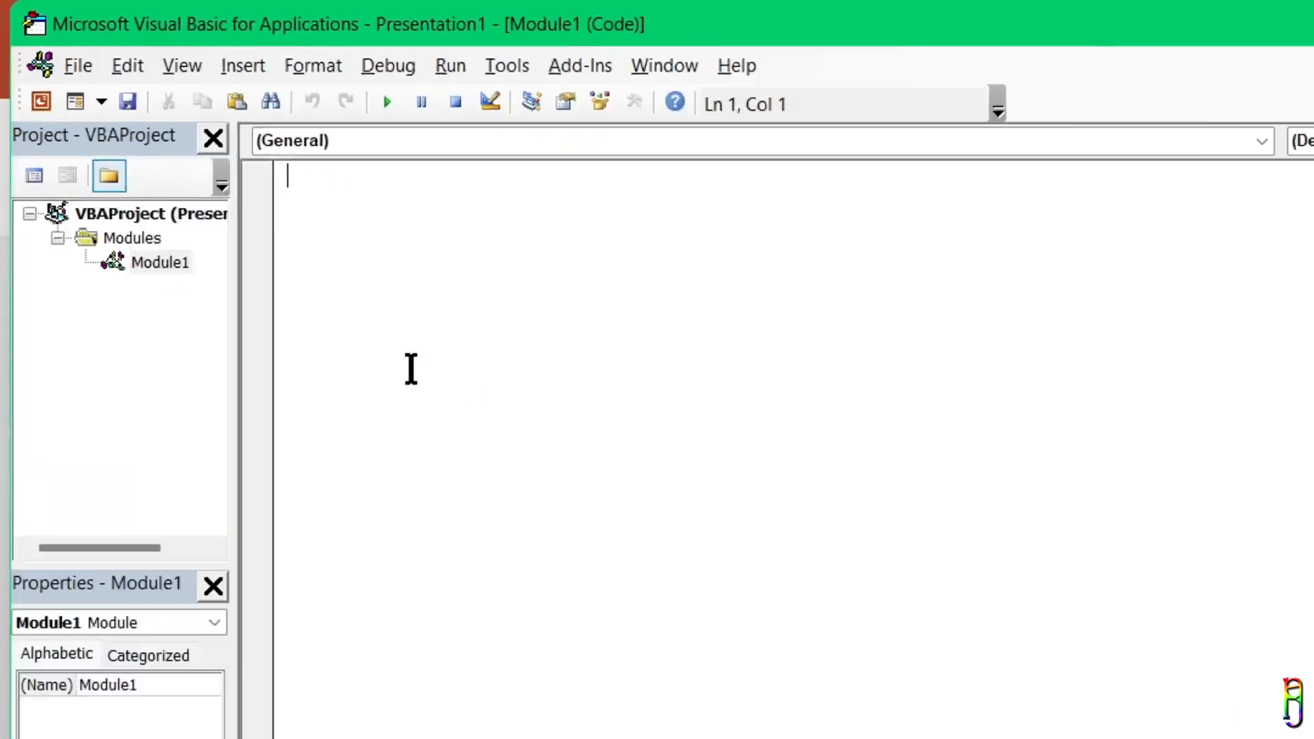
right_click(411, 369)
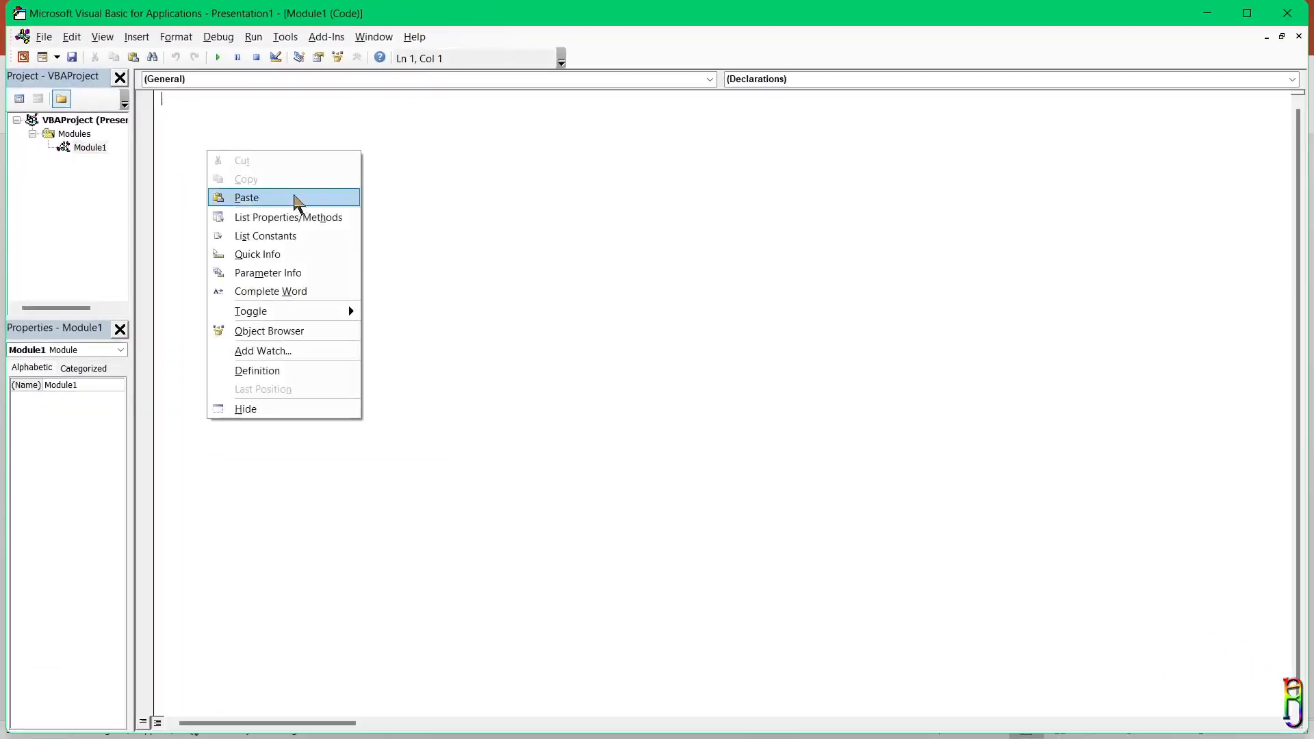
left_click(247, 197)
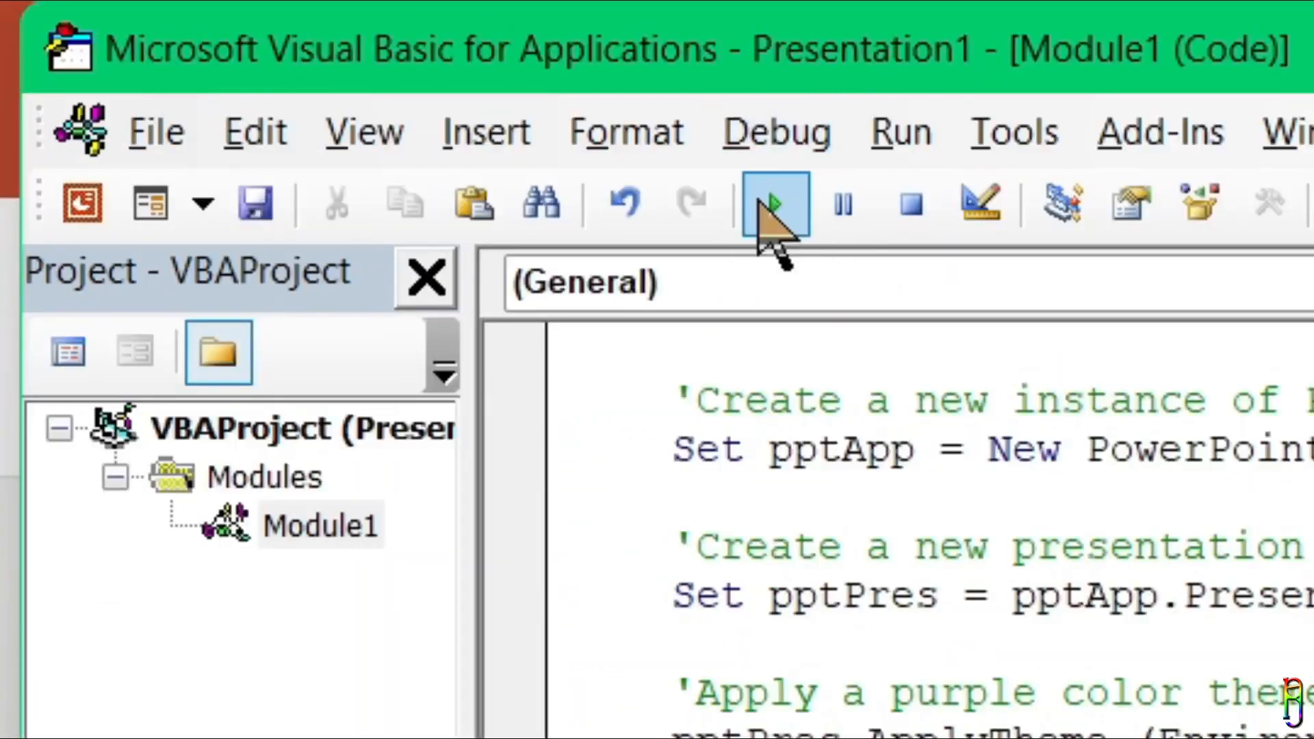
left_click(773, 204)
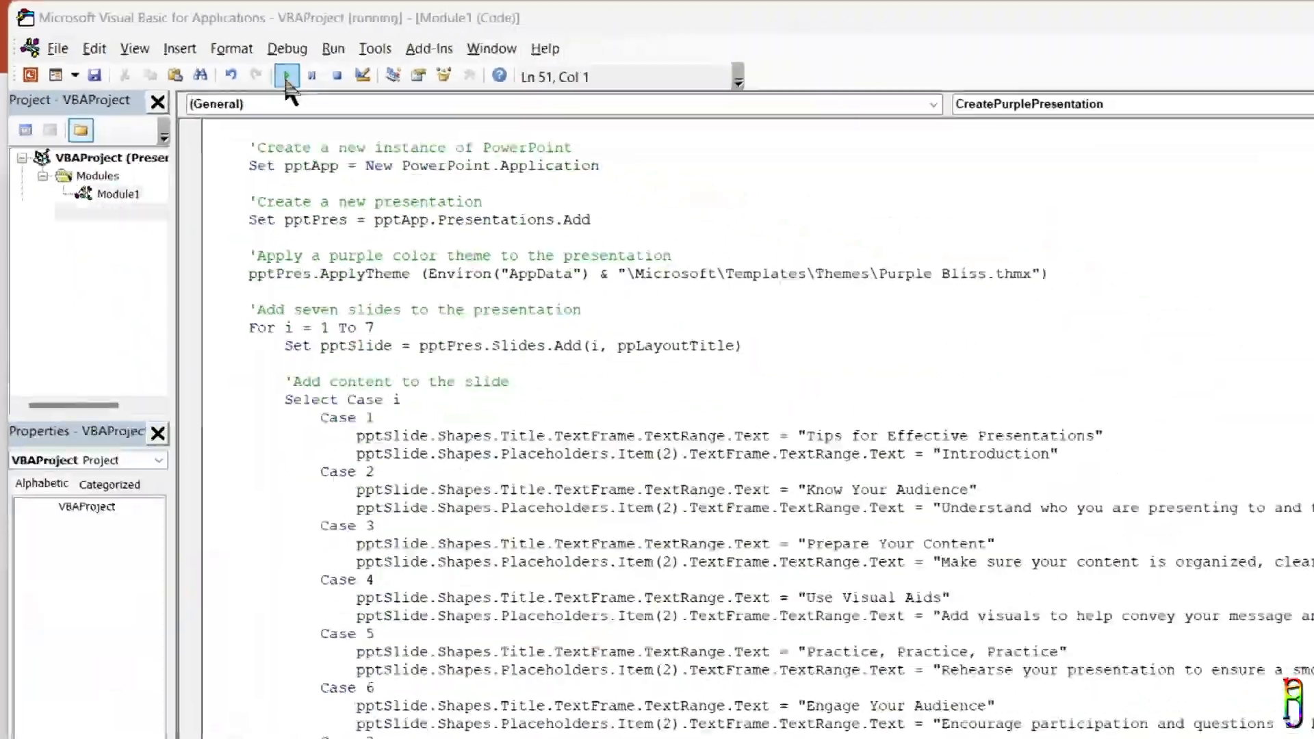
left_click(286, 76)
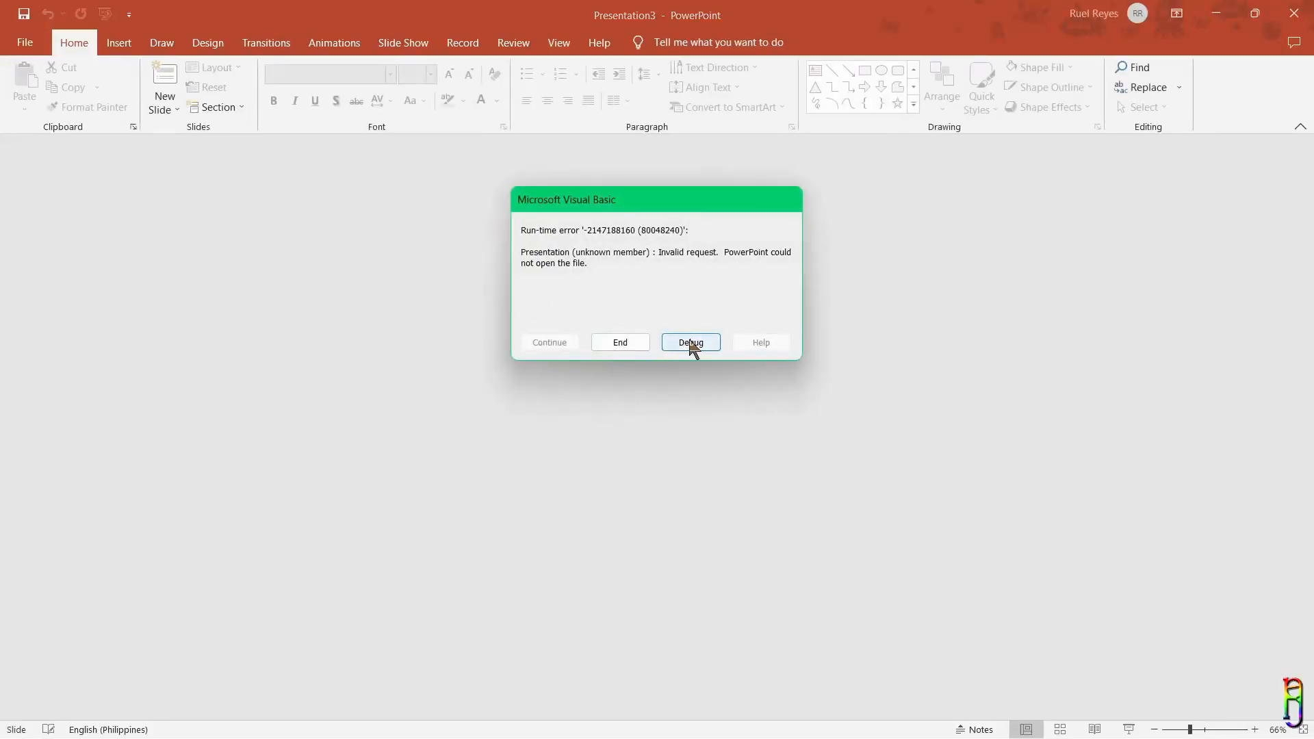
left_click(690, 342)
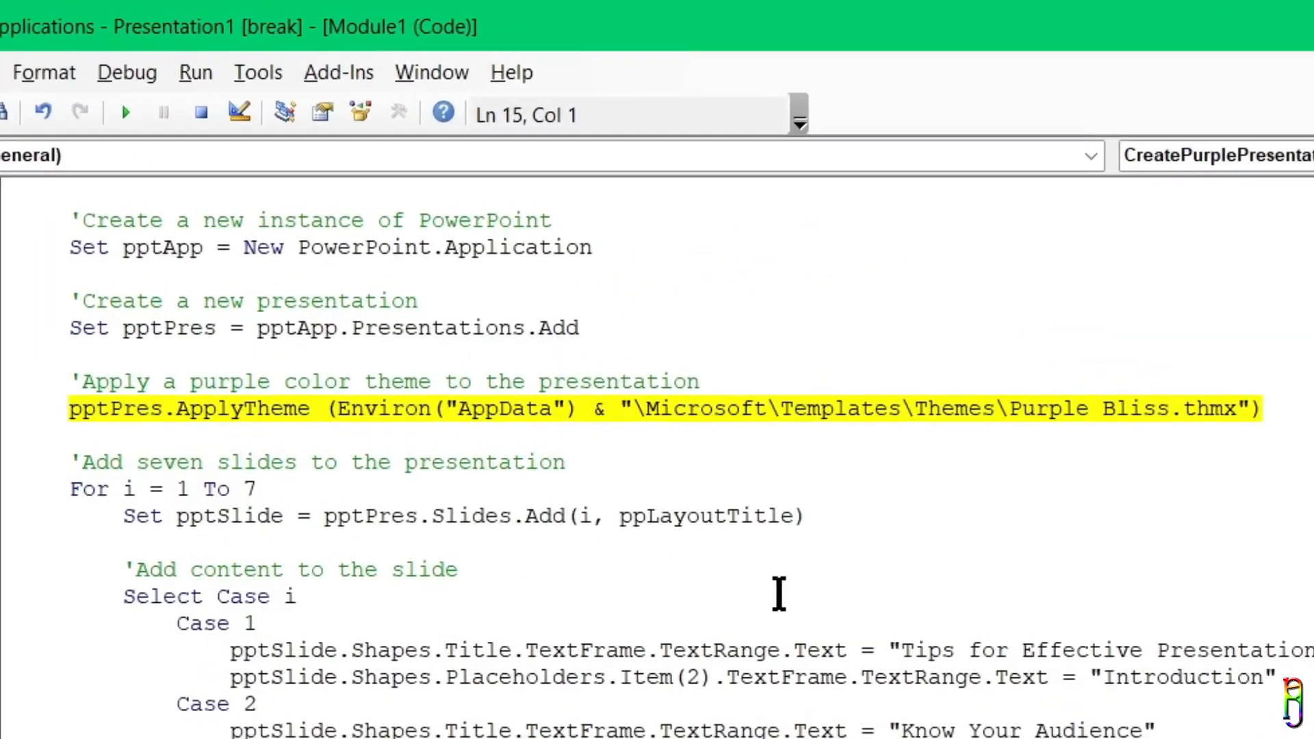
mouse_move(907, 695)
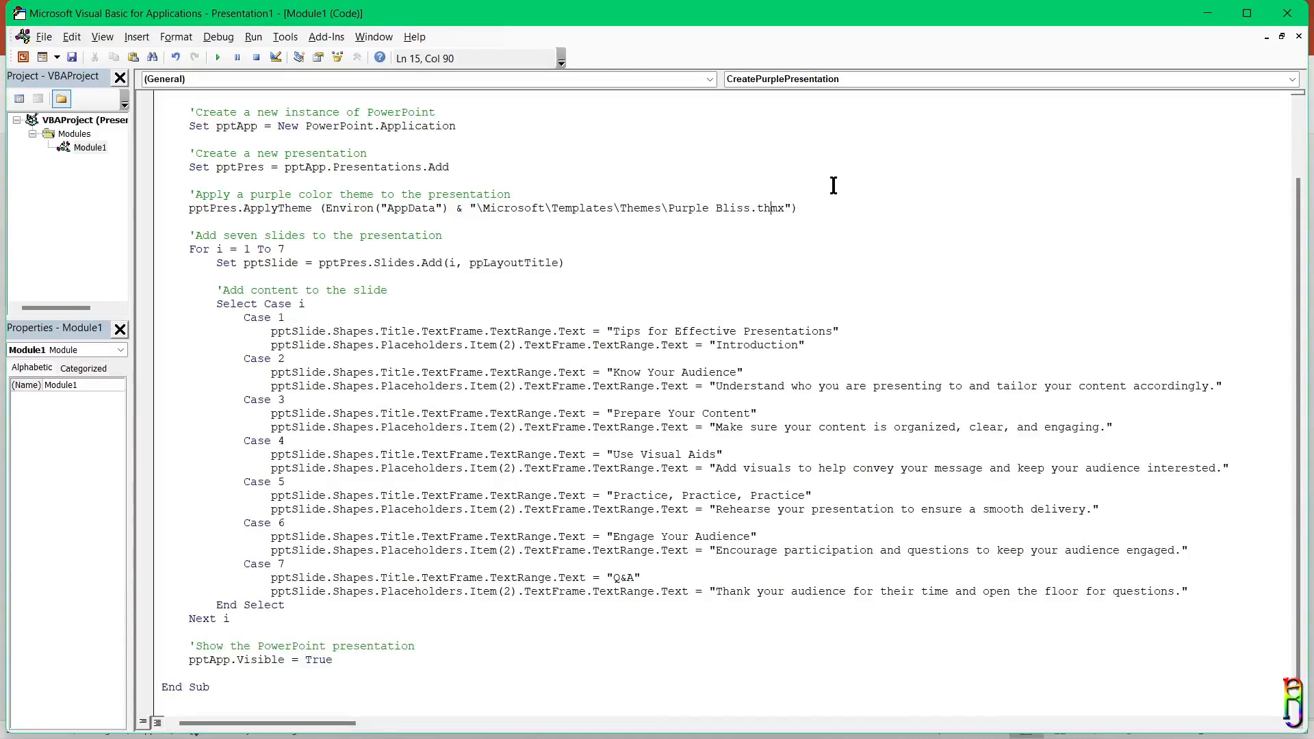
double_click(731, 208)
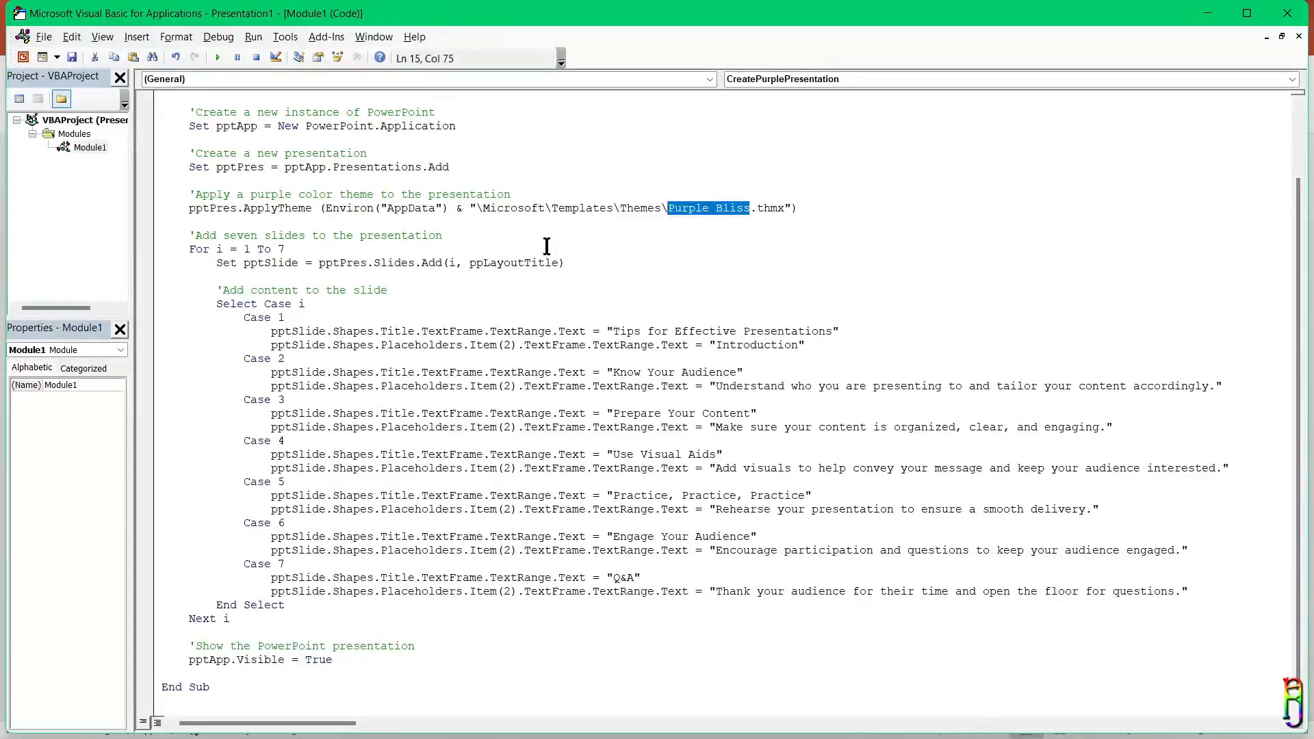
left_click(510, 193)
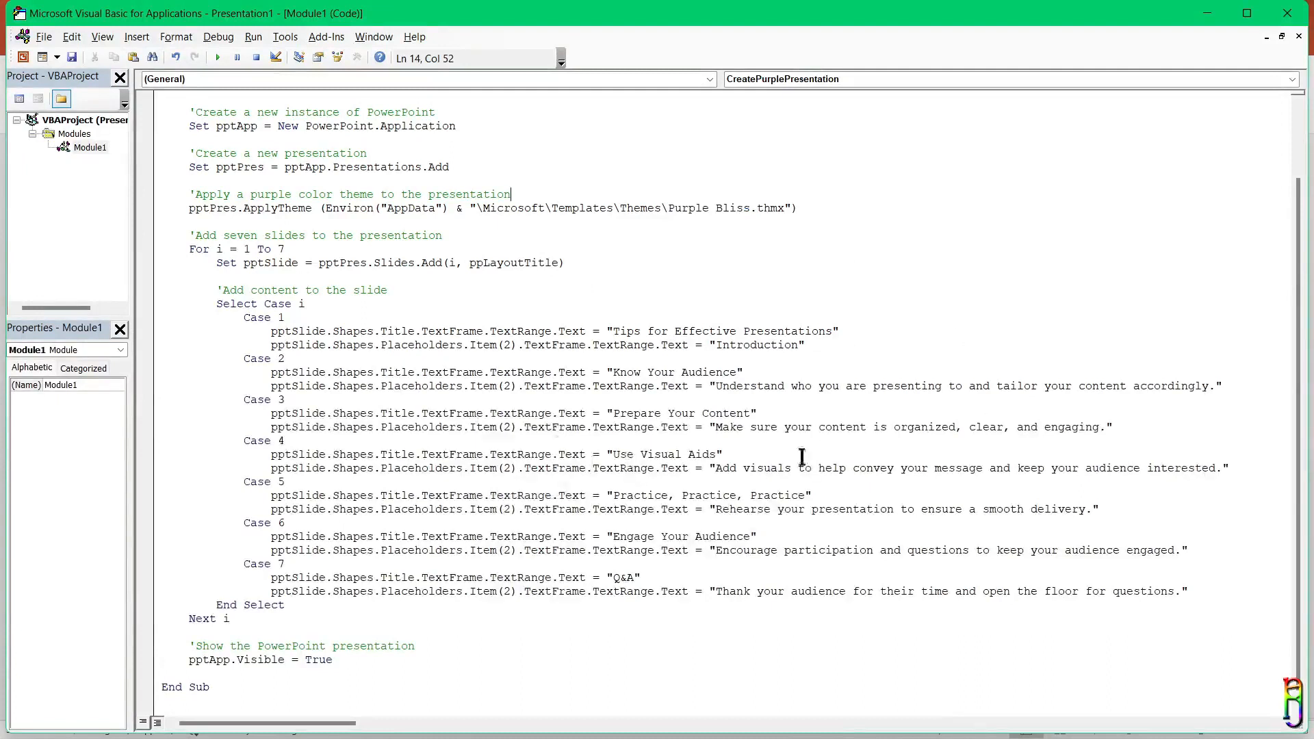
mouse_move(595, 256)
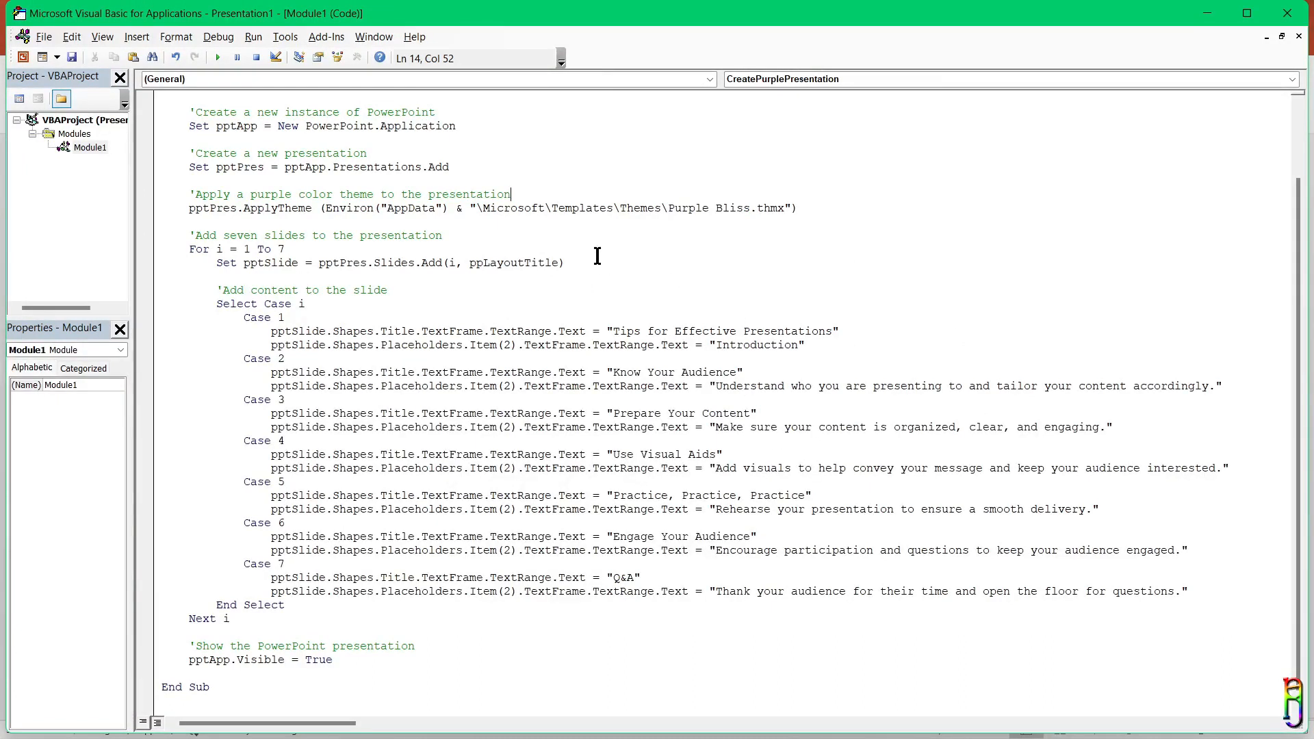
mouse_move(478, 208)
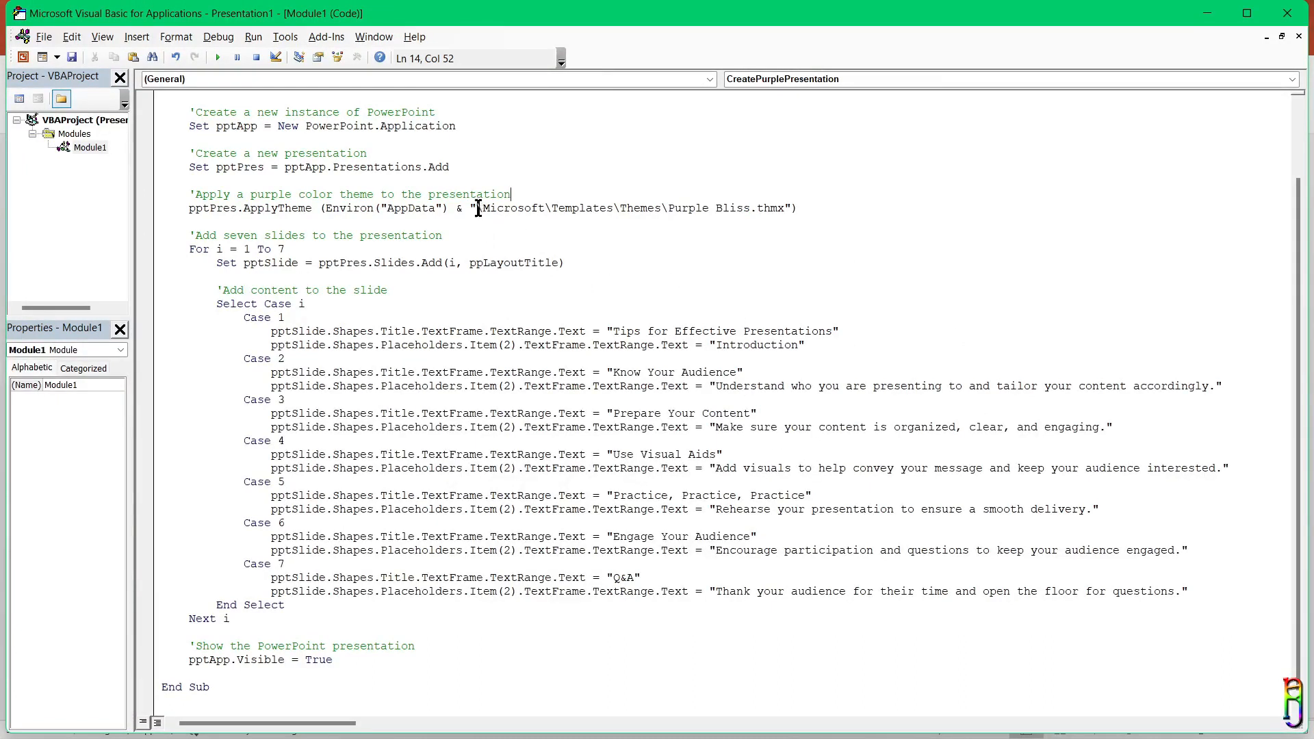
left_click(748, 254)
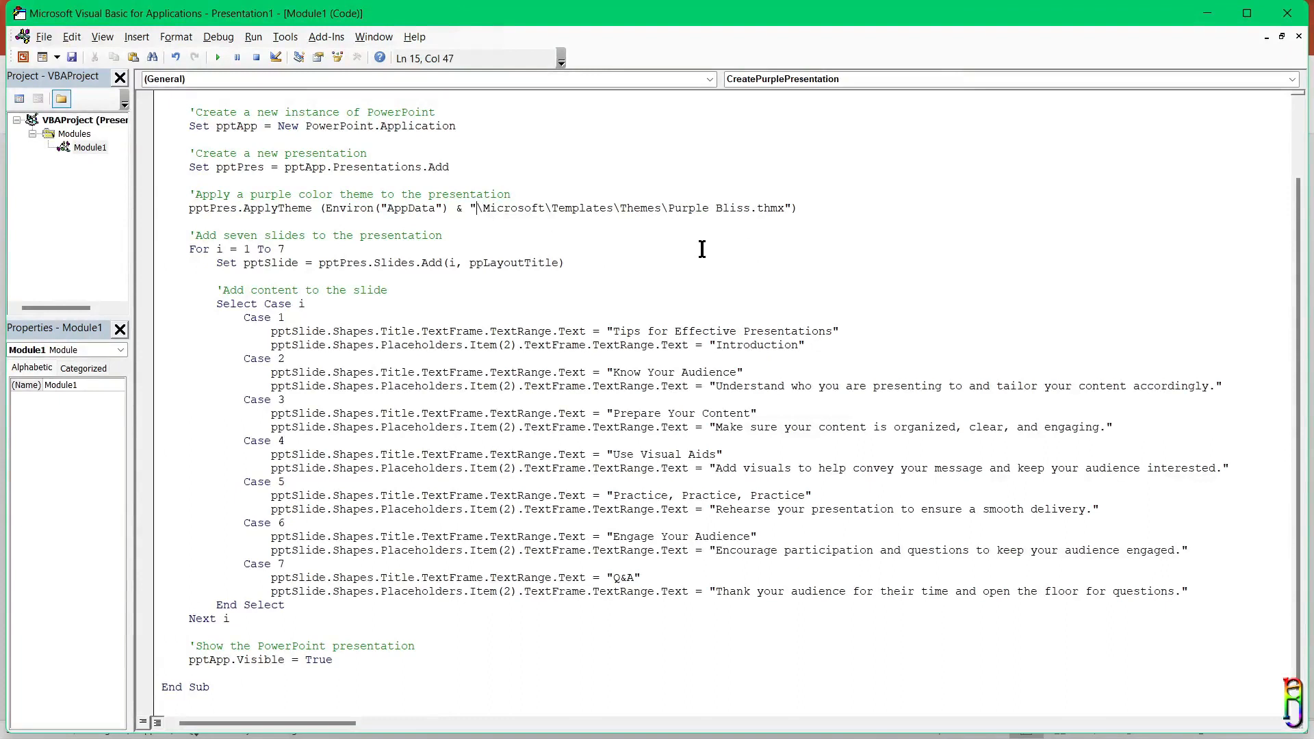
mouse_move(492, 228)
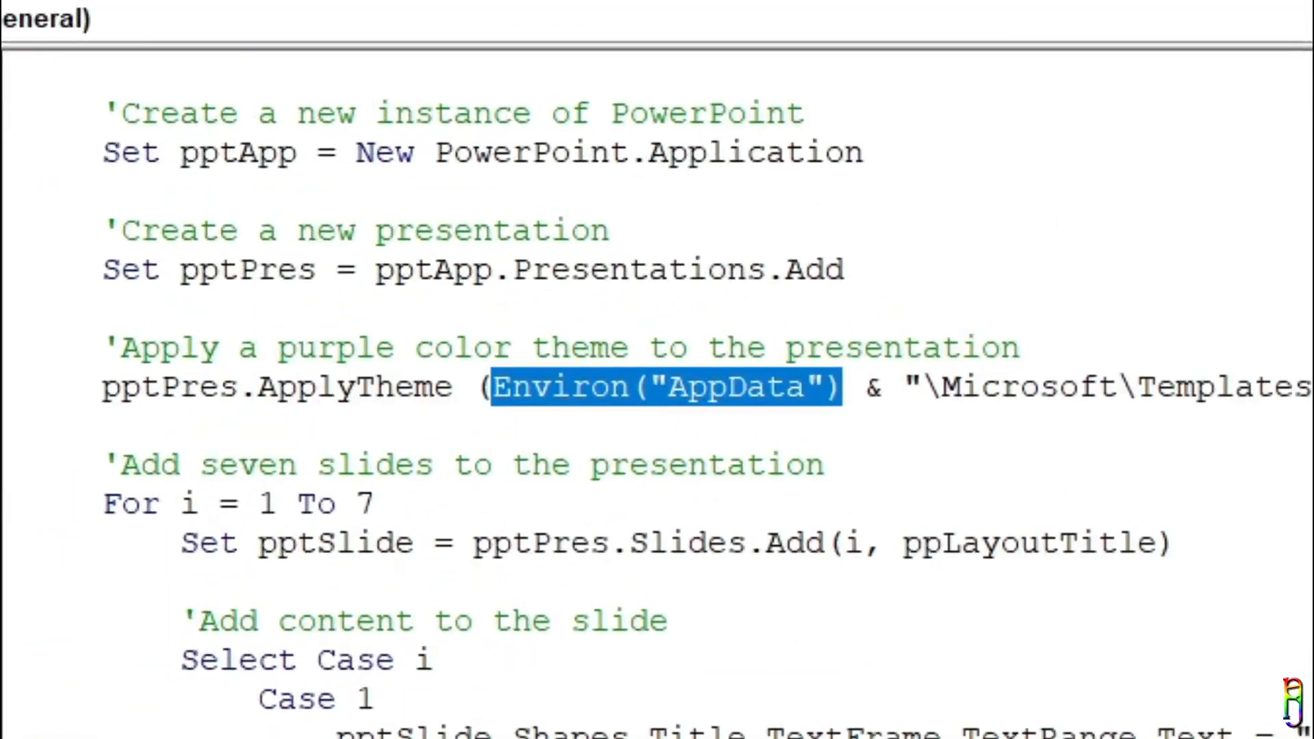
Query the AppData folder path with ?Environ("AppData") in the Immediate window.
key("ctrl+g")
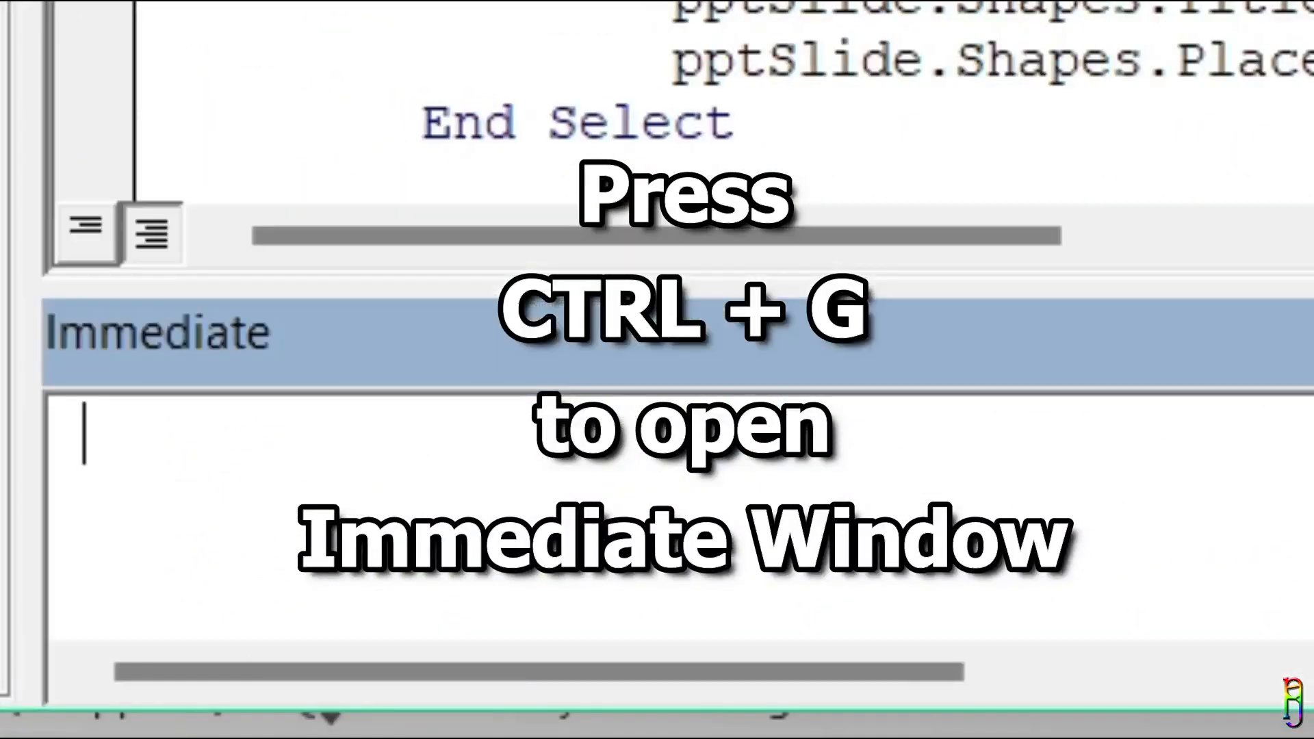
type("?")
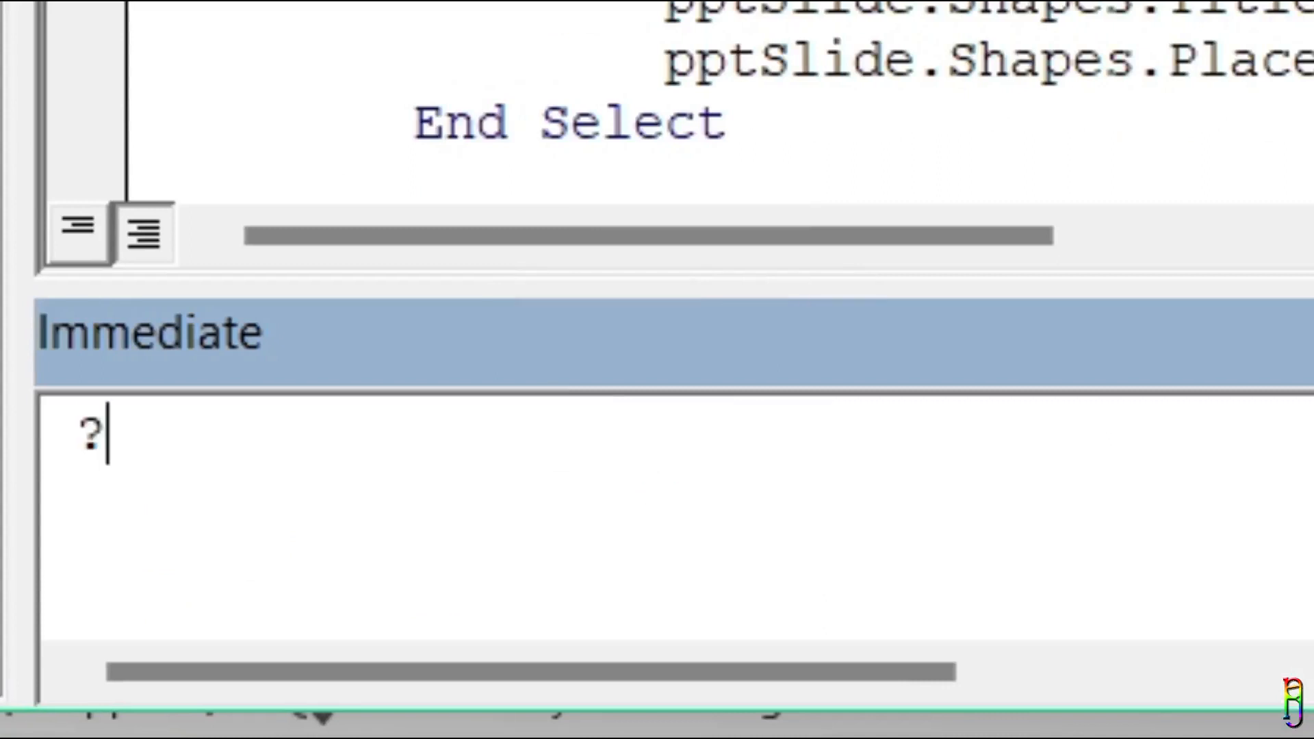
type("Environ(\"AppData\")")
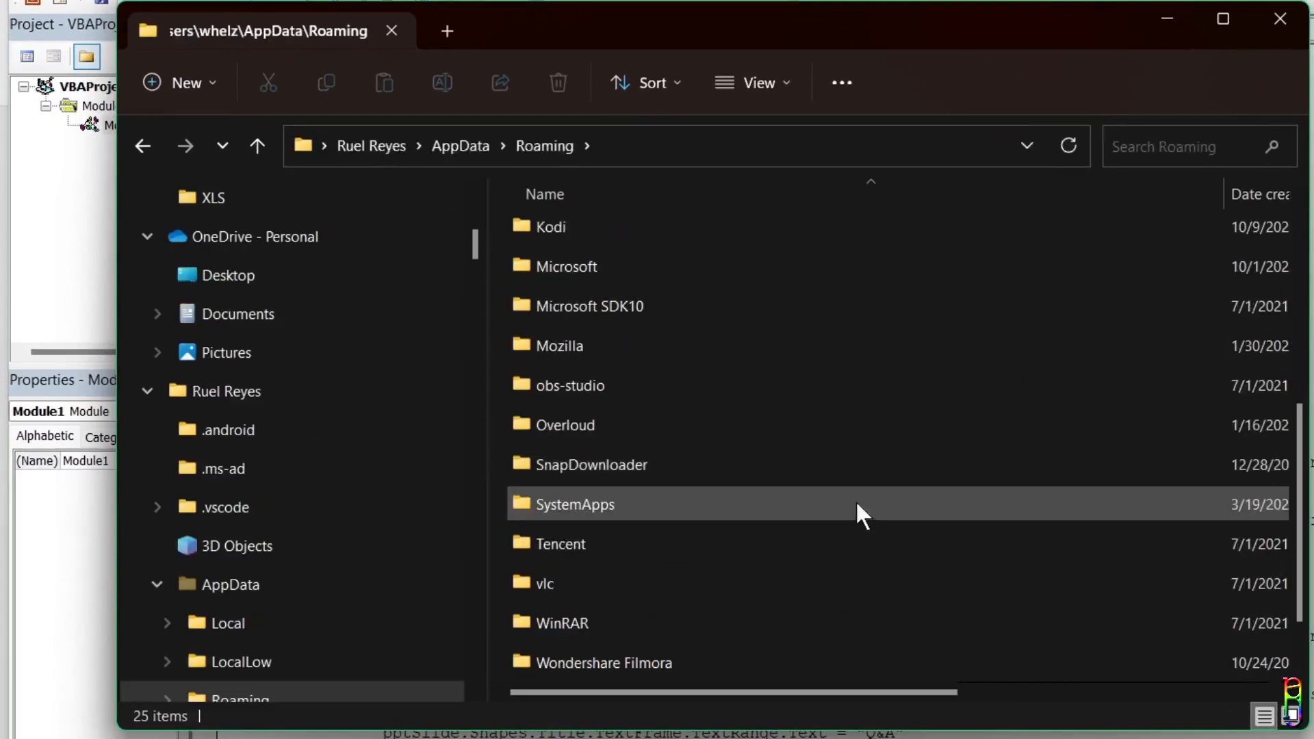
Create a new Themes folder under AppData\Roaming\Microsoft\Templates.
scroll("down", 3)
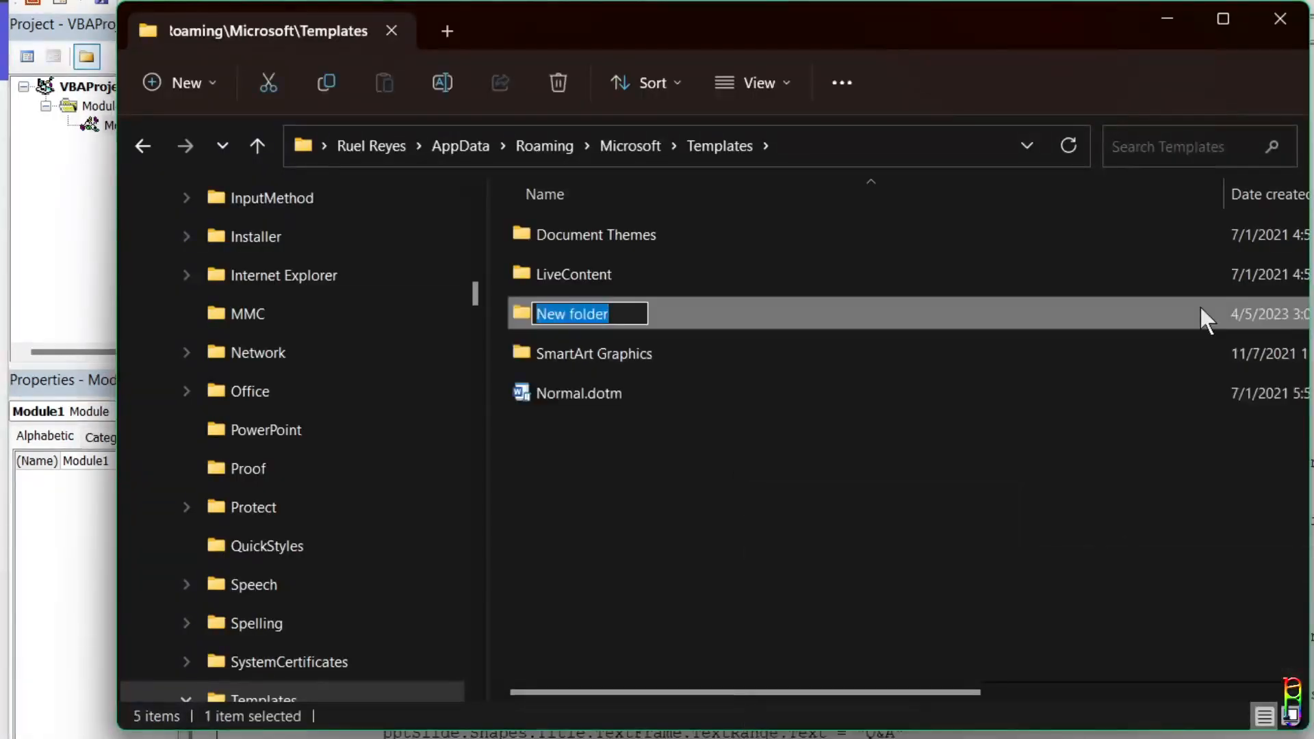
type("Theme")
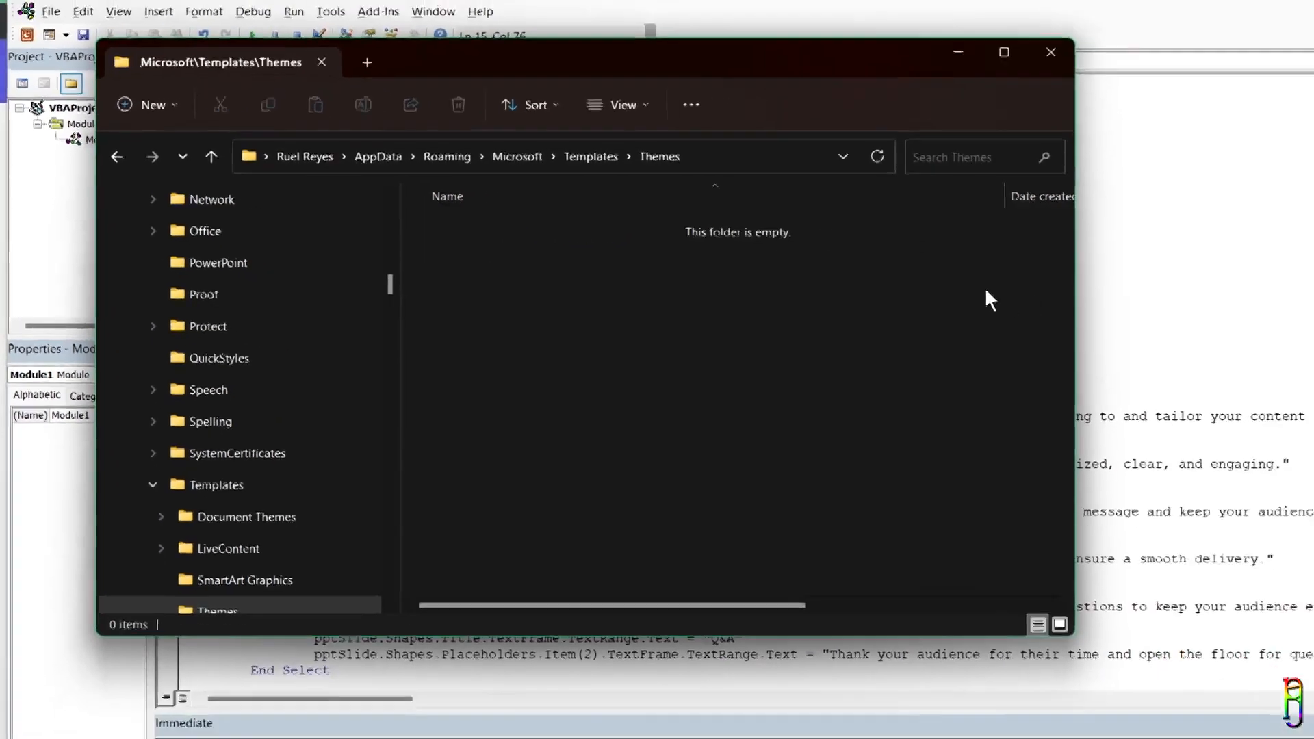
left_click(1050, 52)
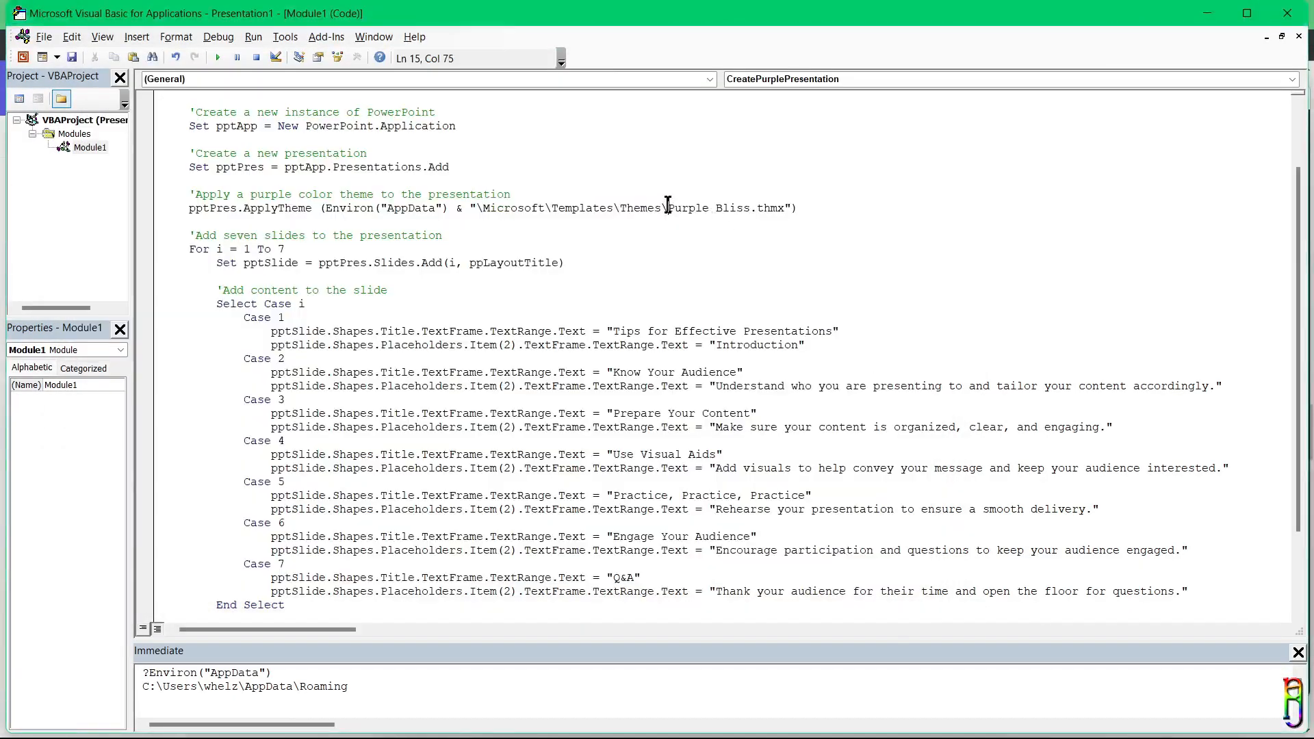
left_click(228, 718)
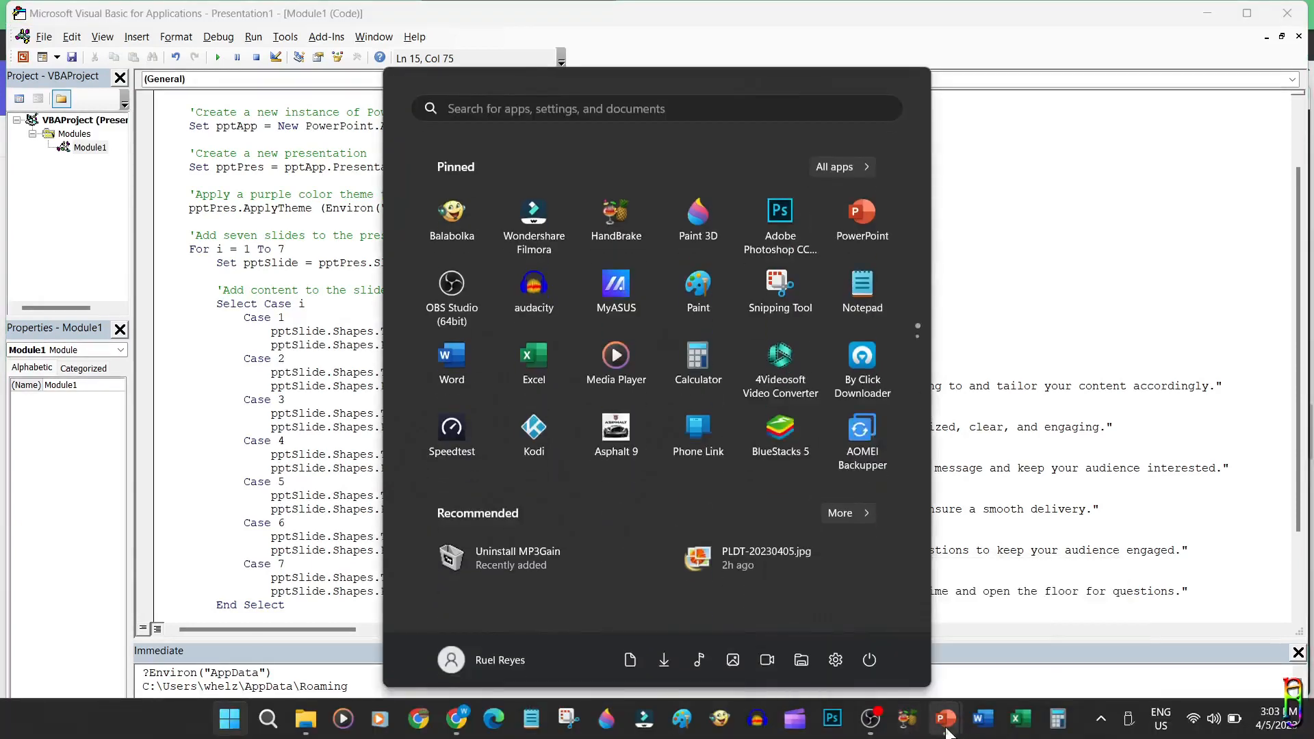
Start a new PowerPoint presentation from the purple Financial design theme template.
left_click(945, 719)
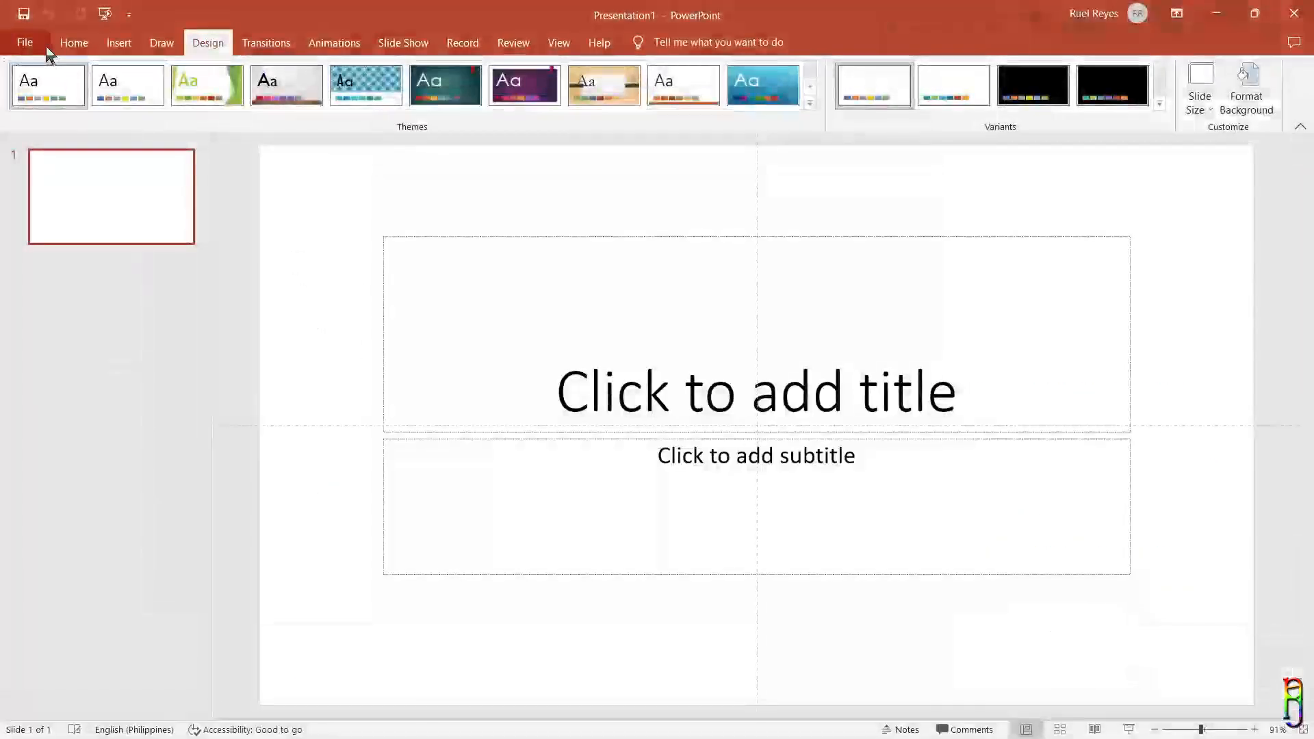
left_click(25, 42)
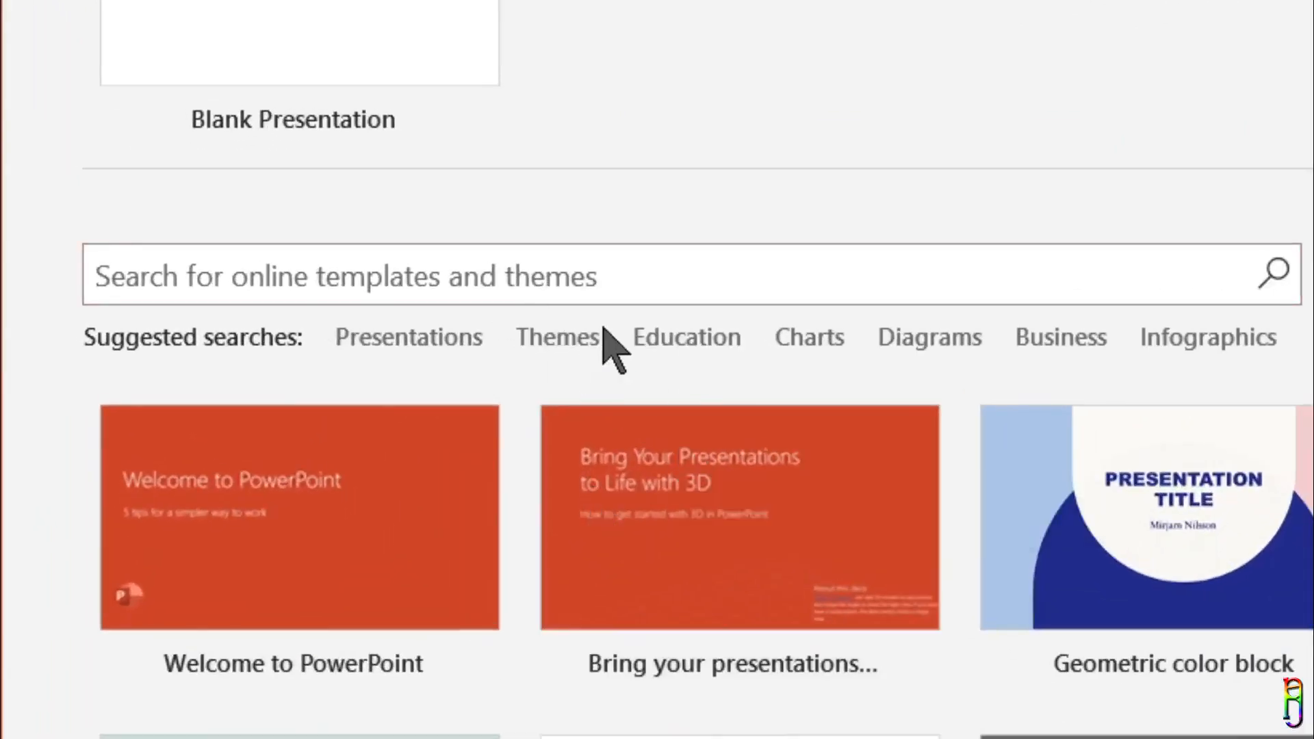
left_click(556, 336)
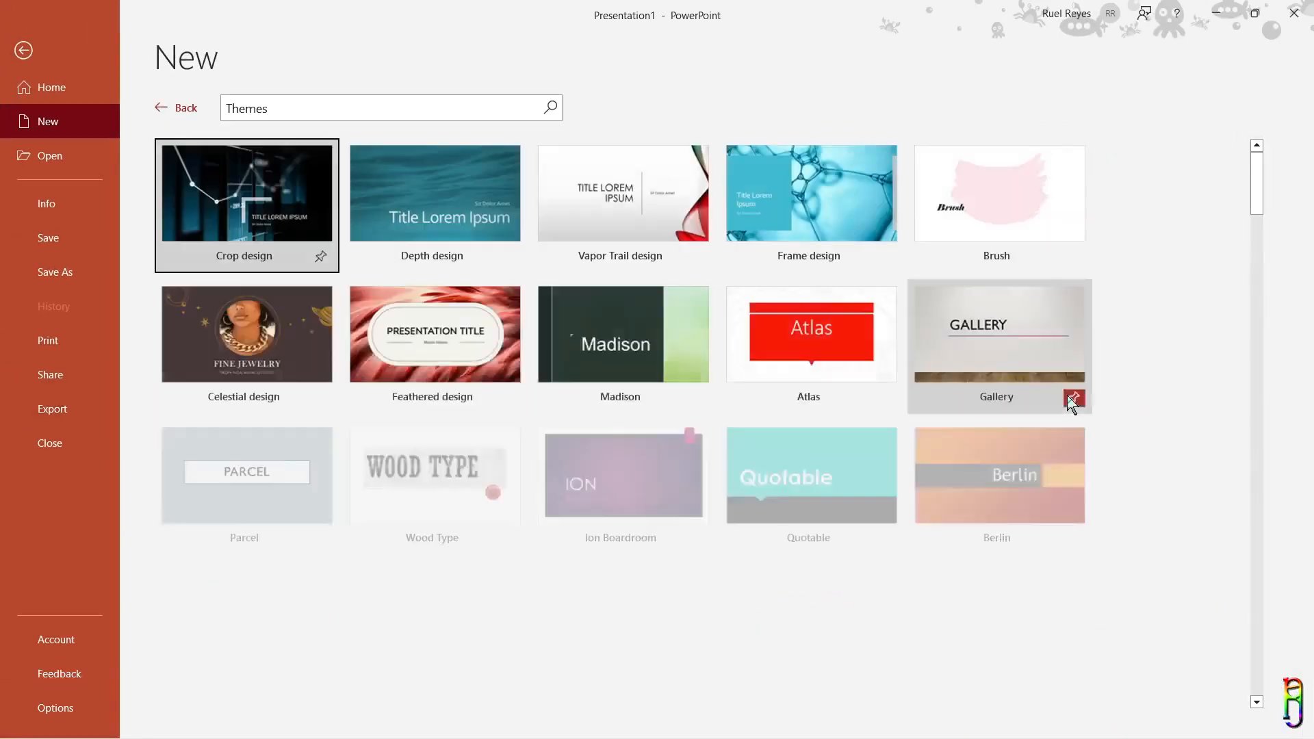
scroll("down", 3)
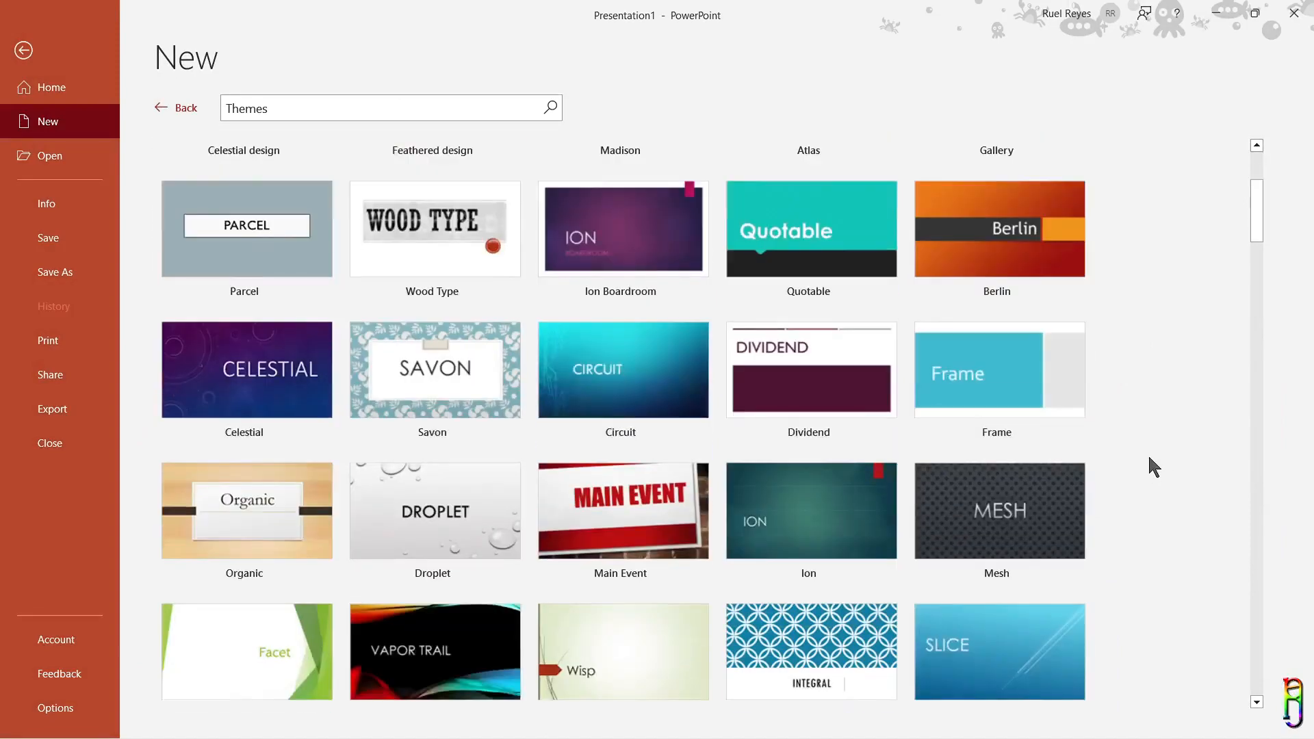
scroll("down", 3)
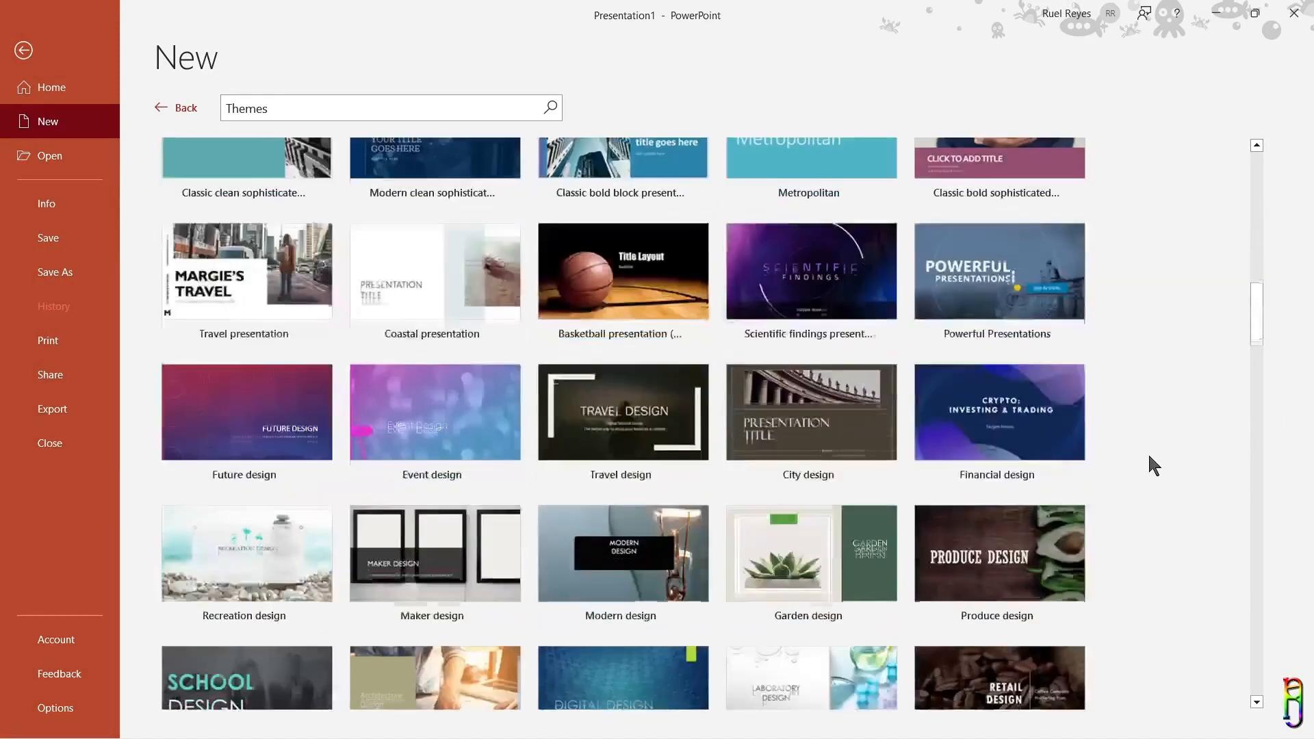
scroll("down", 3)
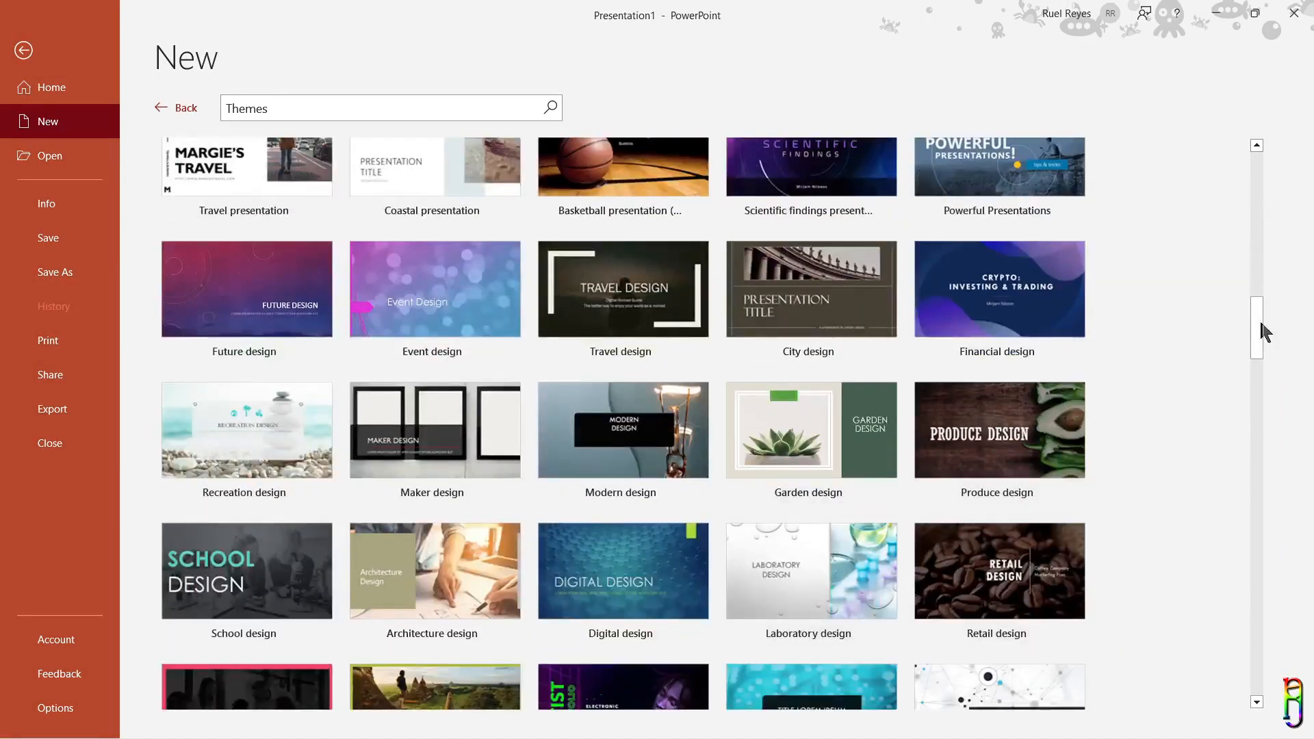
mouse_move(997, 300)
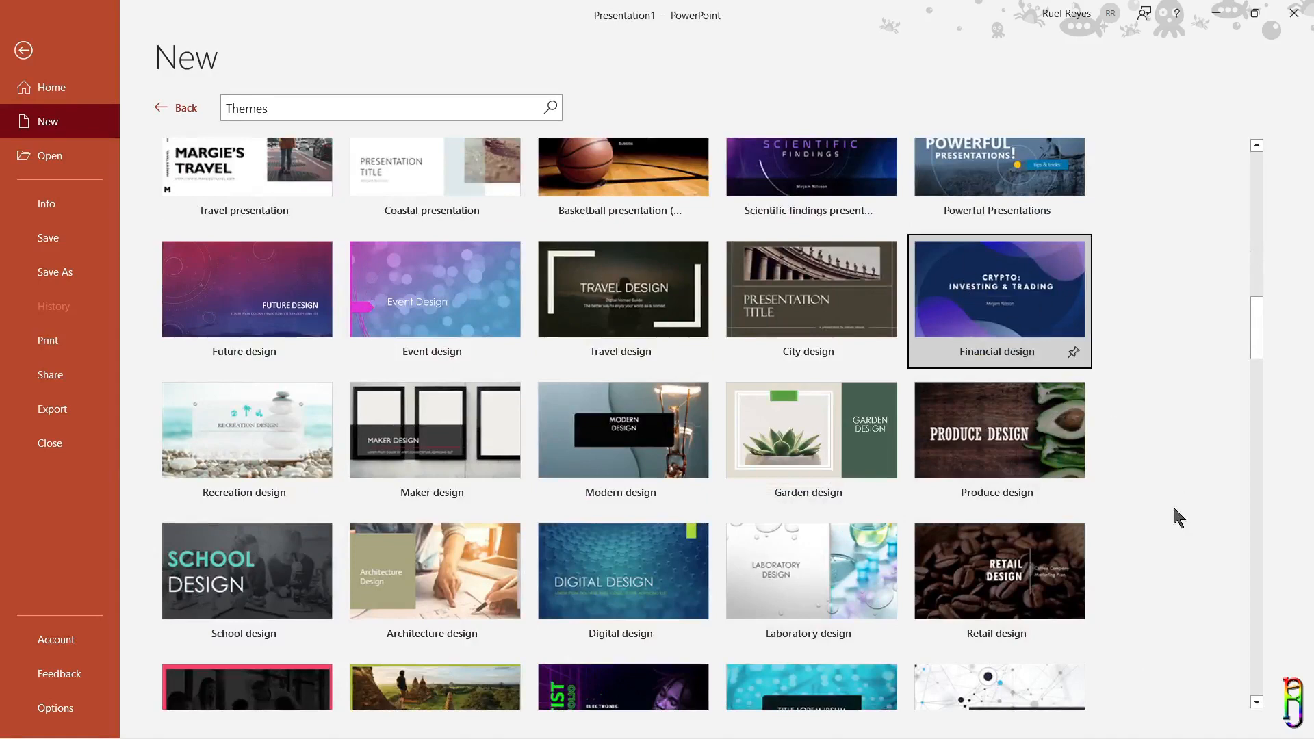
left_click(996, 289)
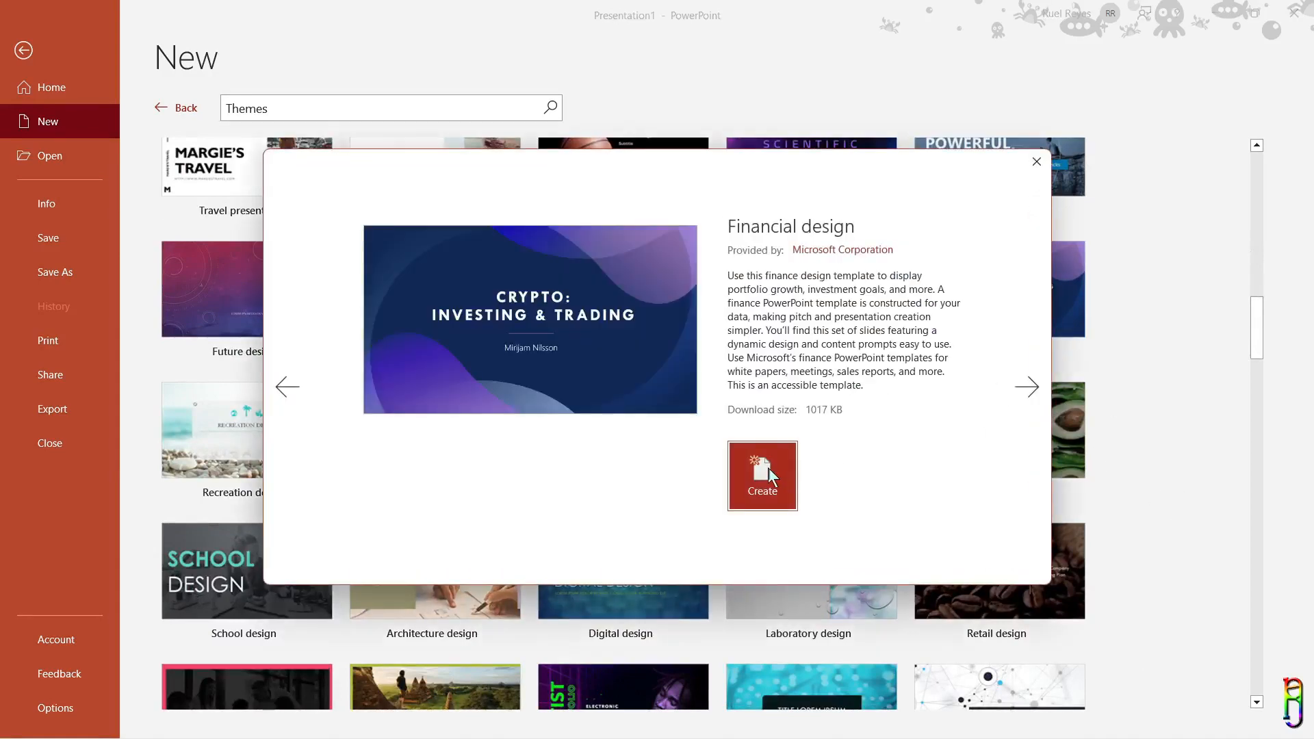
left_click(762, 476)
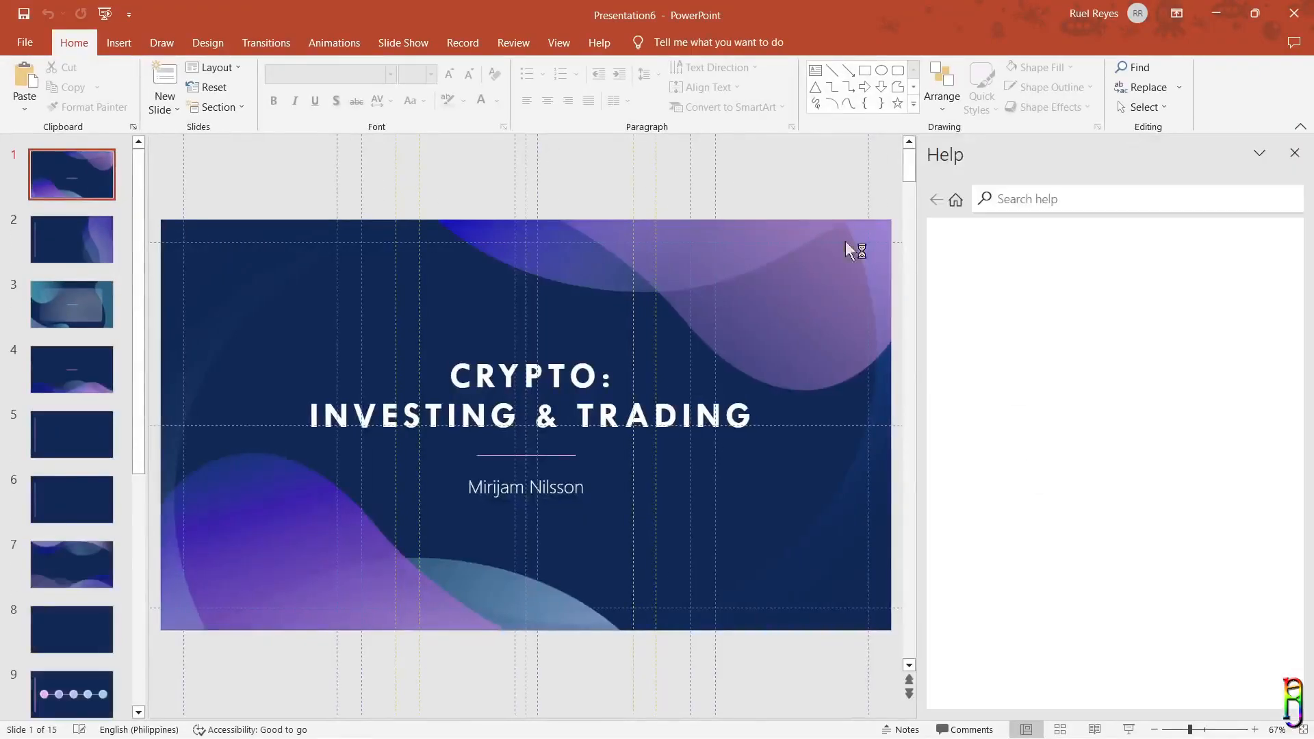
Save the Financial design as Office Theme CRYPTO.thmx in the Templates\Themes folder.
left_click(25, 42)
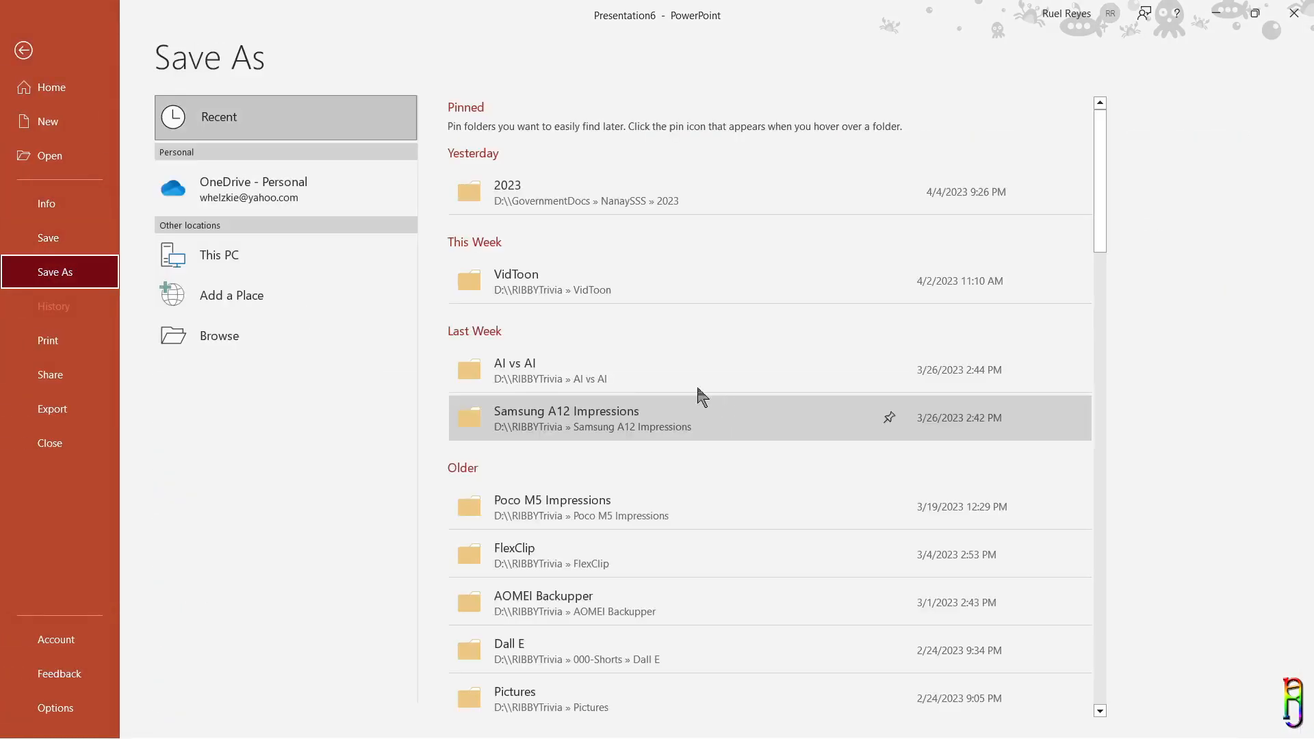
mouse_move(232, 295)
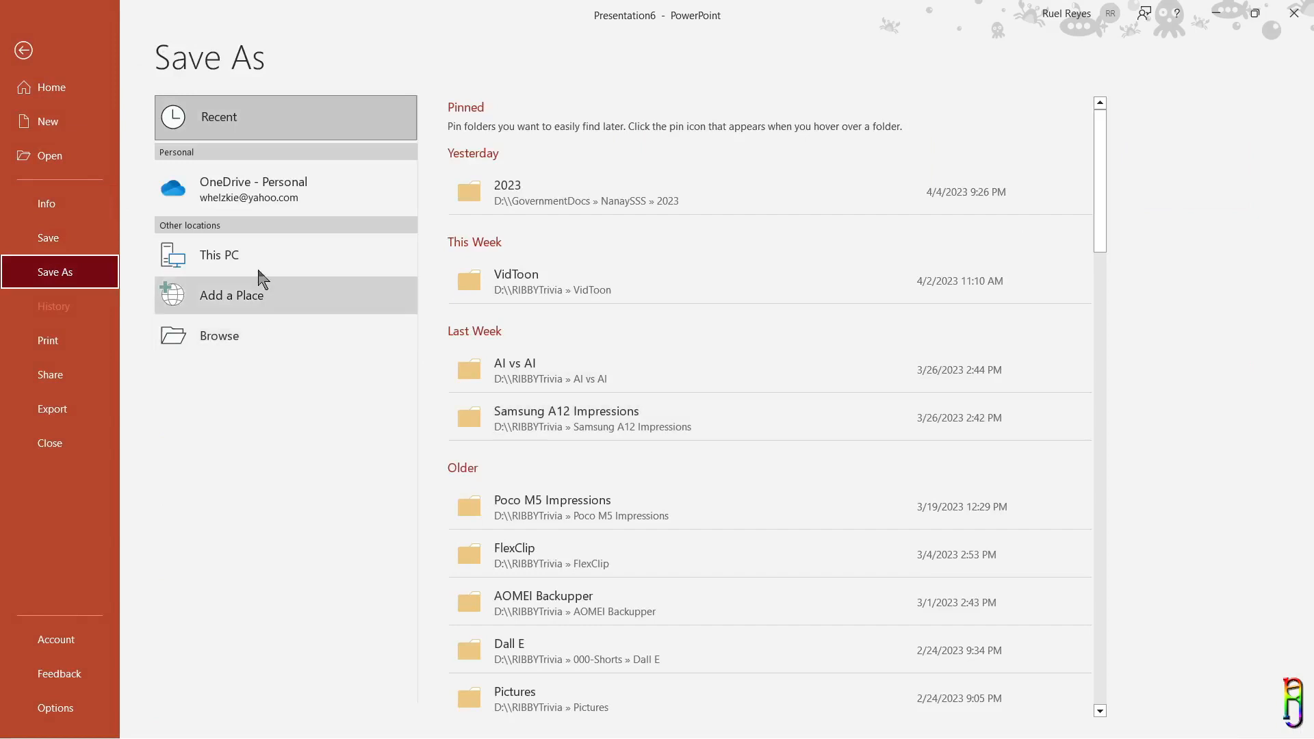
left_click(219, 336)
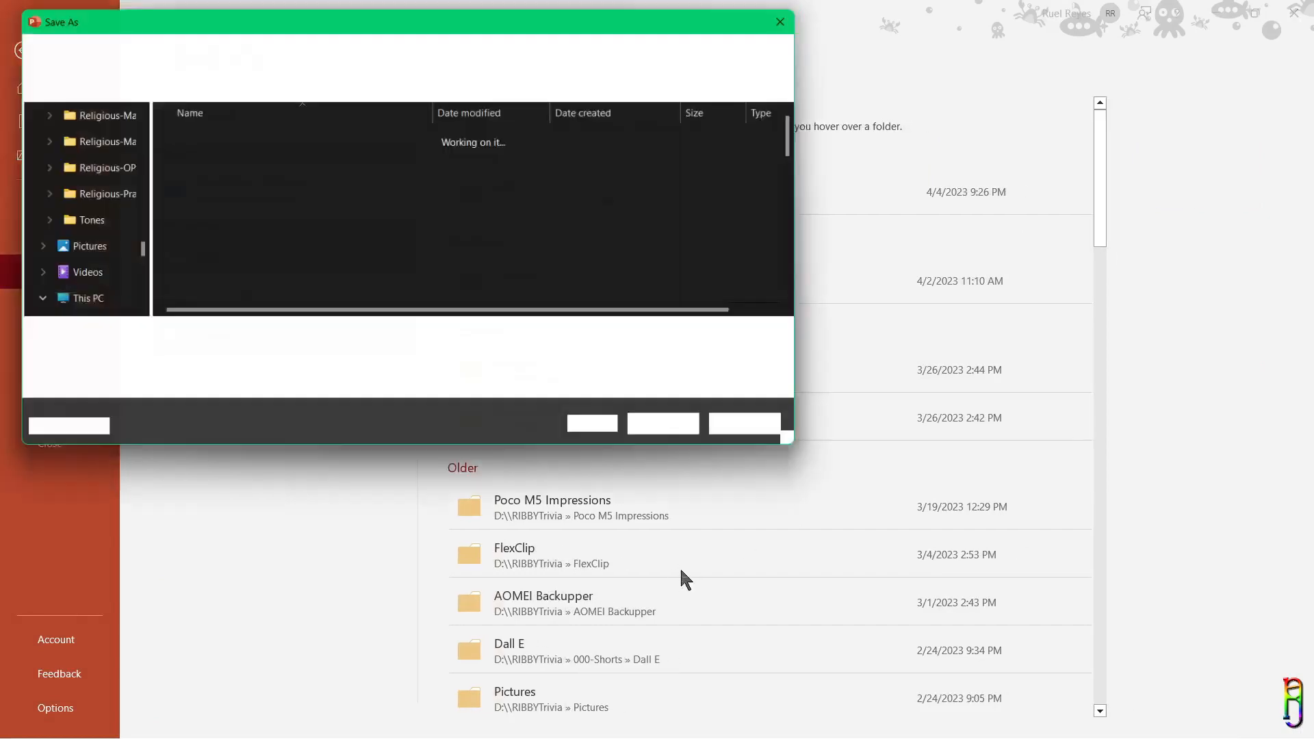
left_click(662, 425)
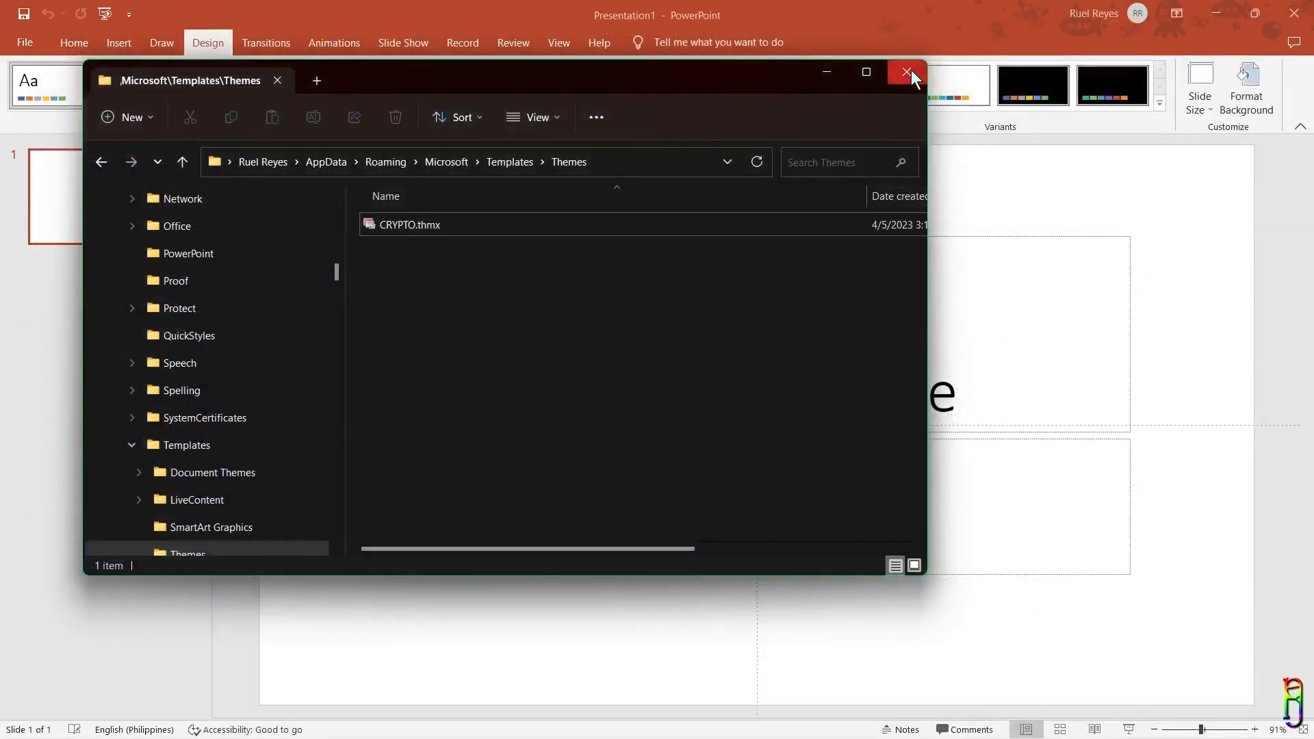
Change the macro's ApplyTheme path from Purple Bliss.thmx to CRYPTO.thmx.
left_click(906, 73)
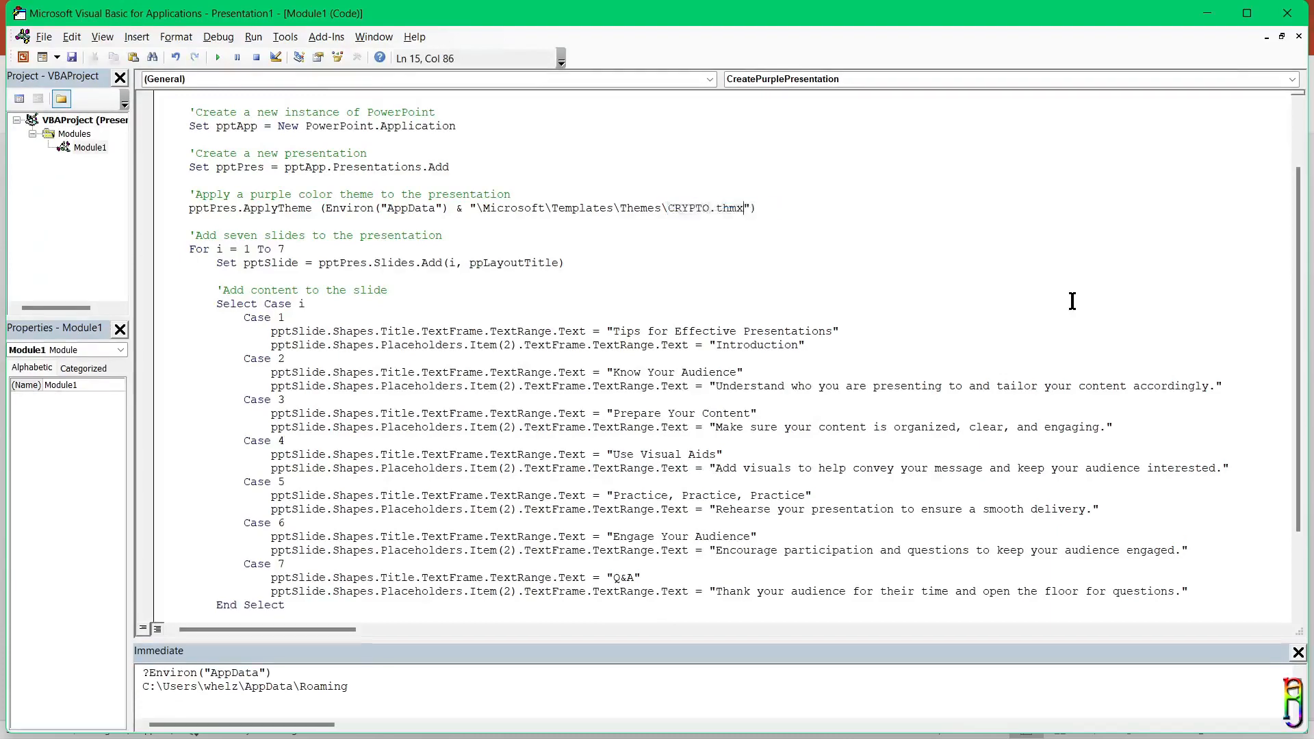
left_click(567, 262)
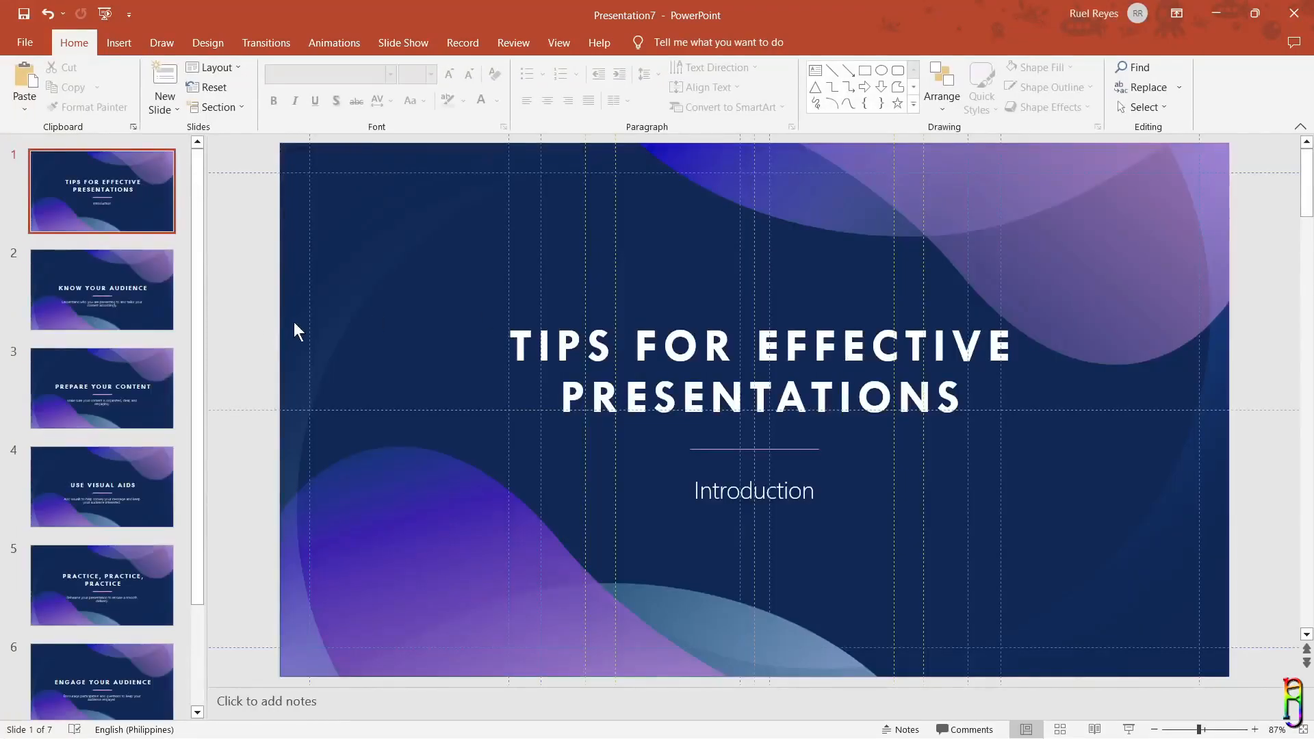
left_click(101, 289)
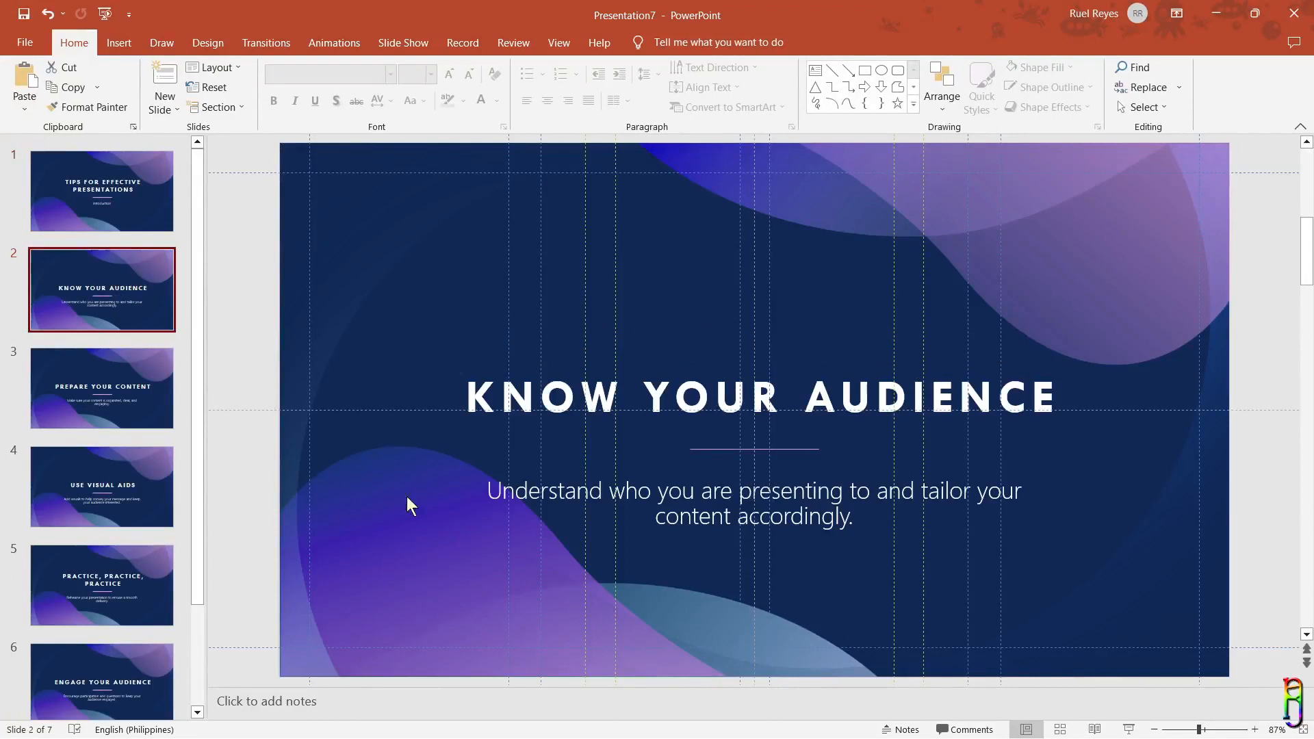
left_click(101, 388)
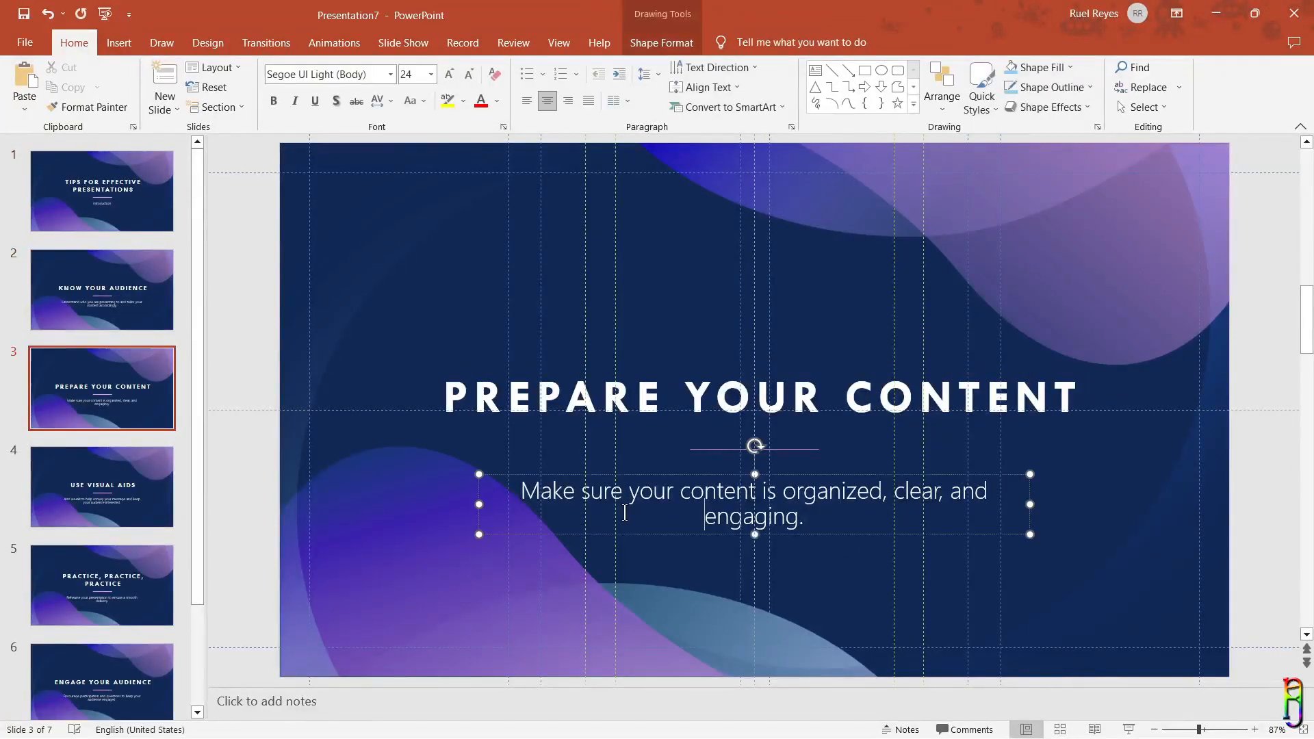
left_click(102, 585)
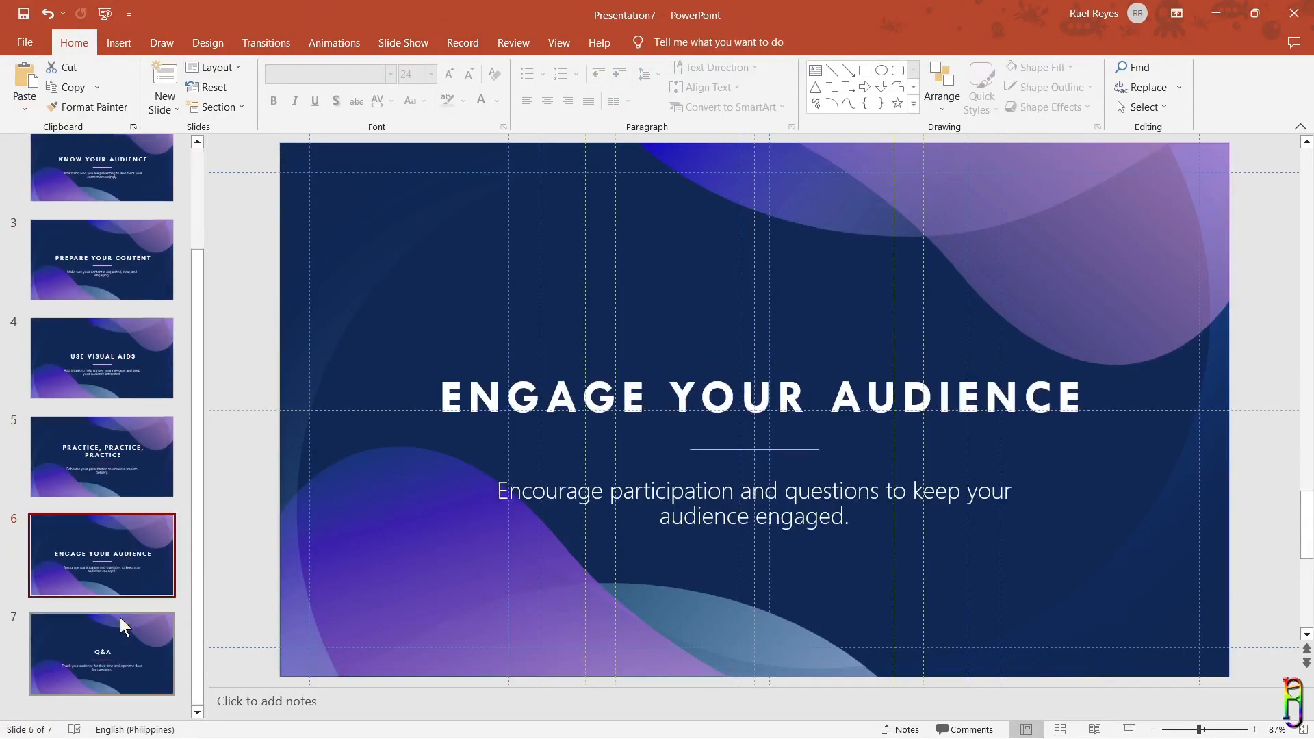
left_click(102, 654)
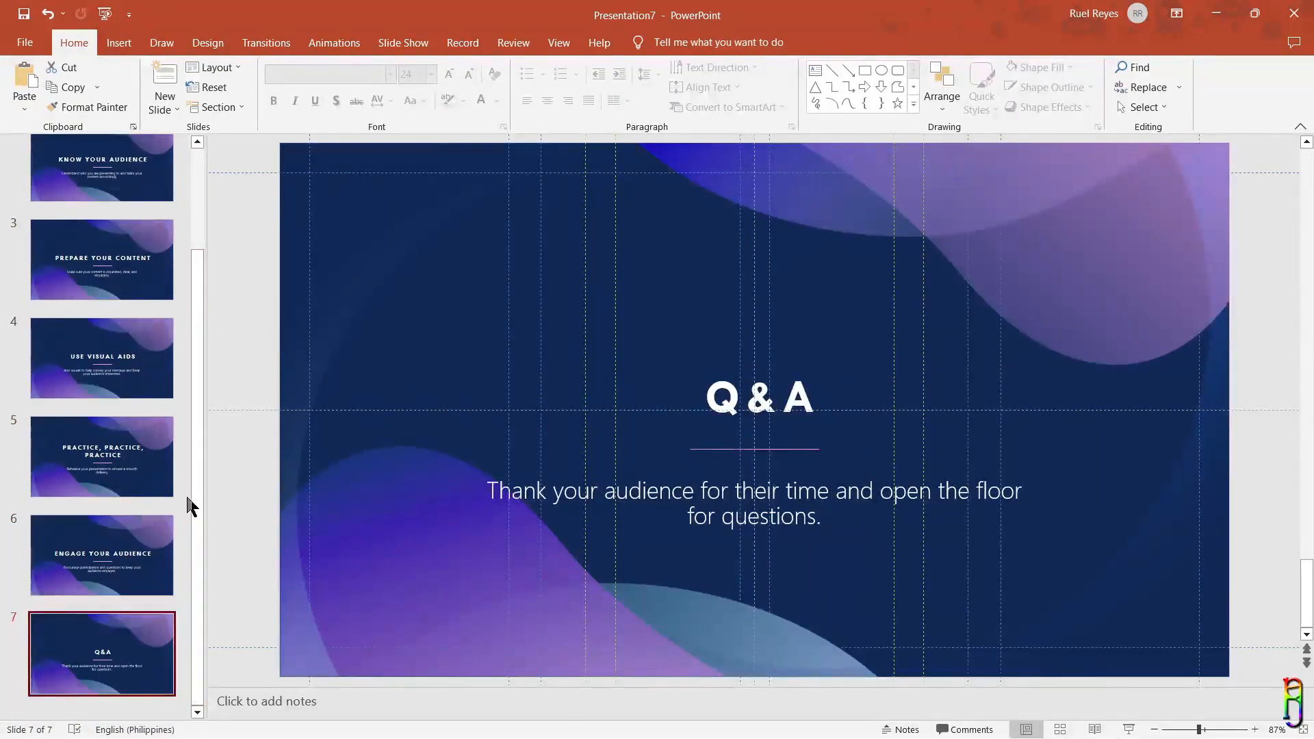
left_click(101, 191)
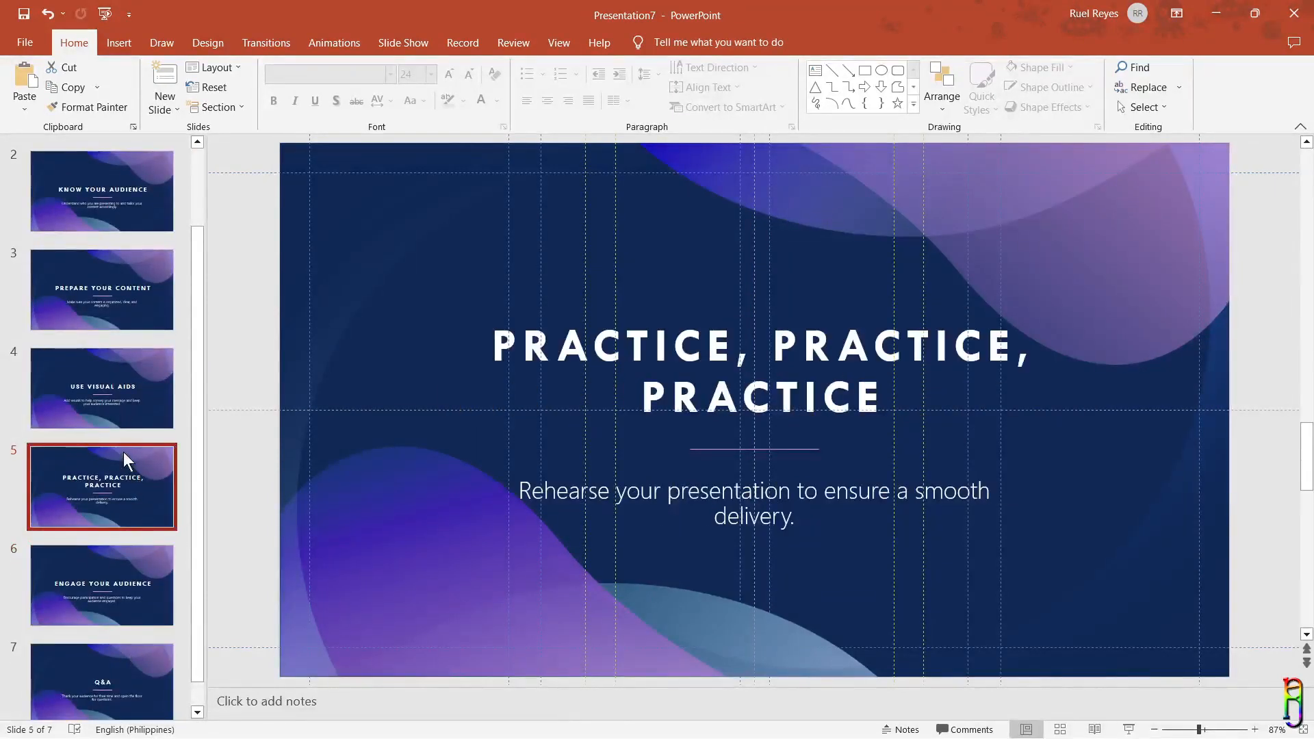
left_click(101, 289)
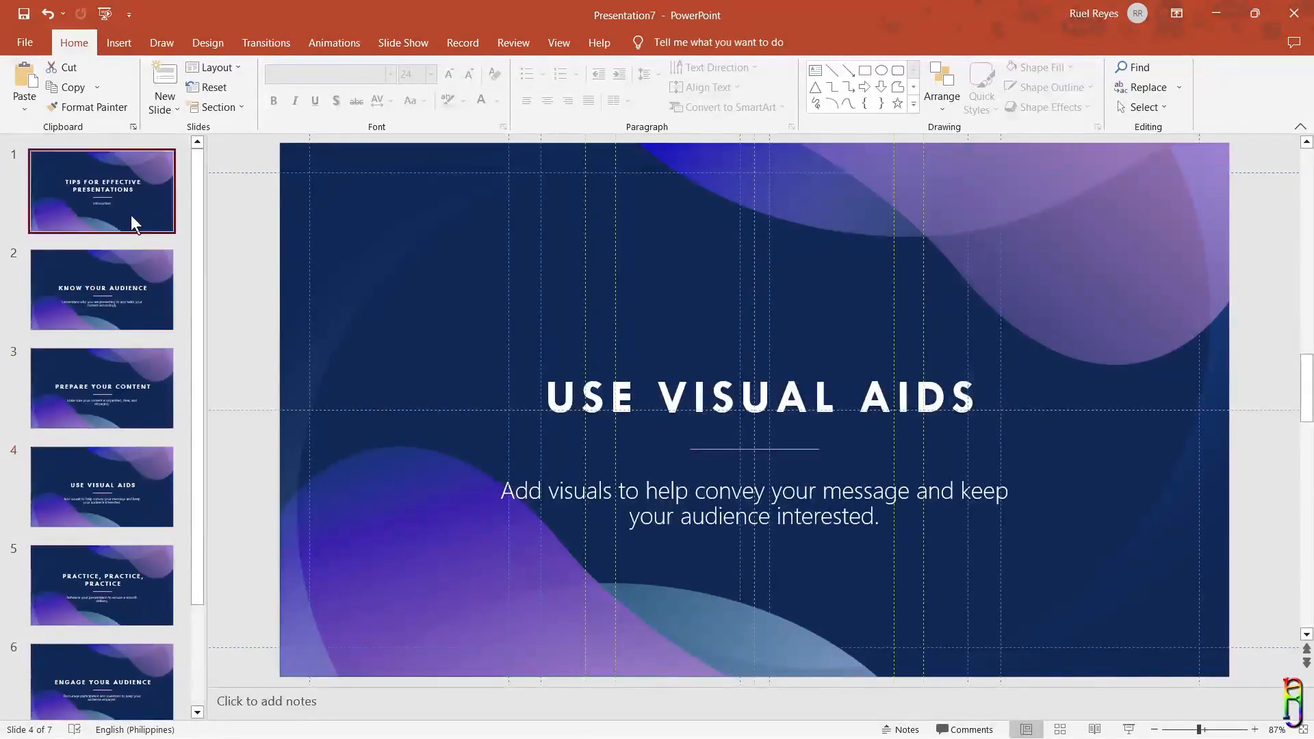
left_click(102, 190)
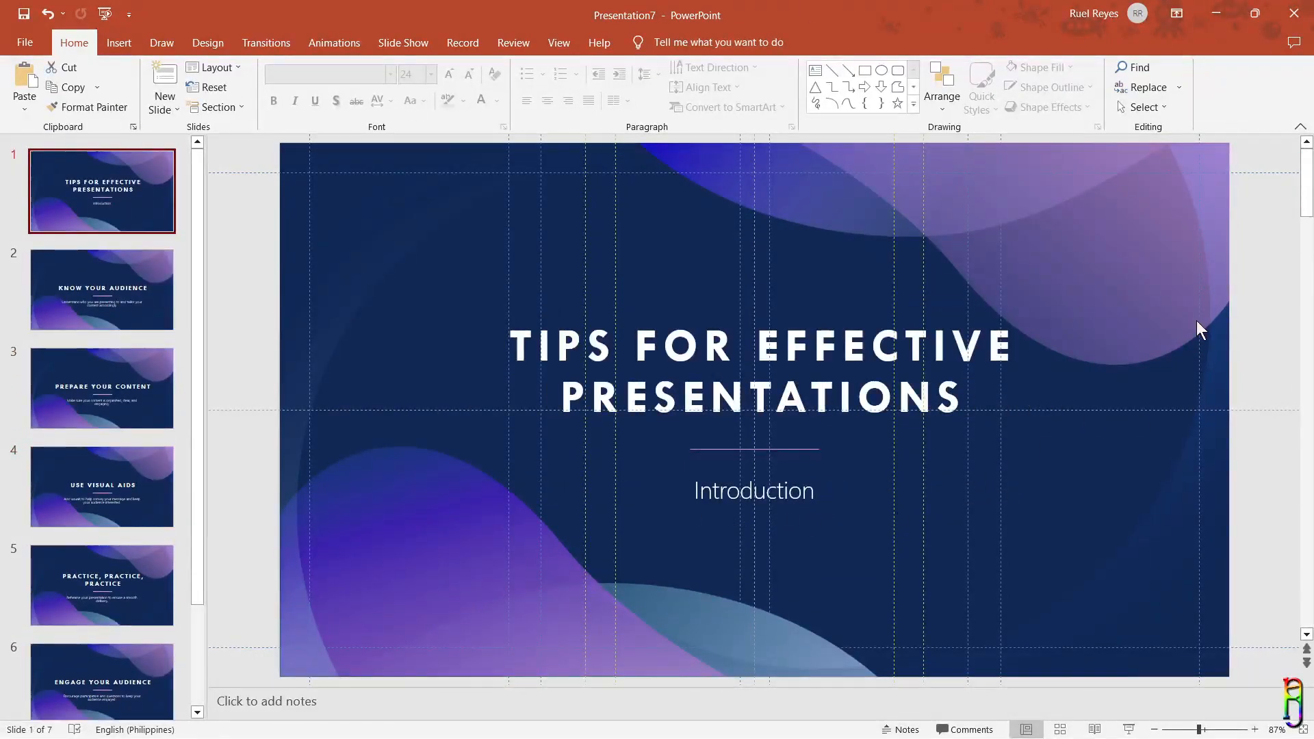
left_click(25, 42)
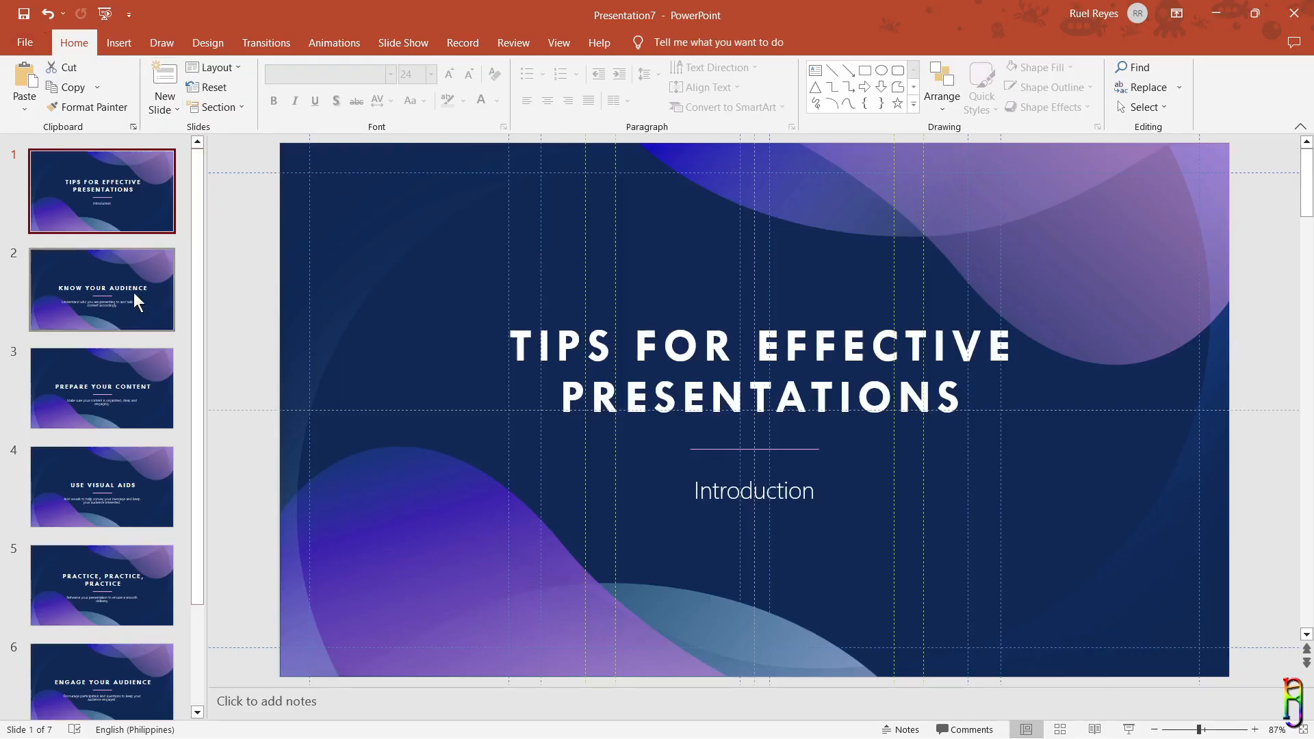
left_click(102, 288)
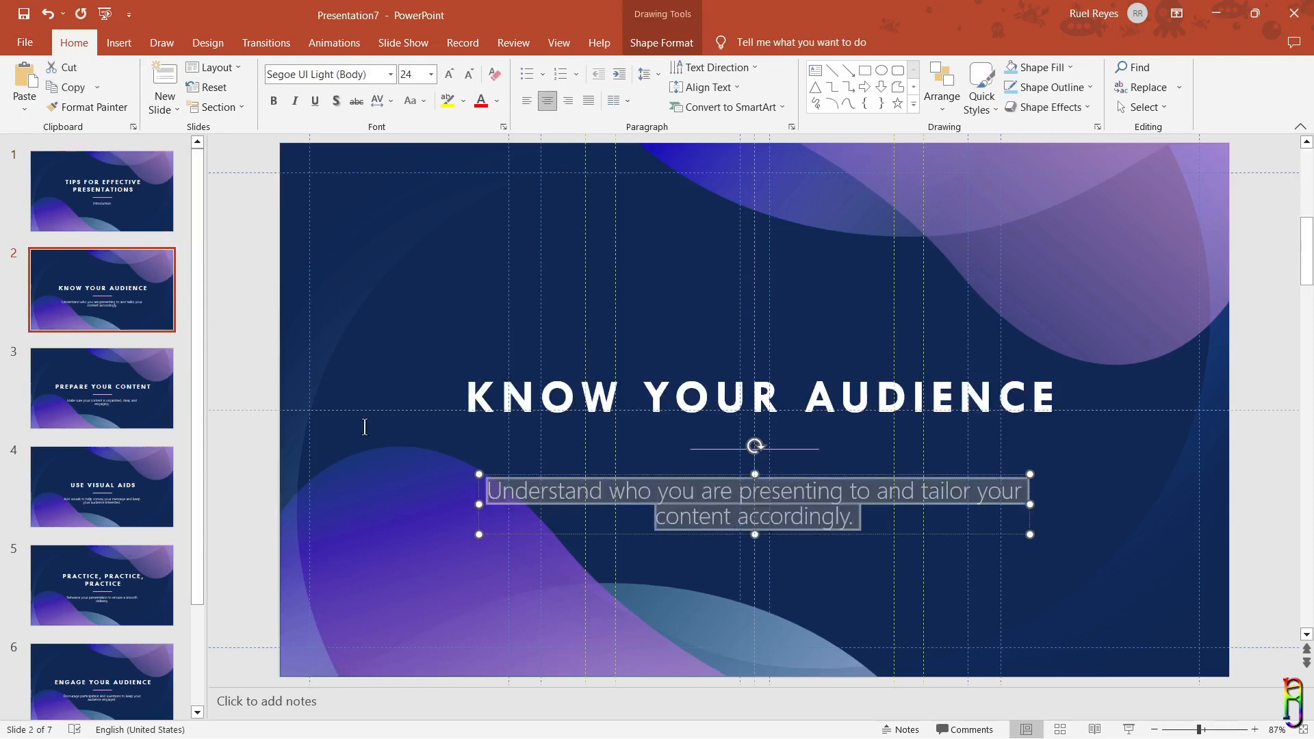
mouse_move(1252, 363)
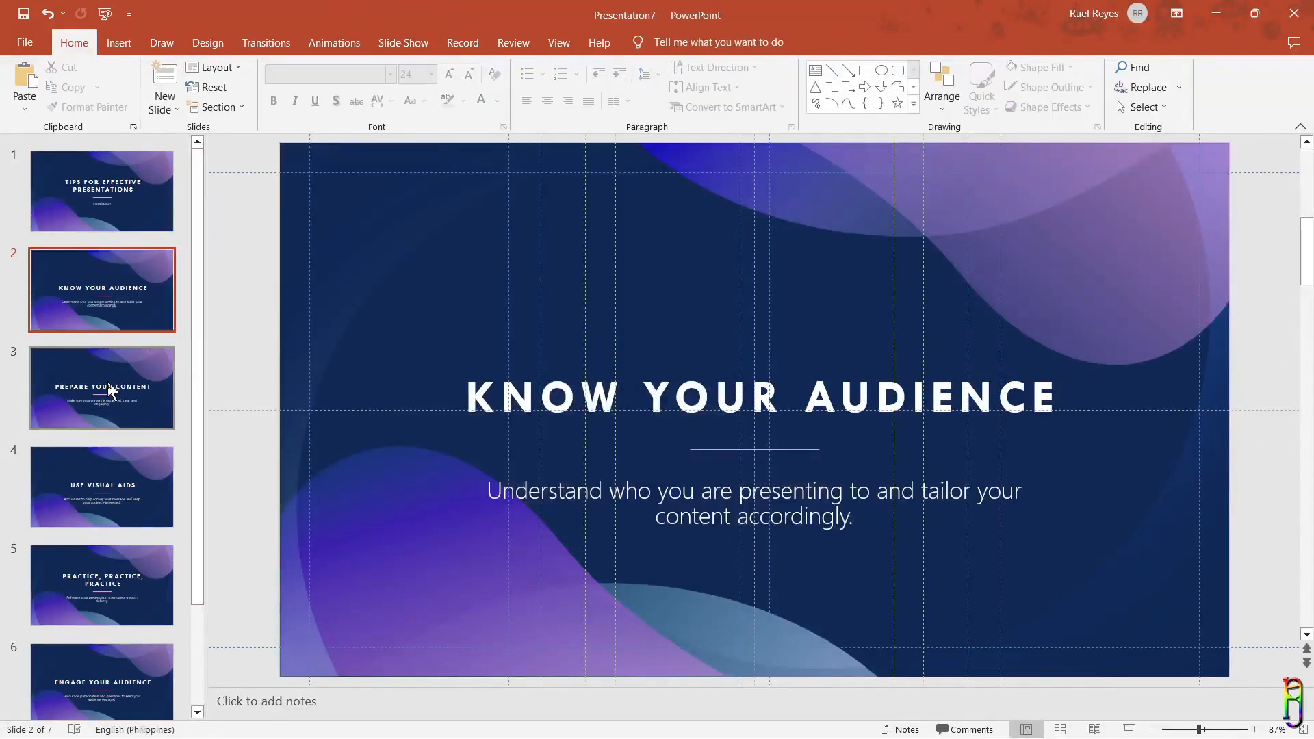
left_click(102, 388)
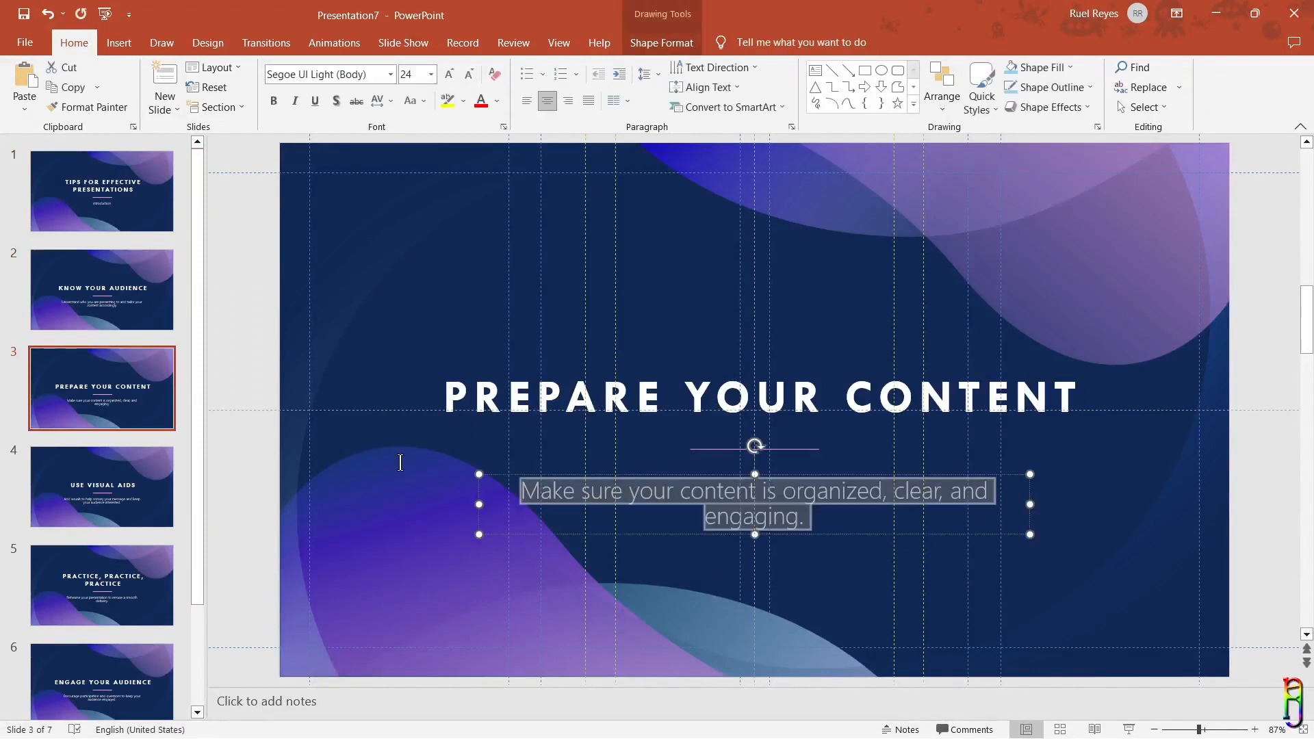
mouse_move(1221, 452)
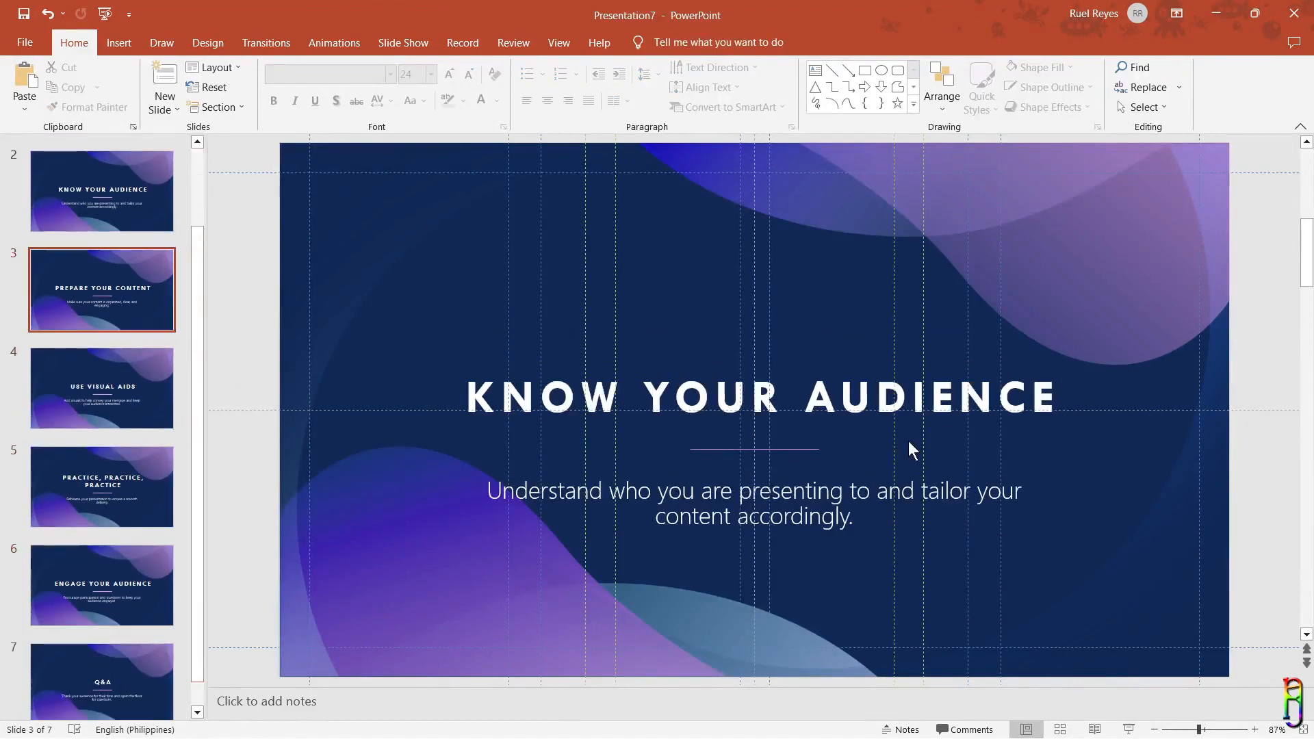
left_click(101, 191)
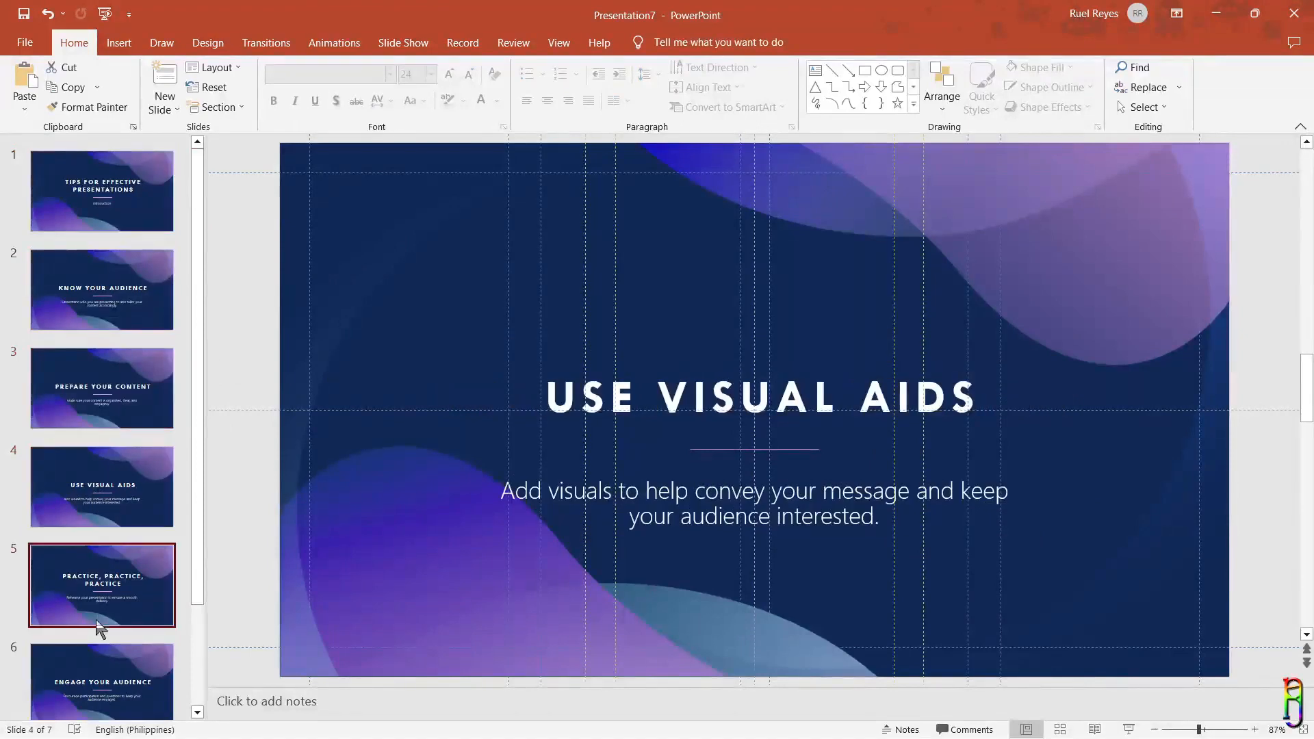
left_click(101, 683)
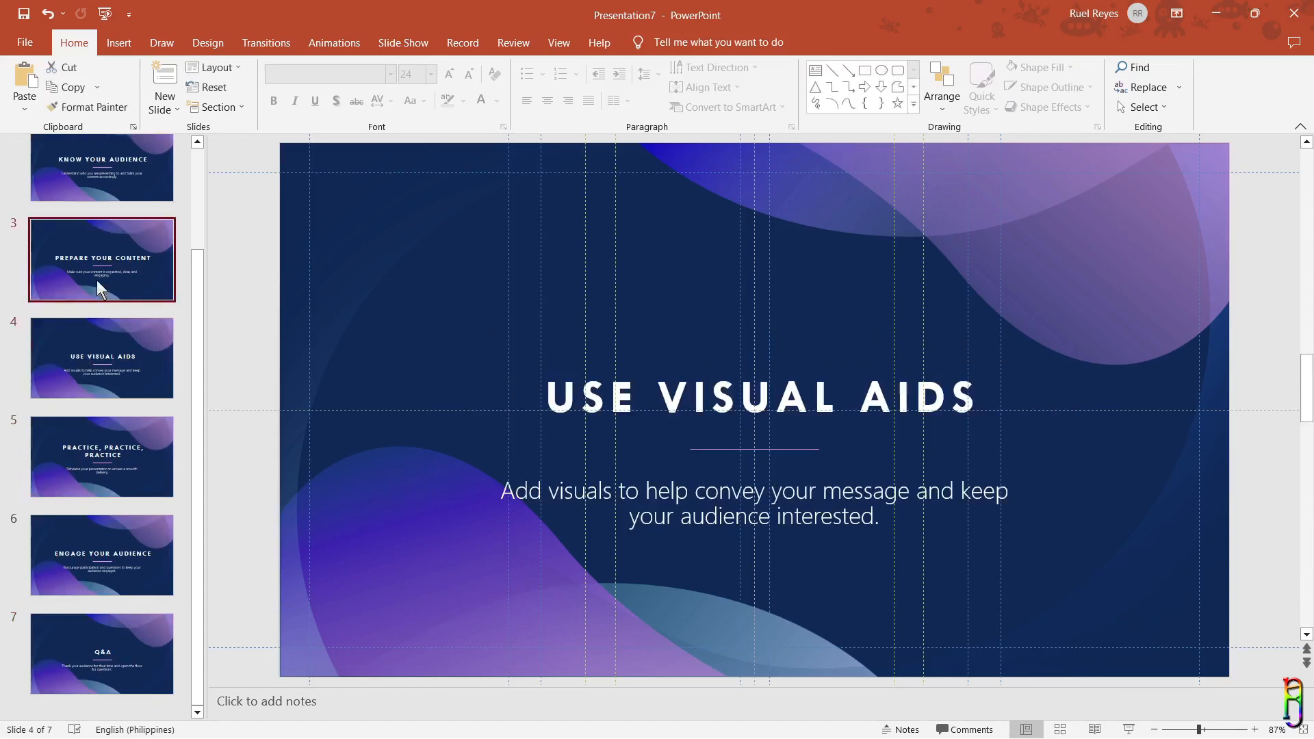
left_click(102, 190)
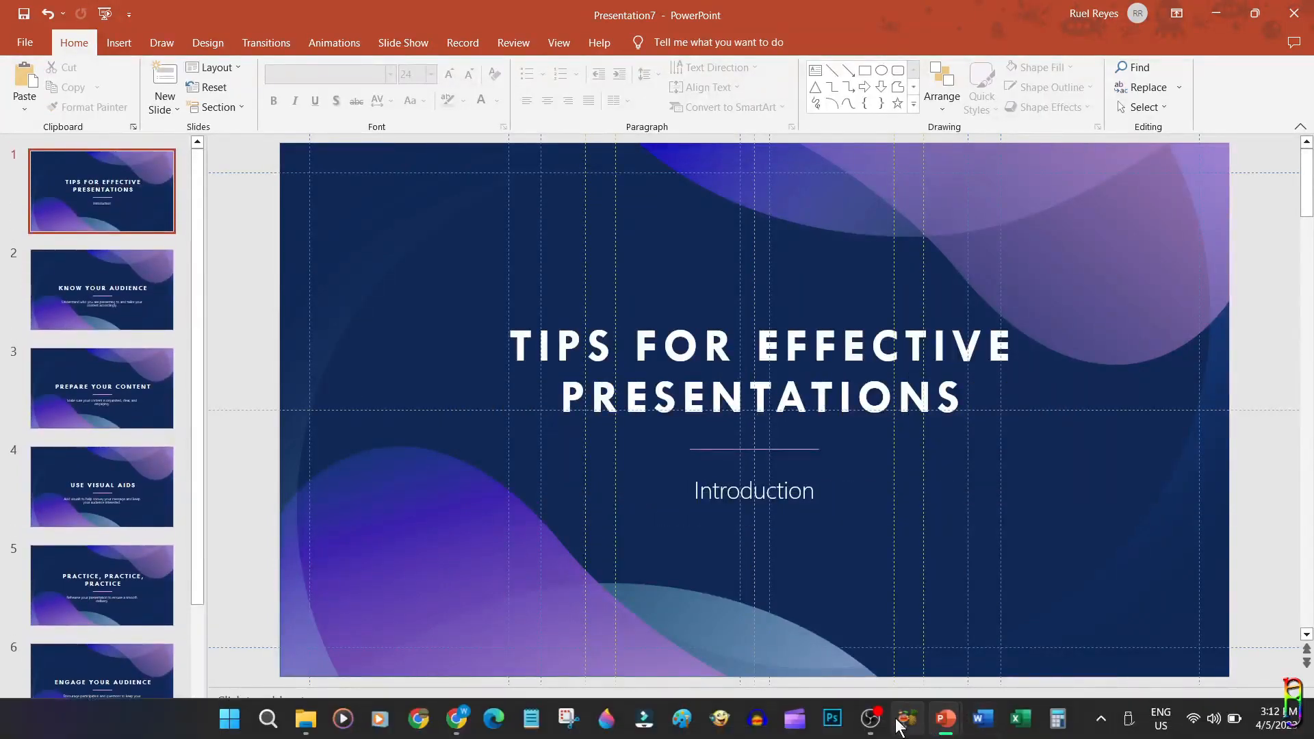
mouse_move(457, 725)
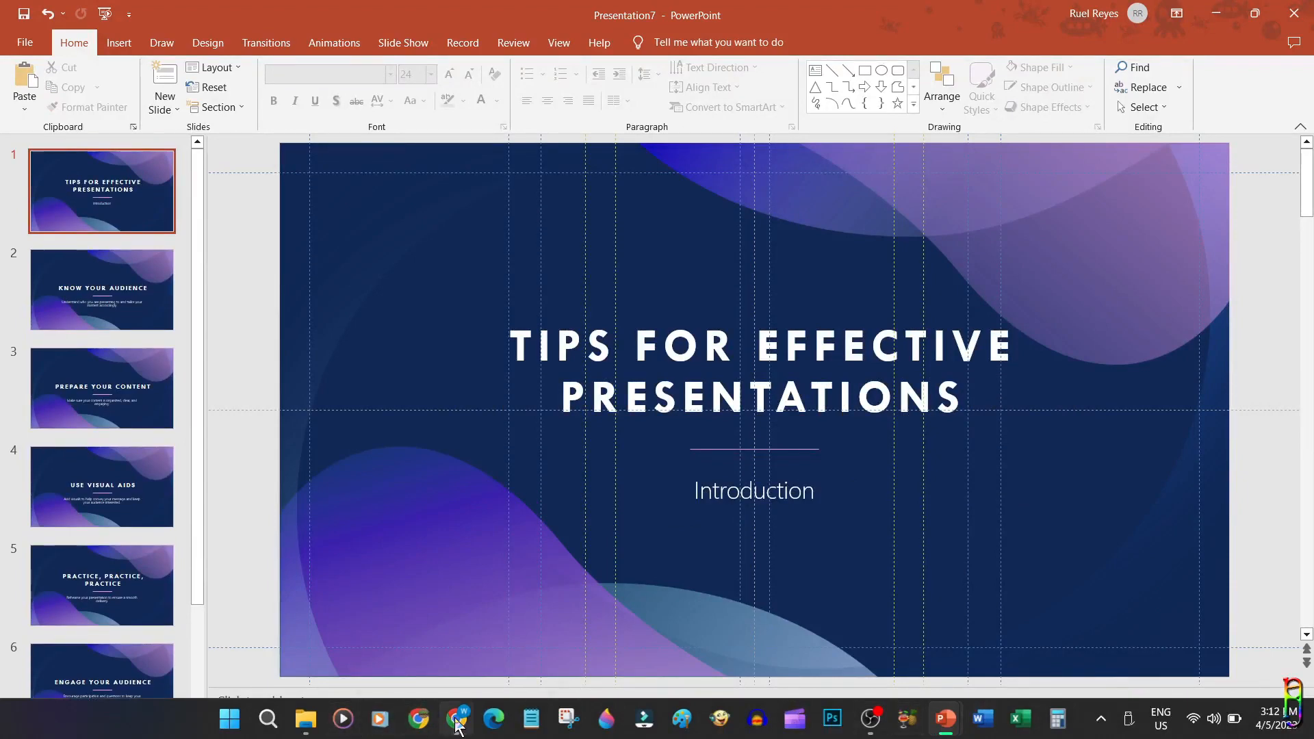
Switch to the PP Slides: Purple Theme chat and review the seven-slide macro reply.
left_click(455, 718)
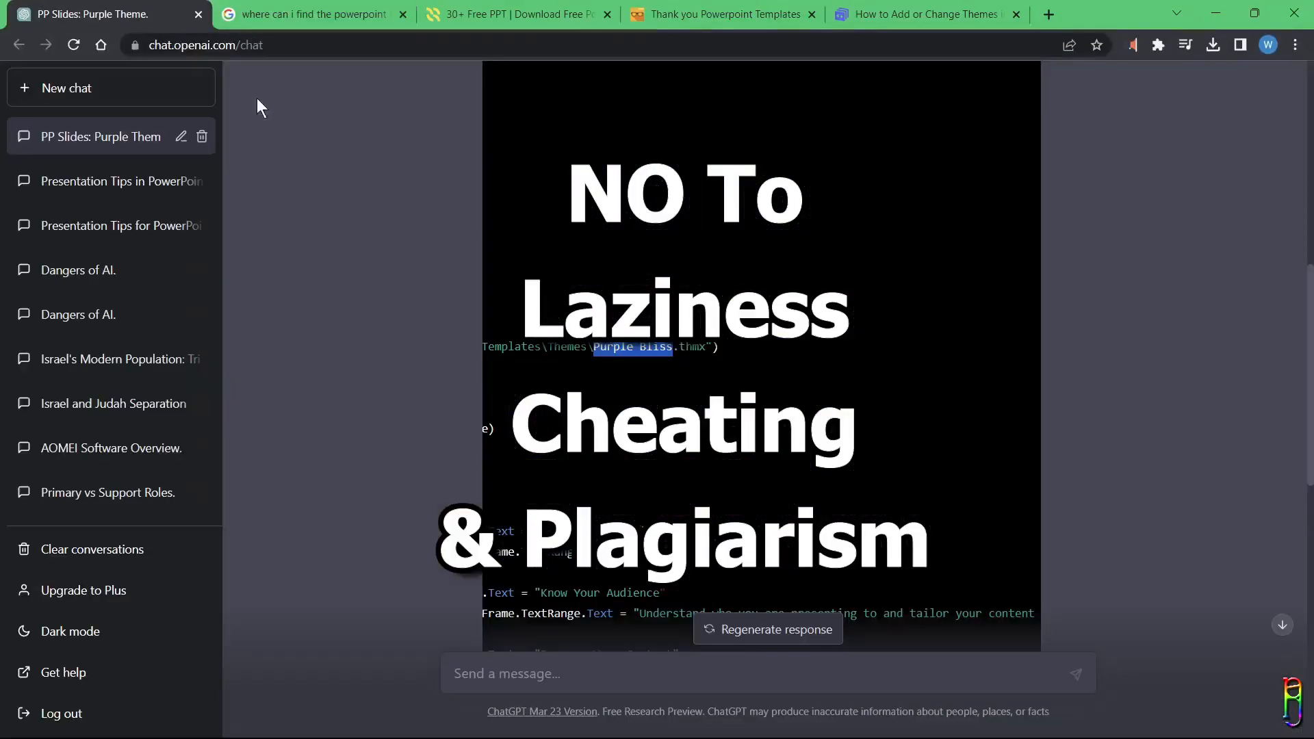
mouse_move(1127, 496)
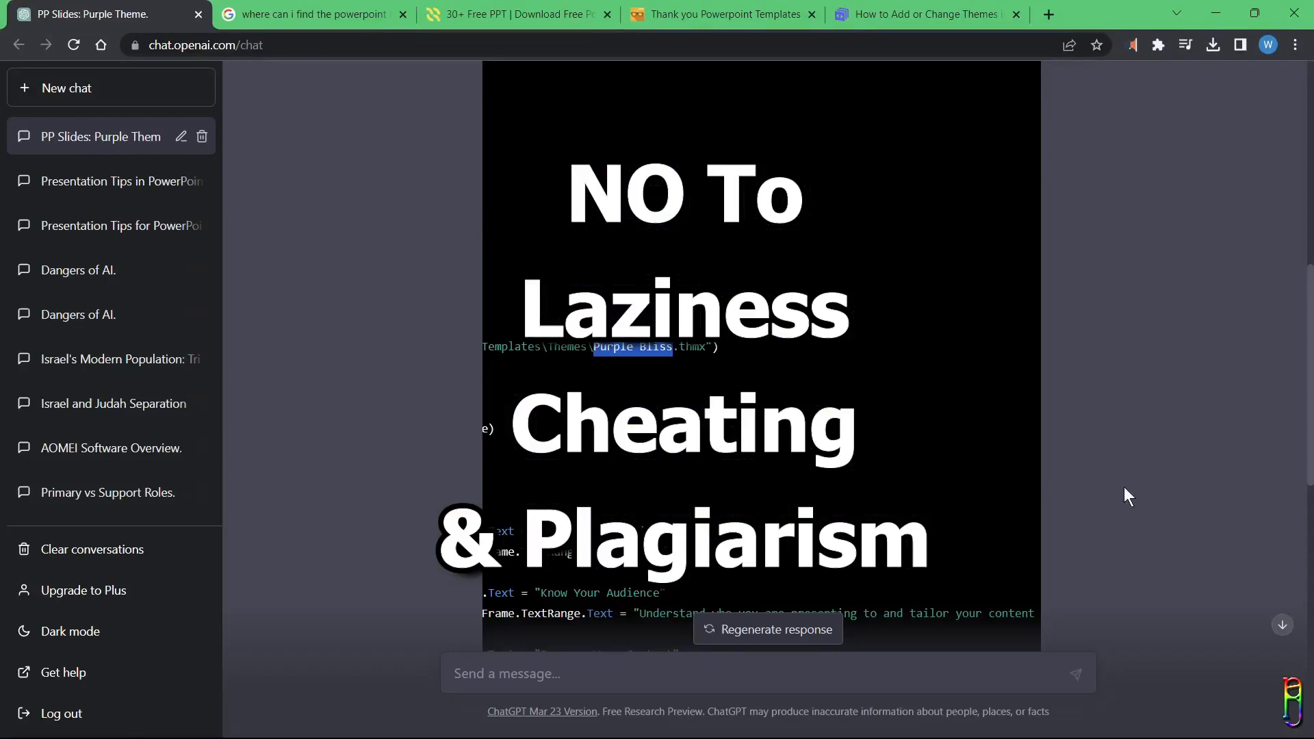
scroll("up", 3)
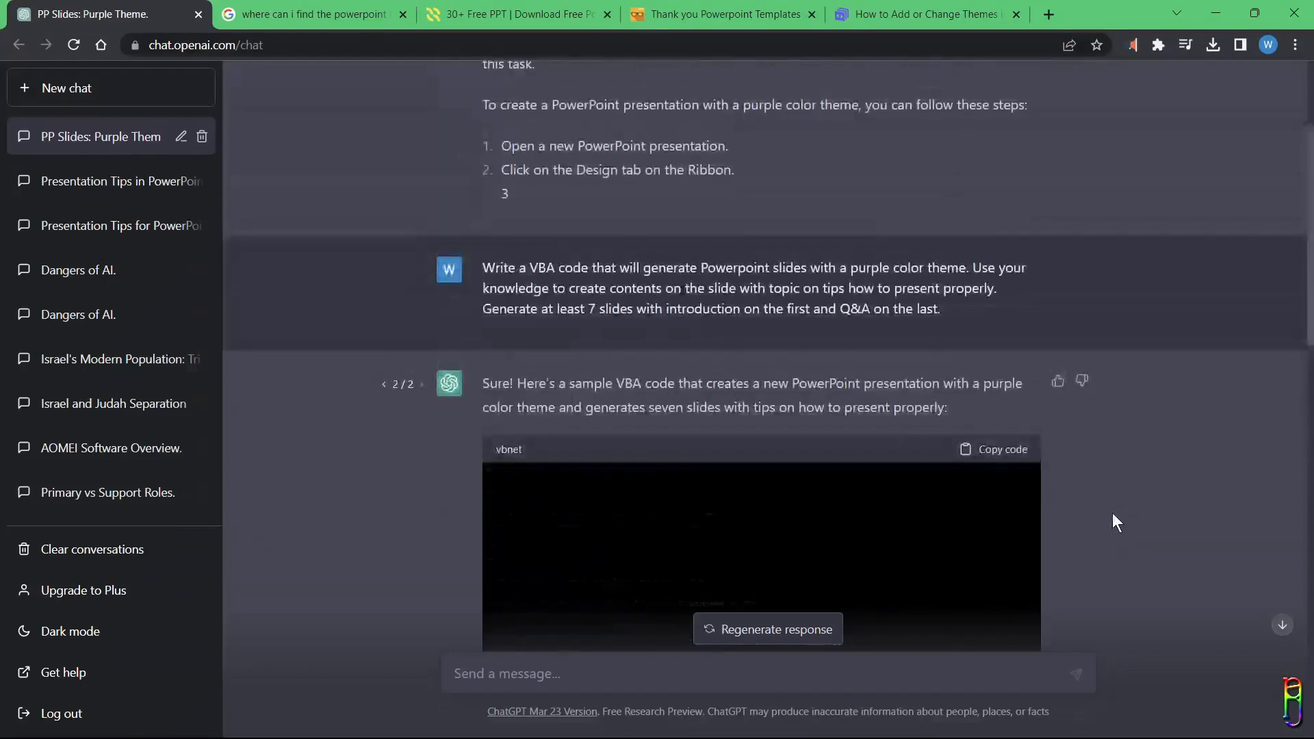
scroll("down", 3)
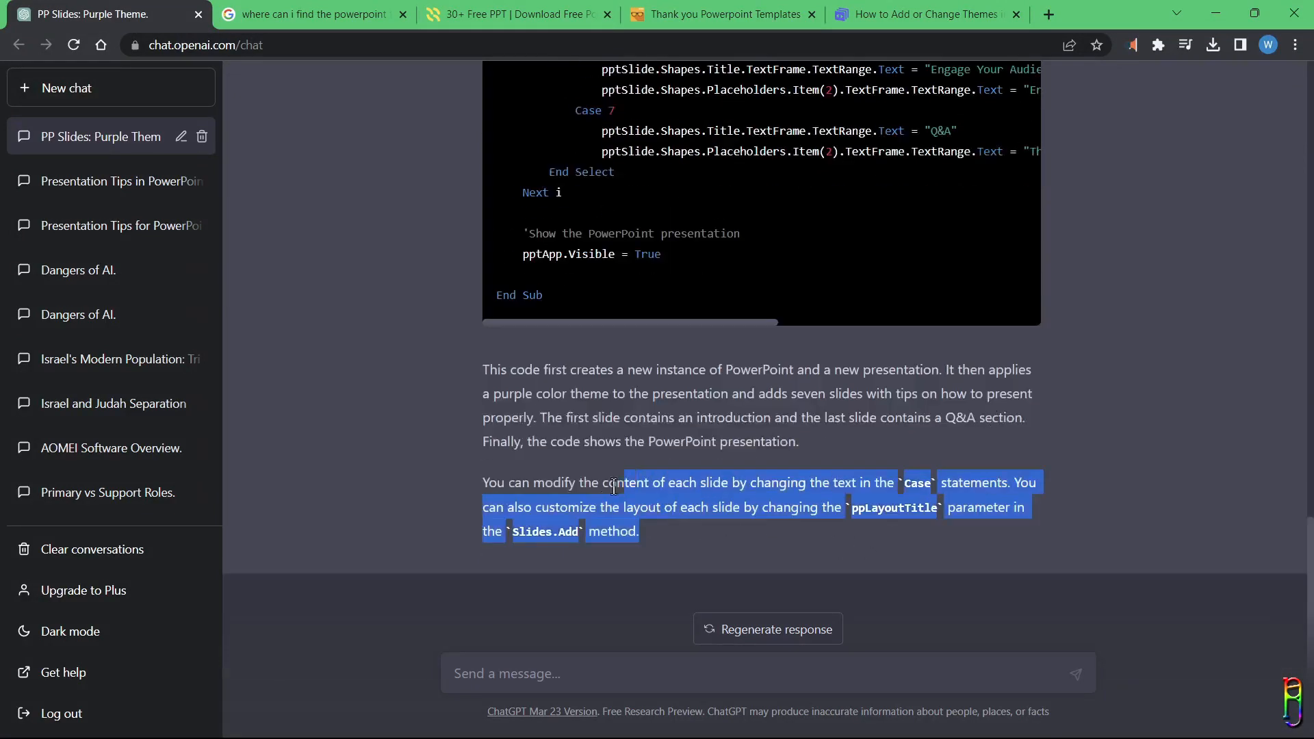
left_click(1147, 458)
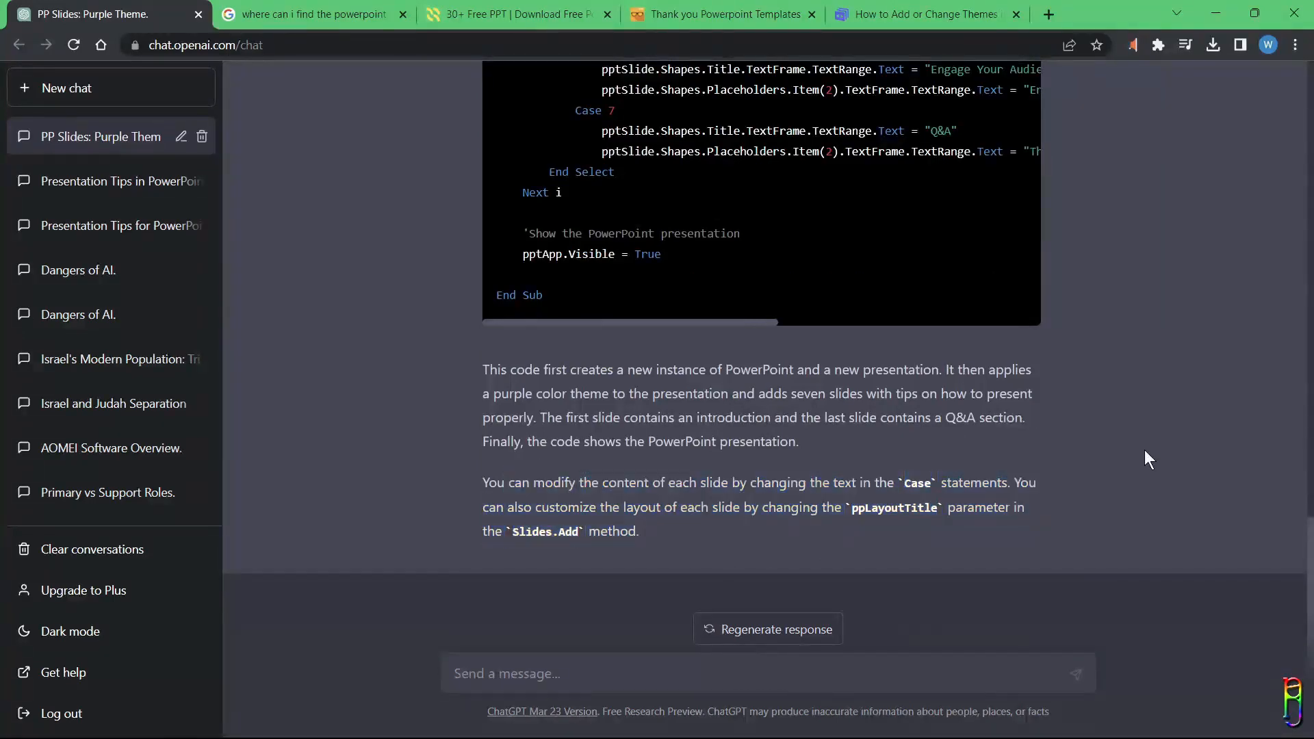
scroll("up", 3)
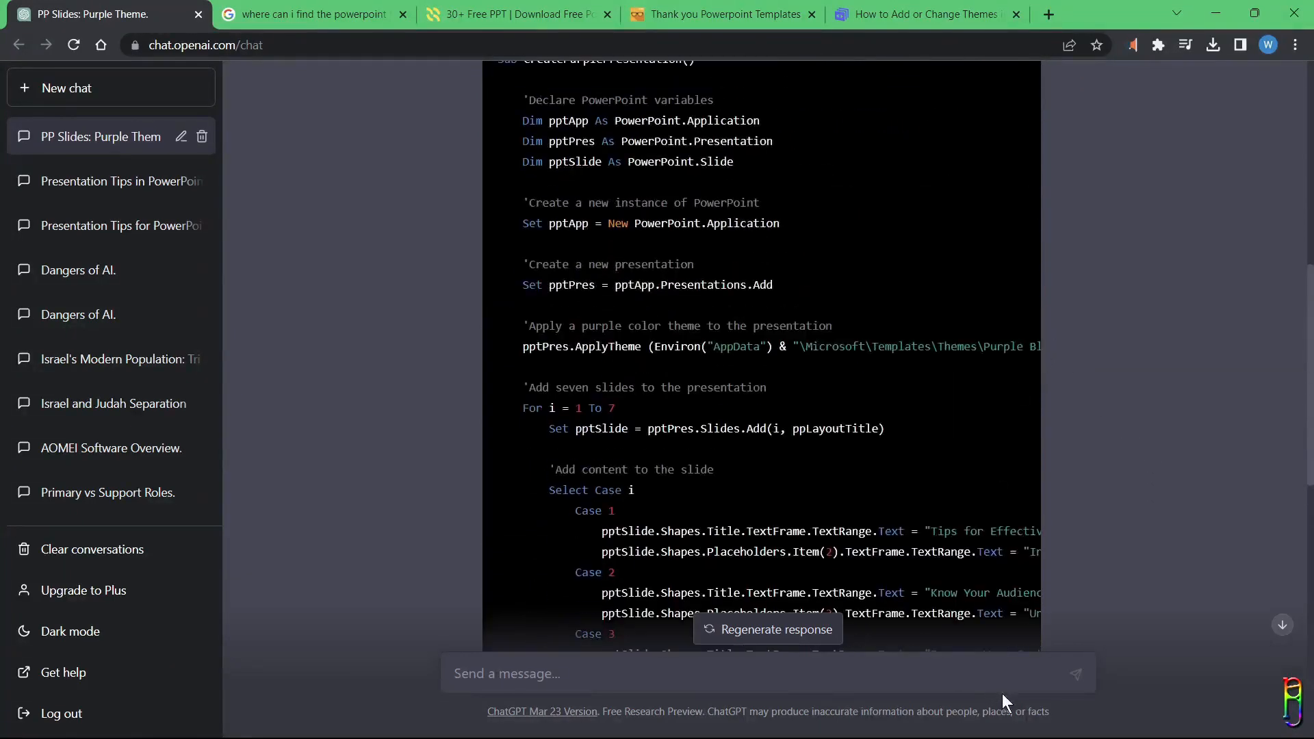
mouse_move(1006, 733)
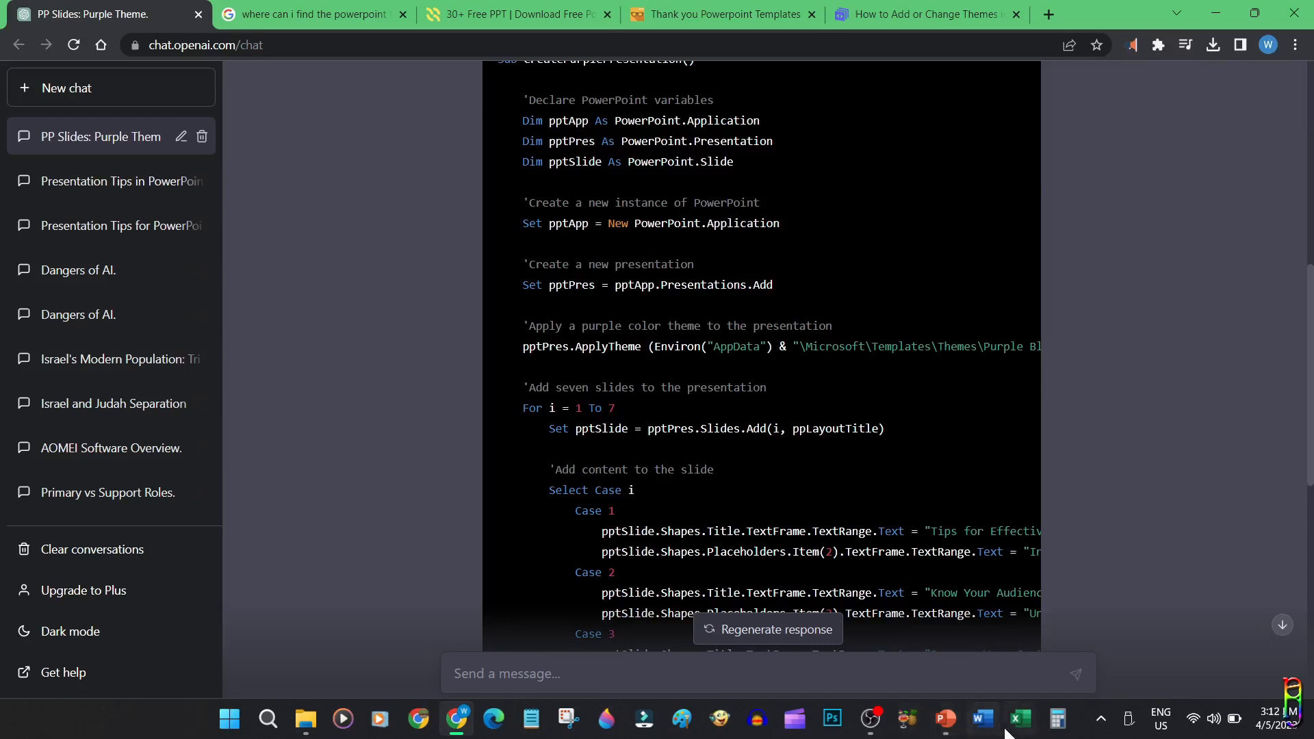
mouse_move(946, 720)
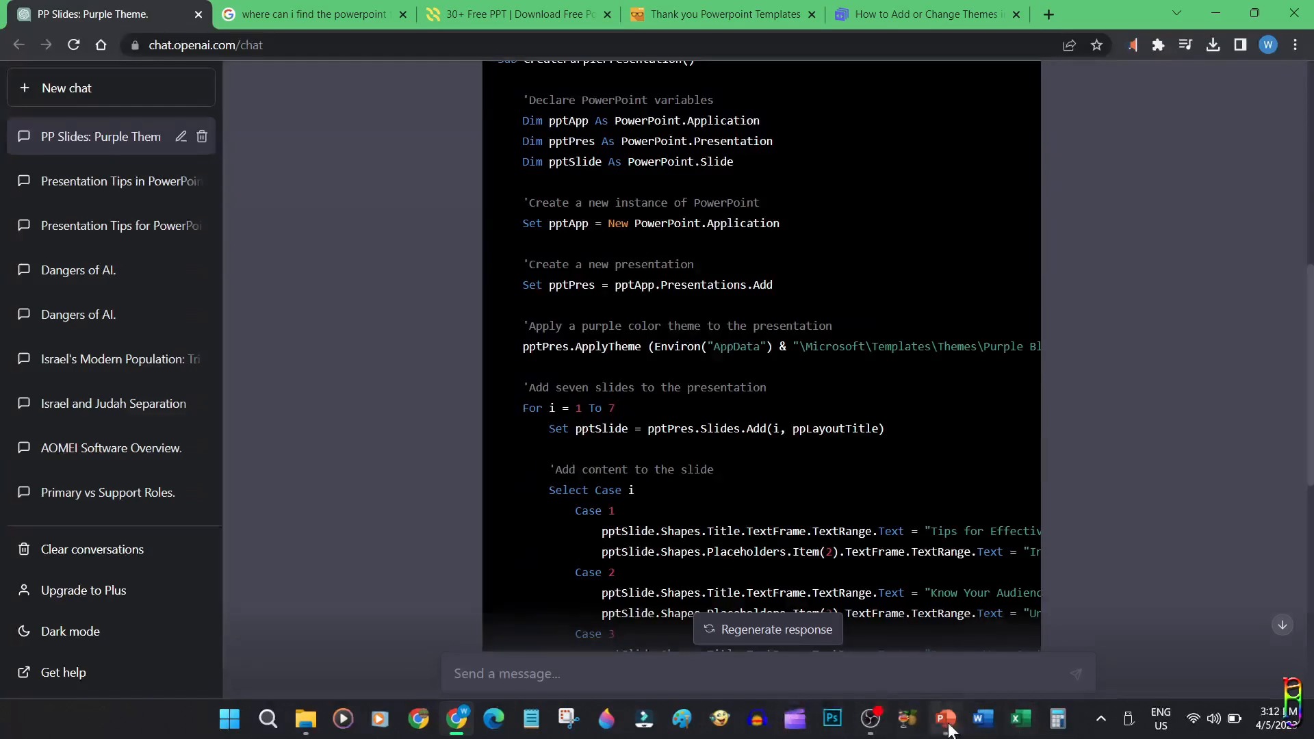